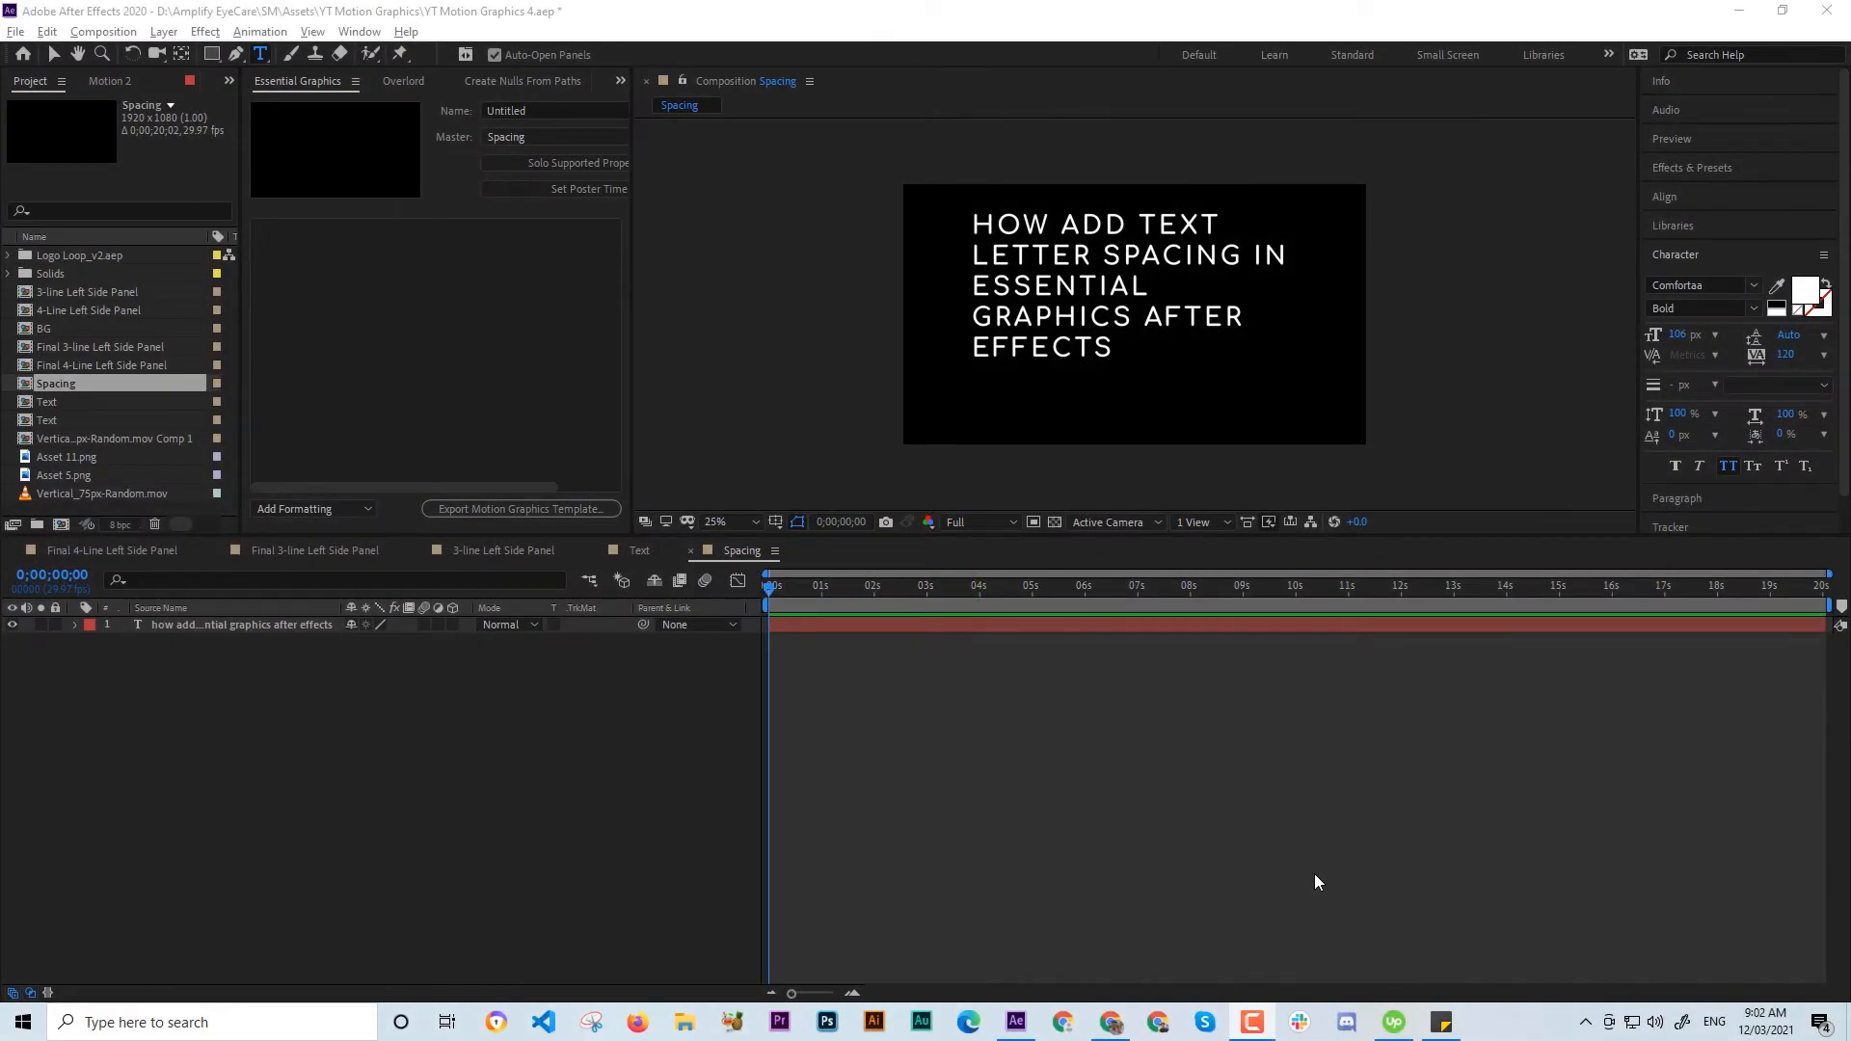
pyautogui.moveTo(232, 862)
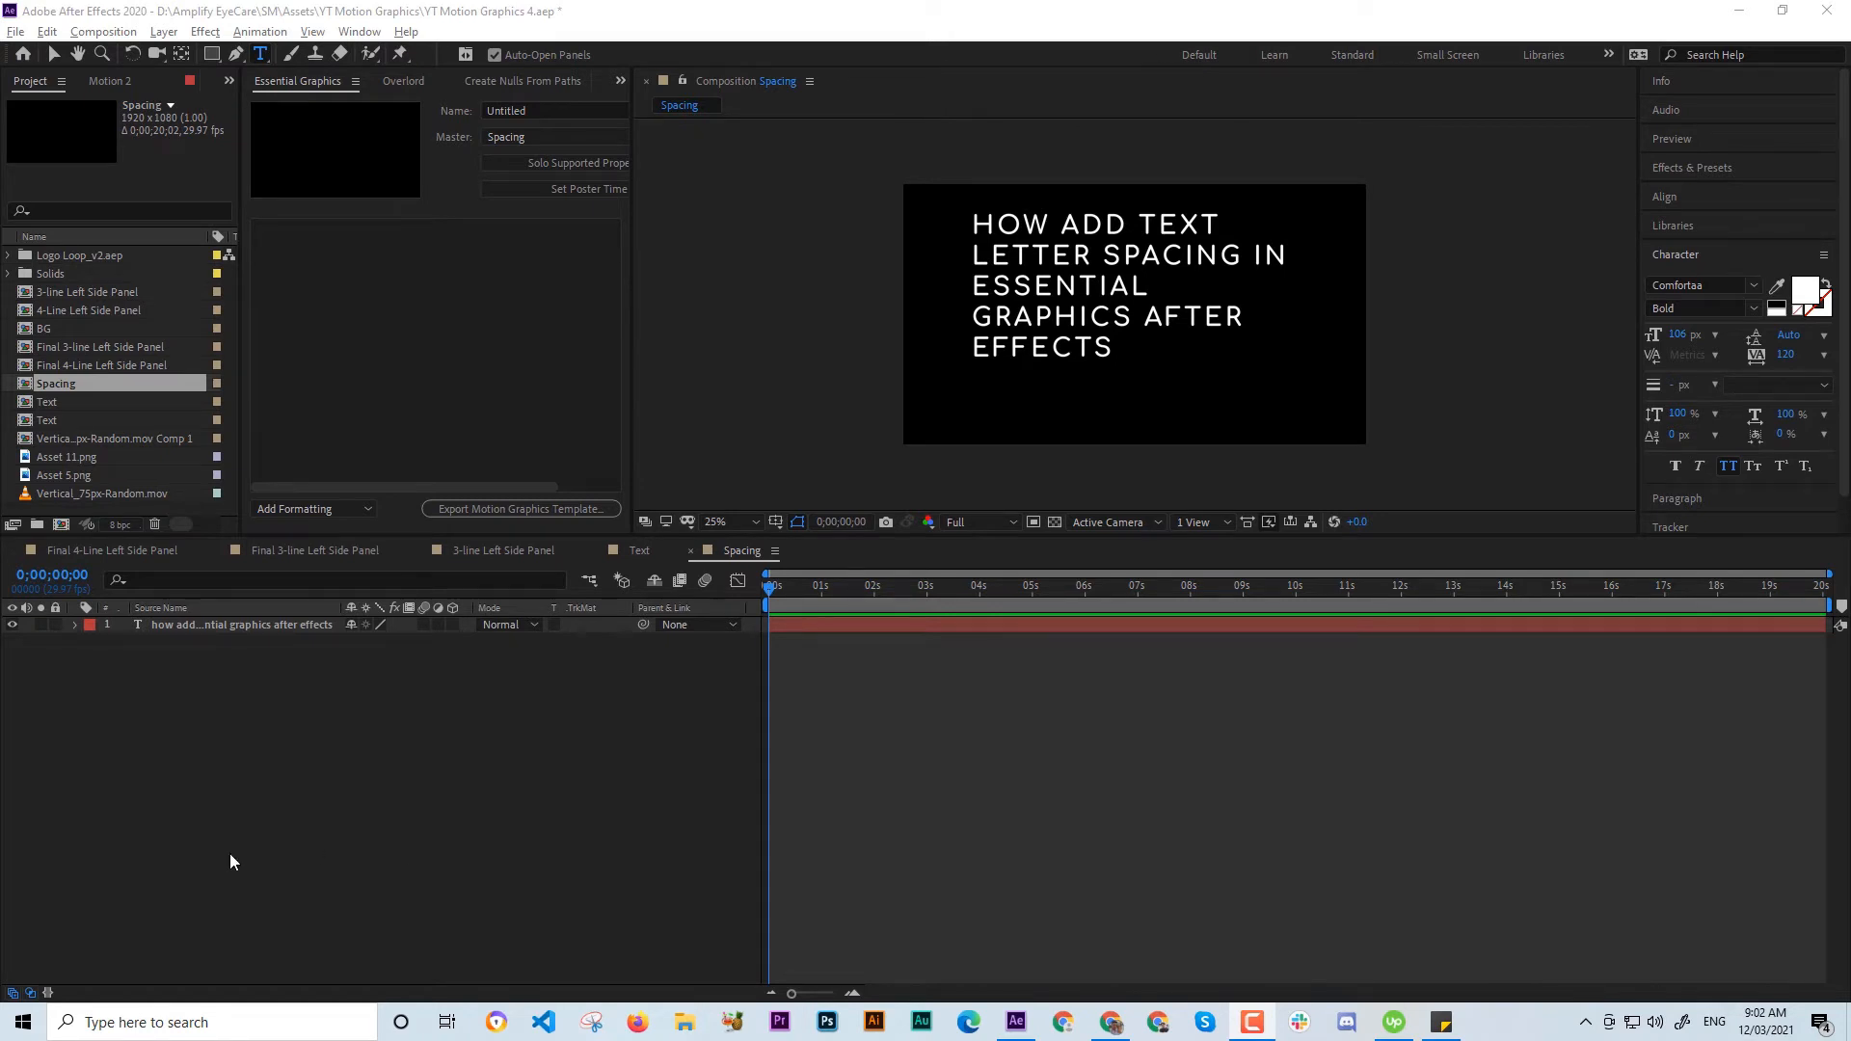
pyautogui.moveTo(304, 816)
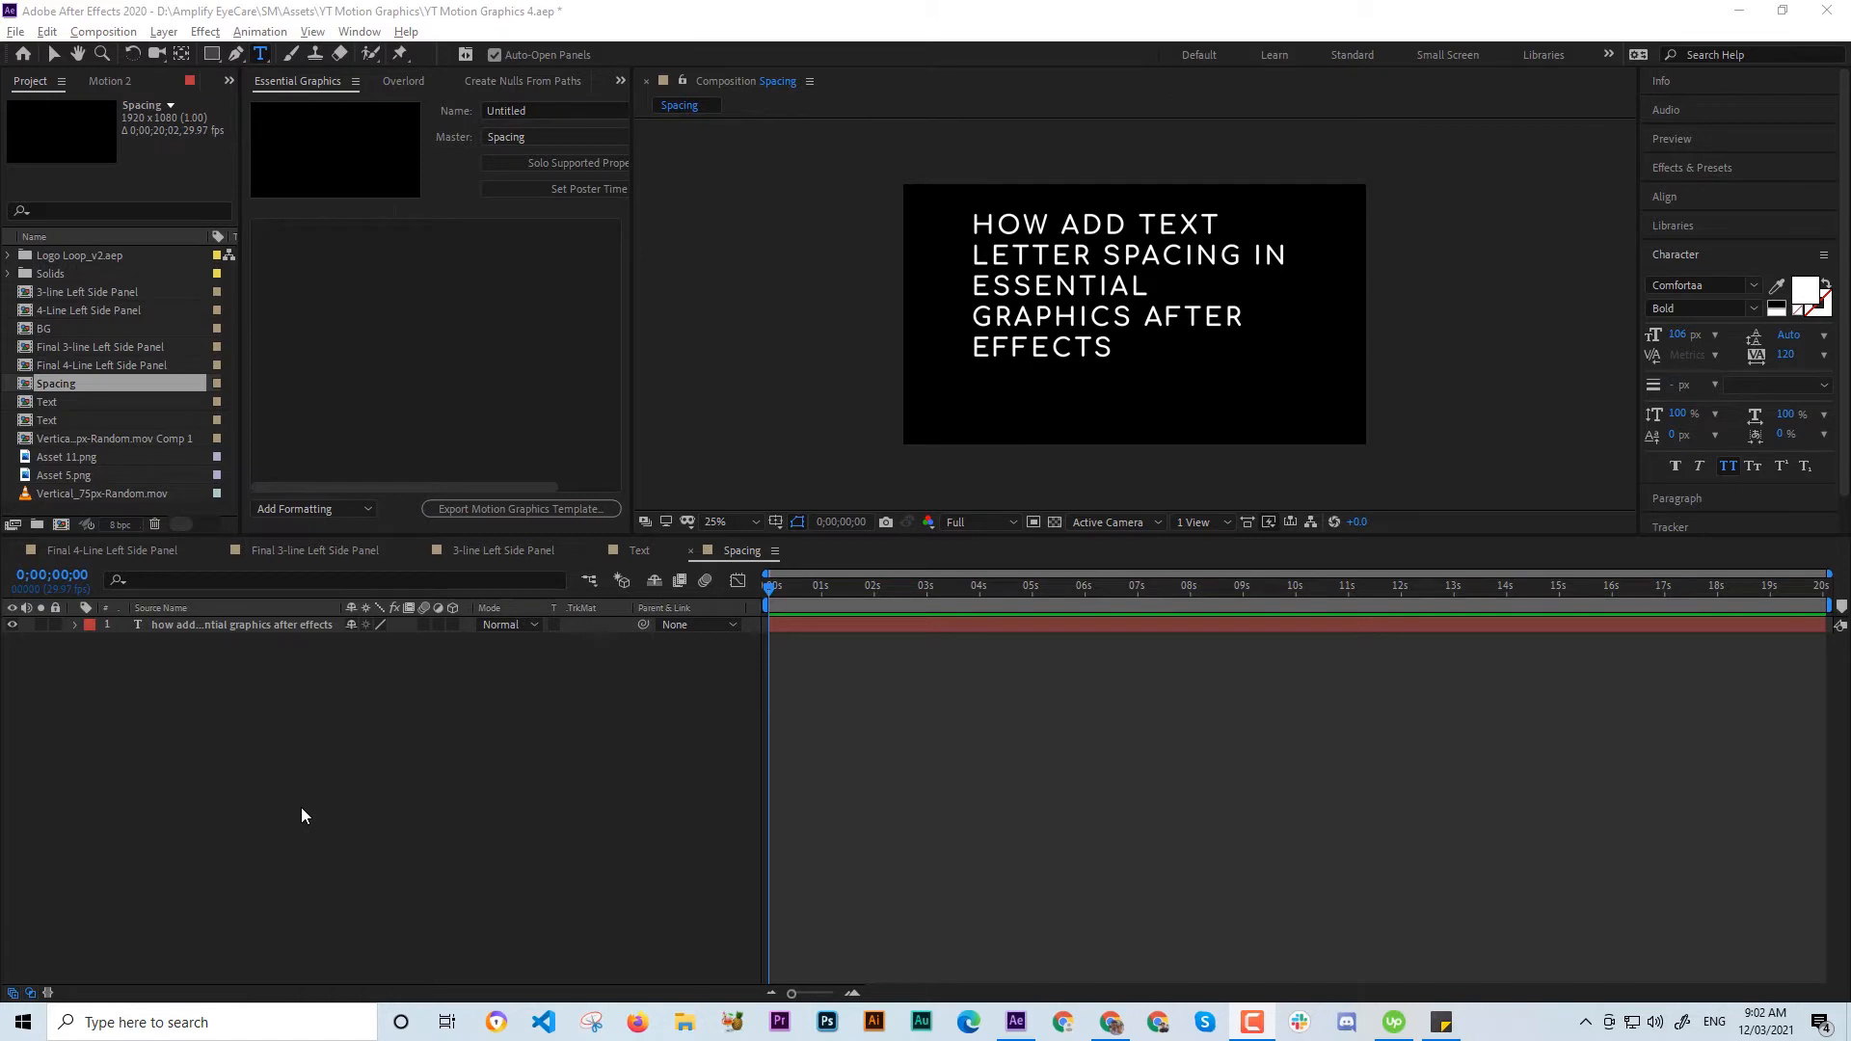
pyautogui.moveTo(319, 777)
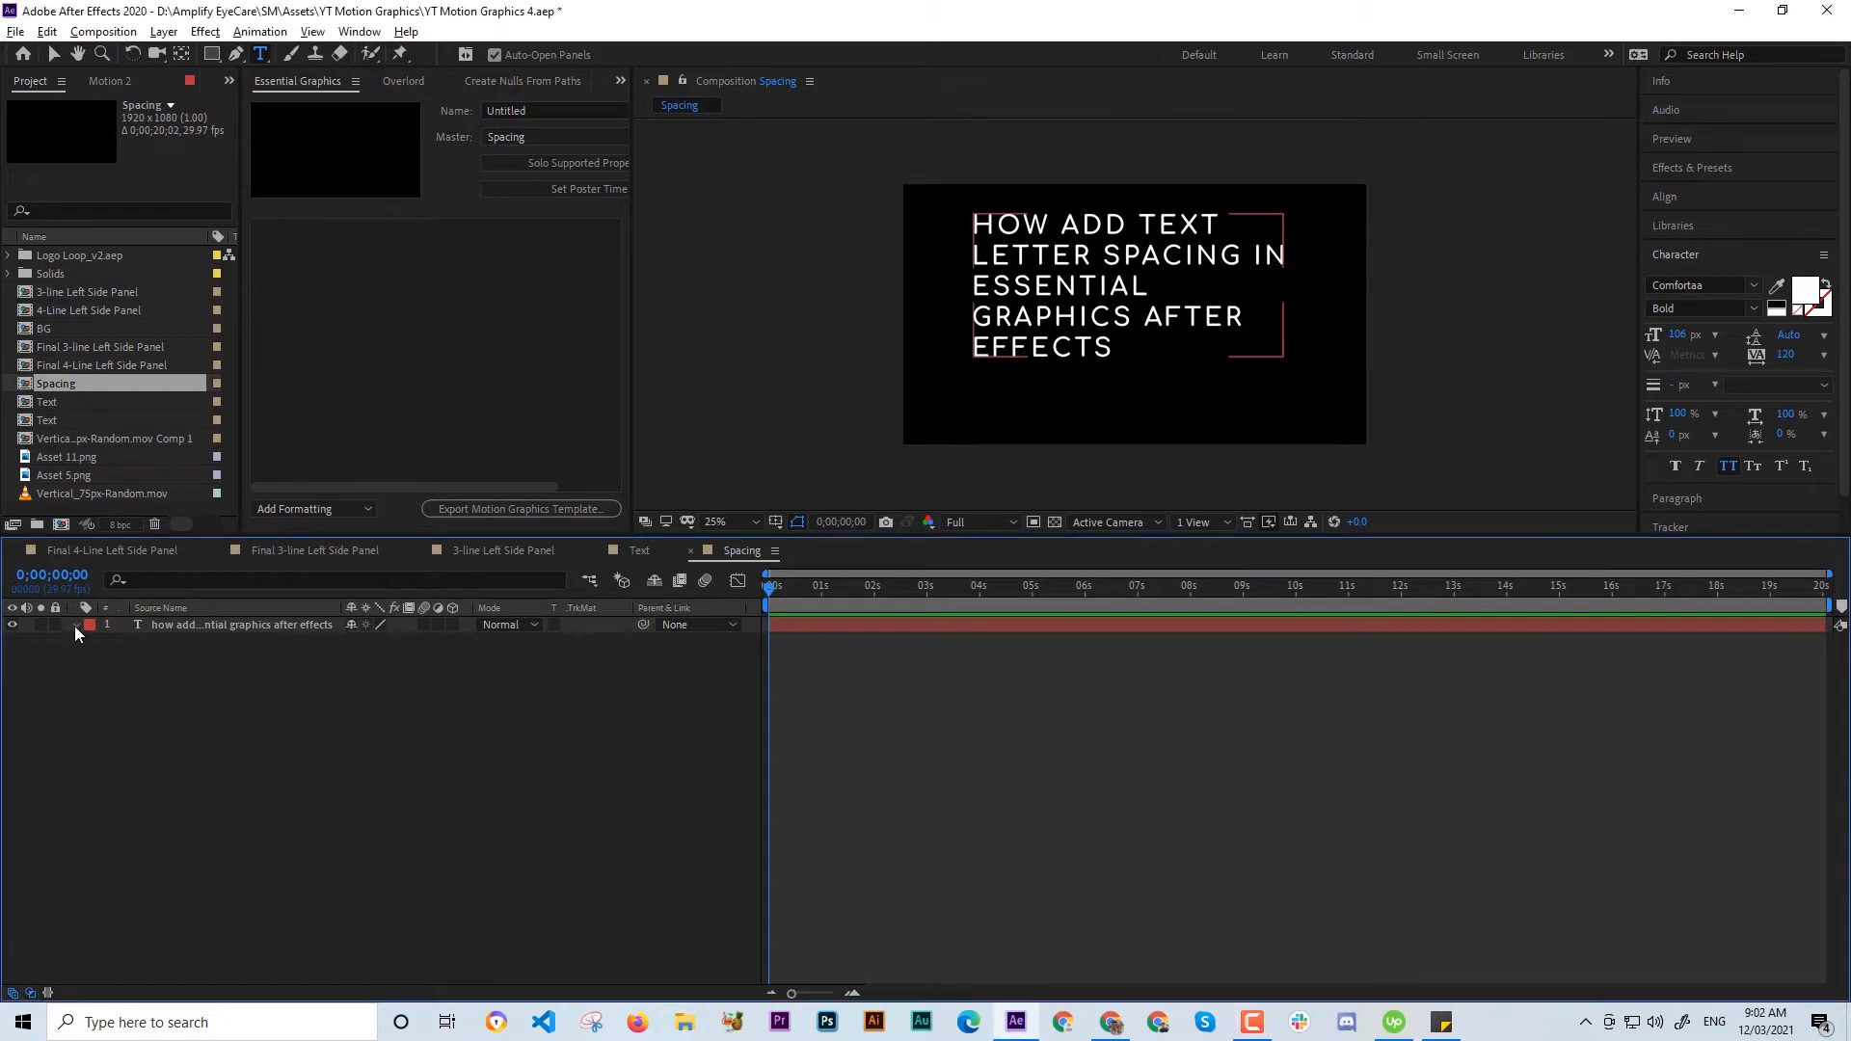
# Add a Line Spacing animator to the title text and raise its horizontal value.
pyautogui.click(90, 624)
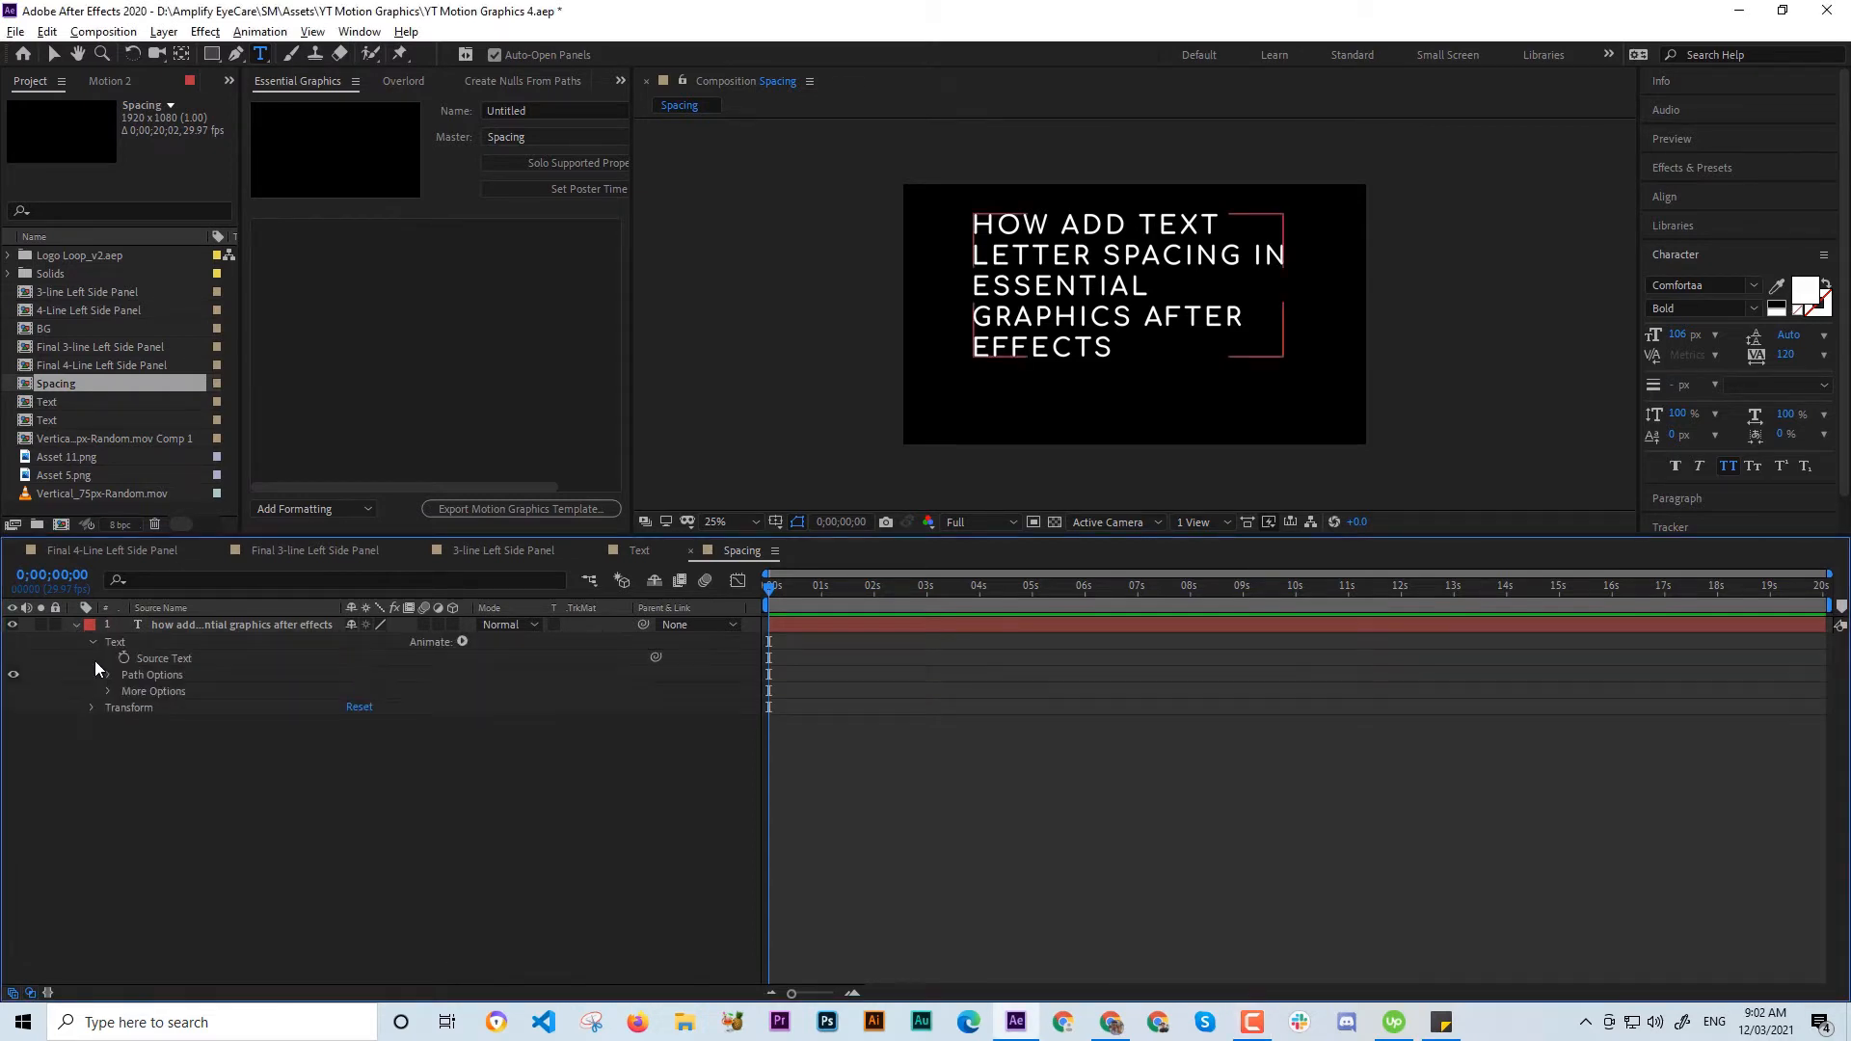
pyautogui.moveTo(189, 687)
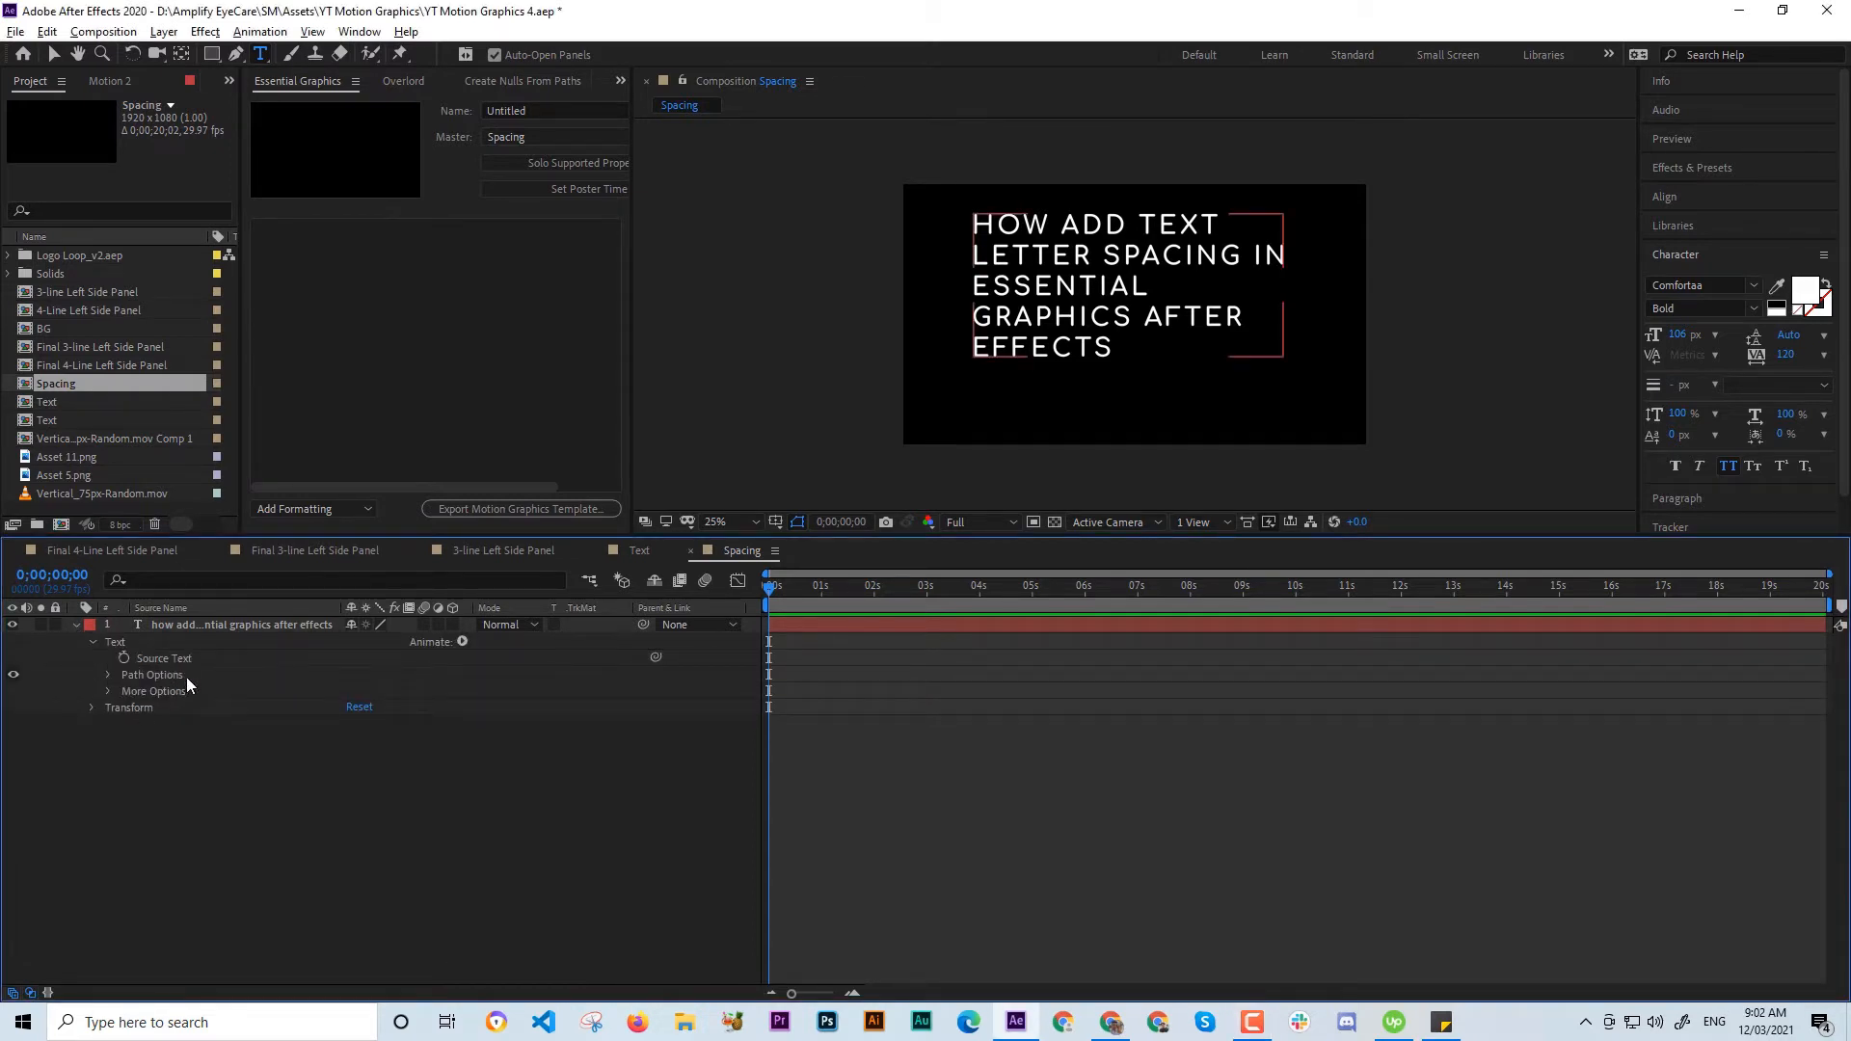
pyautogui.moveTo(151, 673)
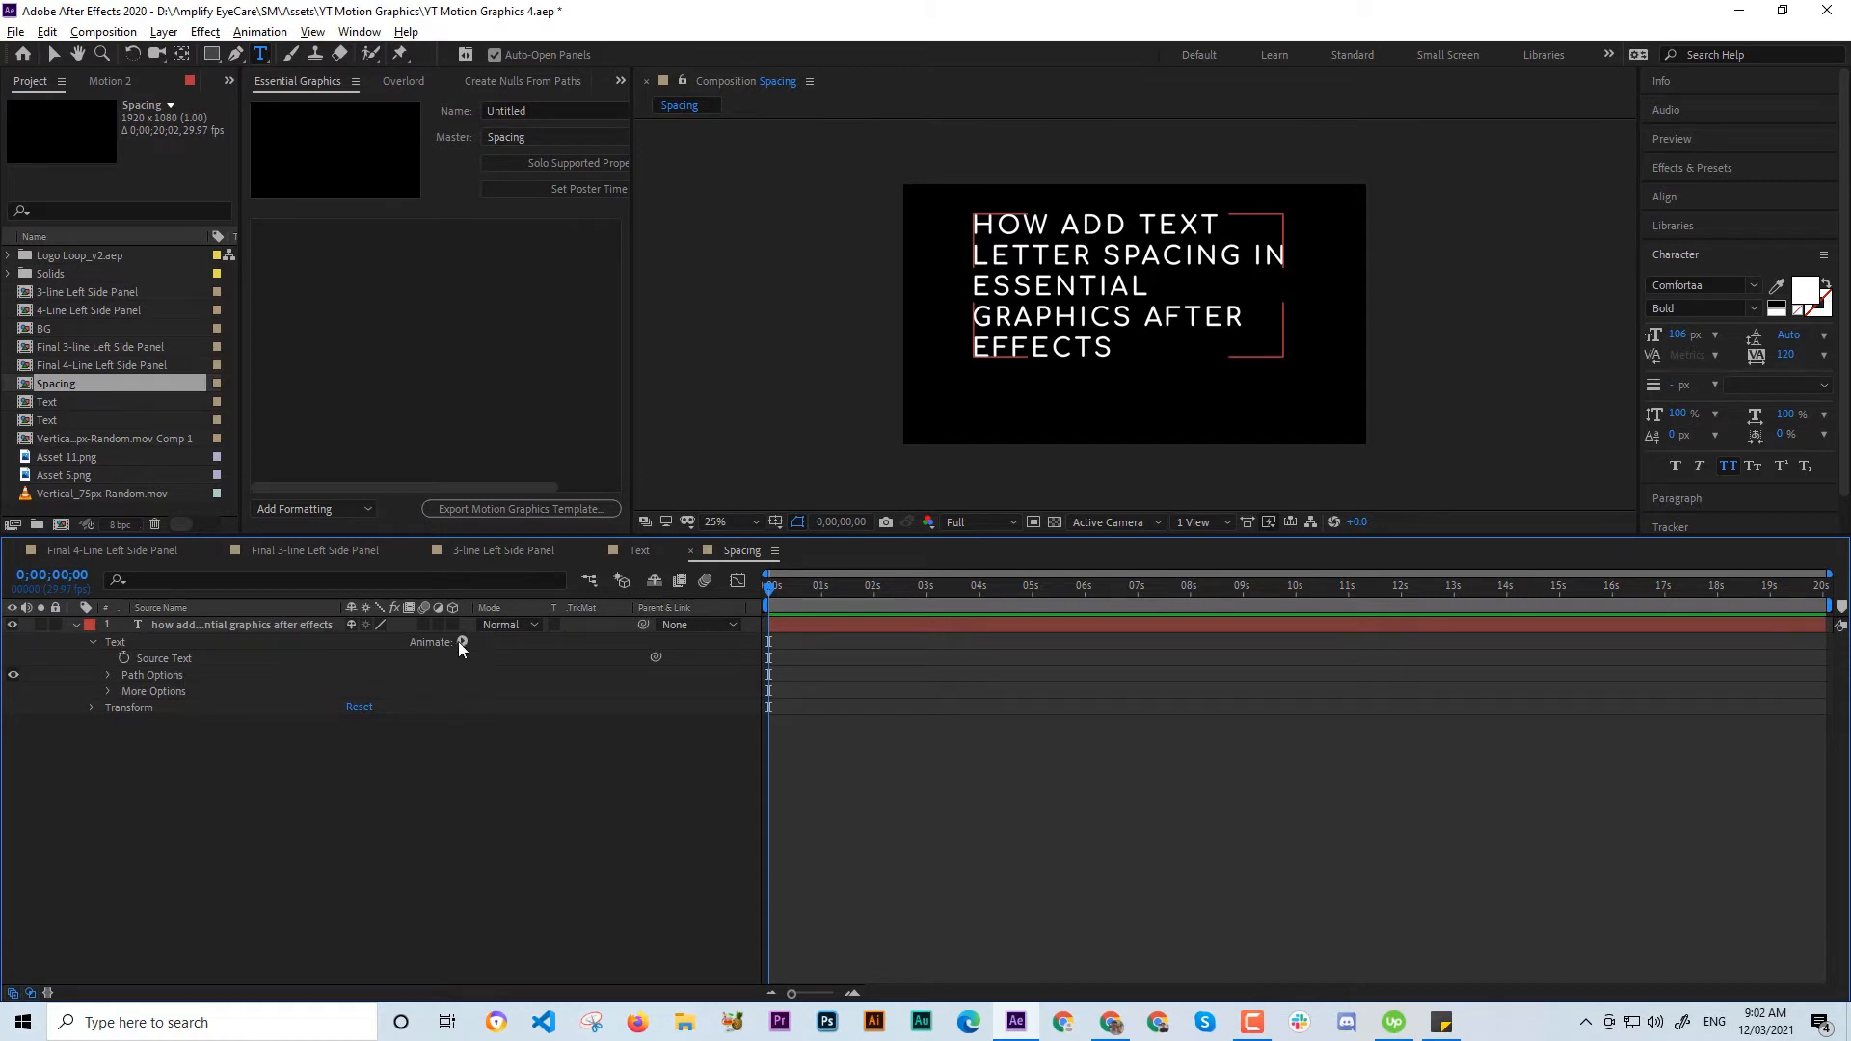
pyautogui.click(462, 641)
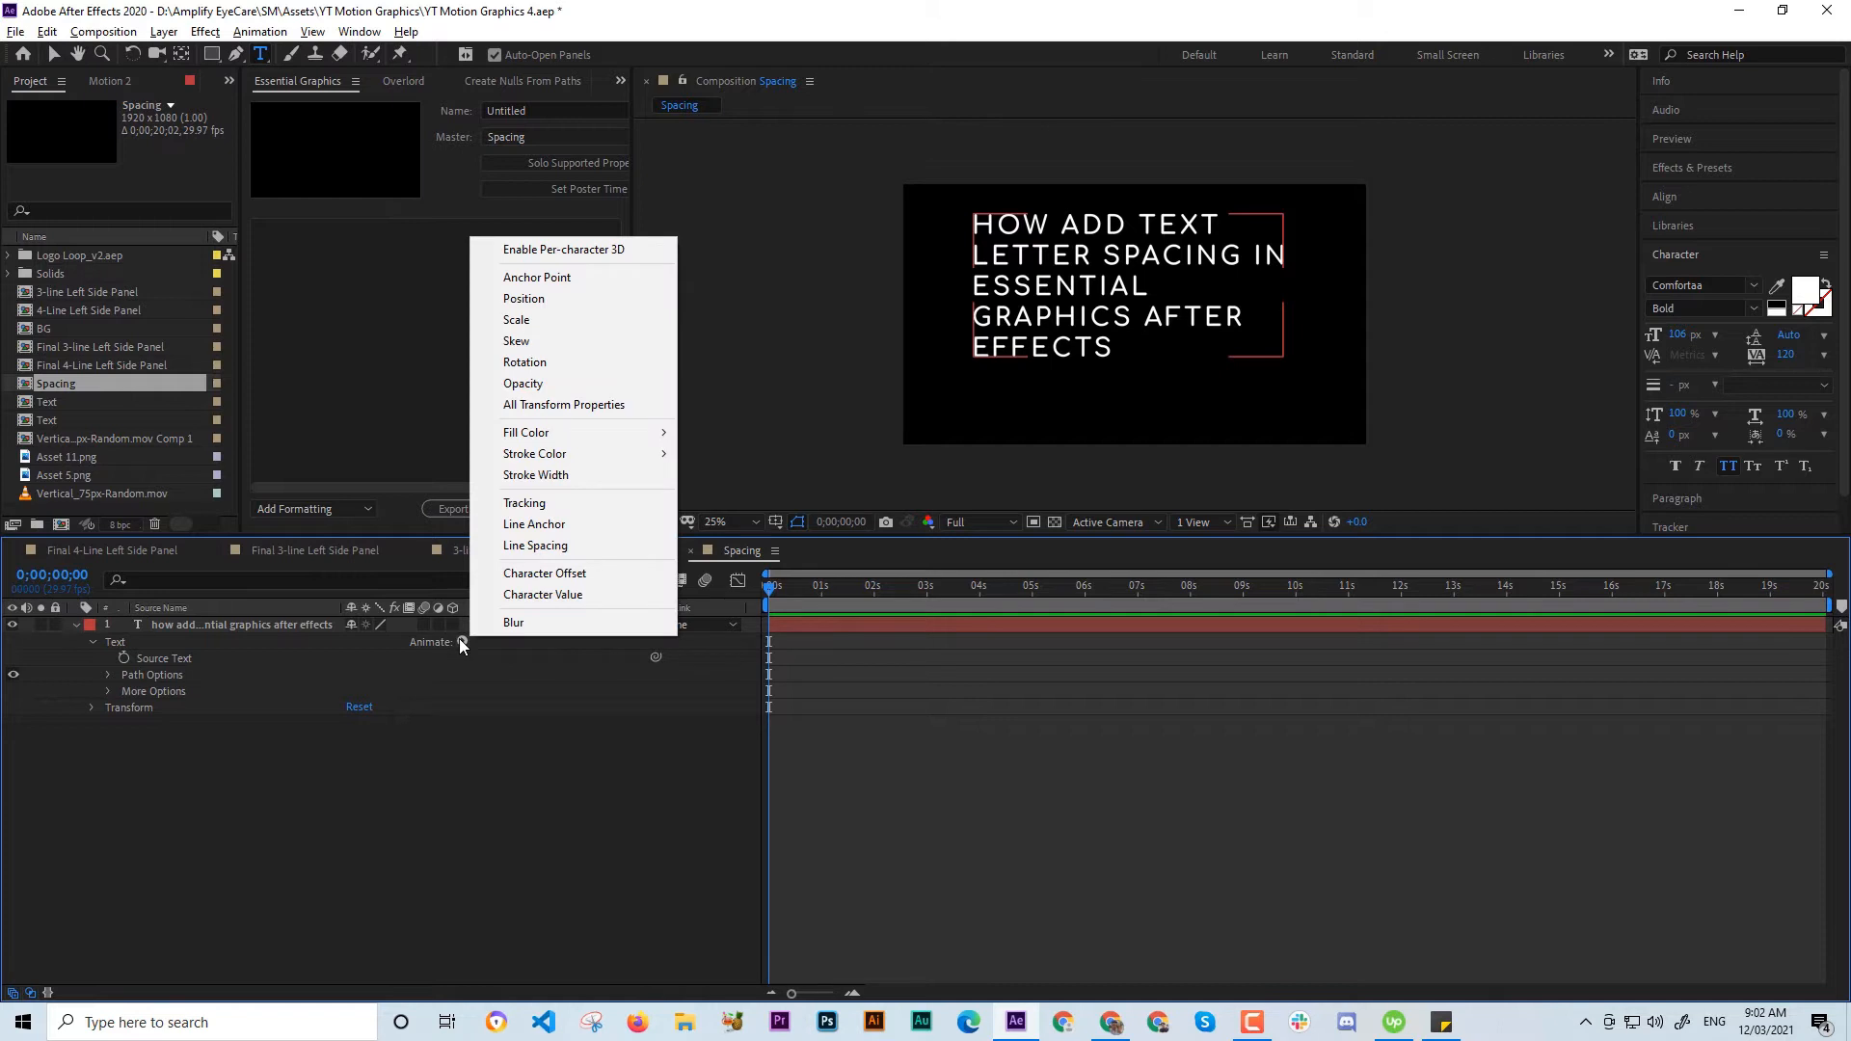
pyautogui.moveTo(478, 620)
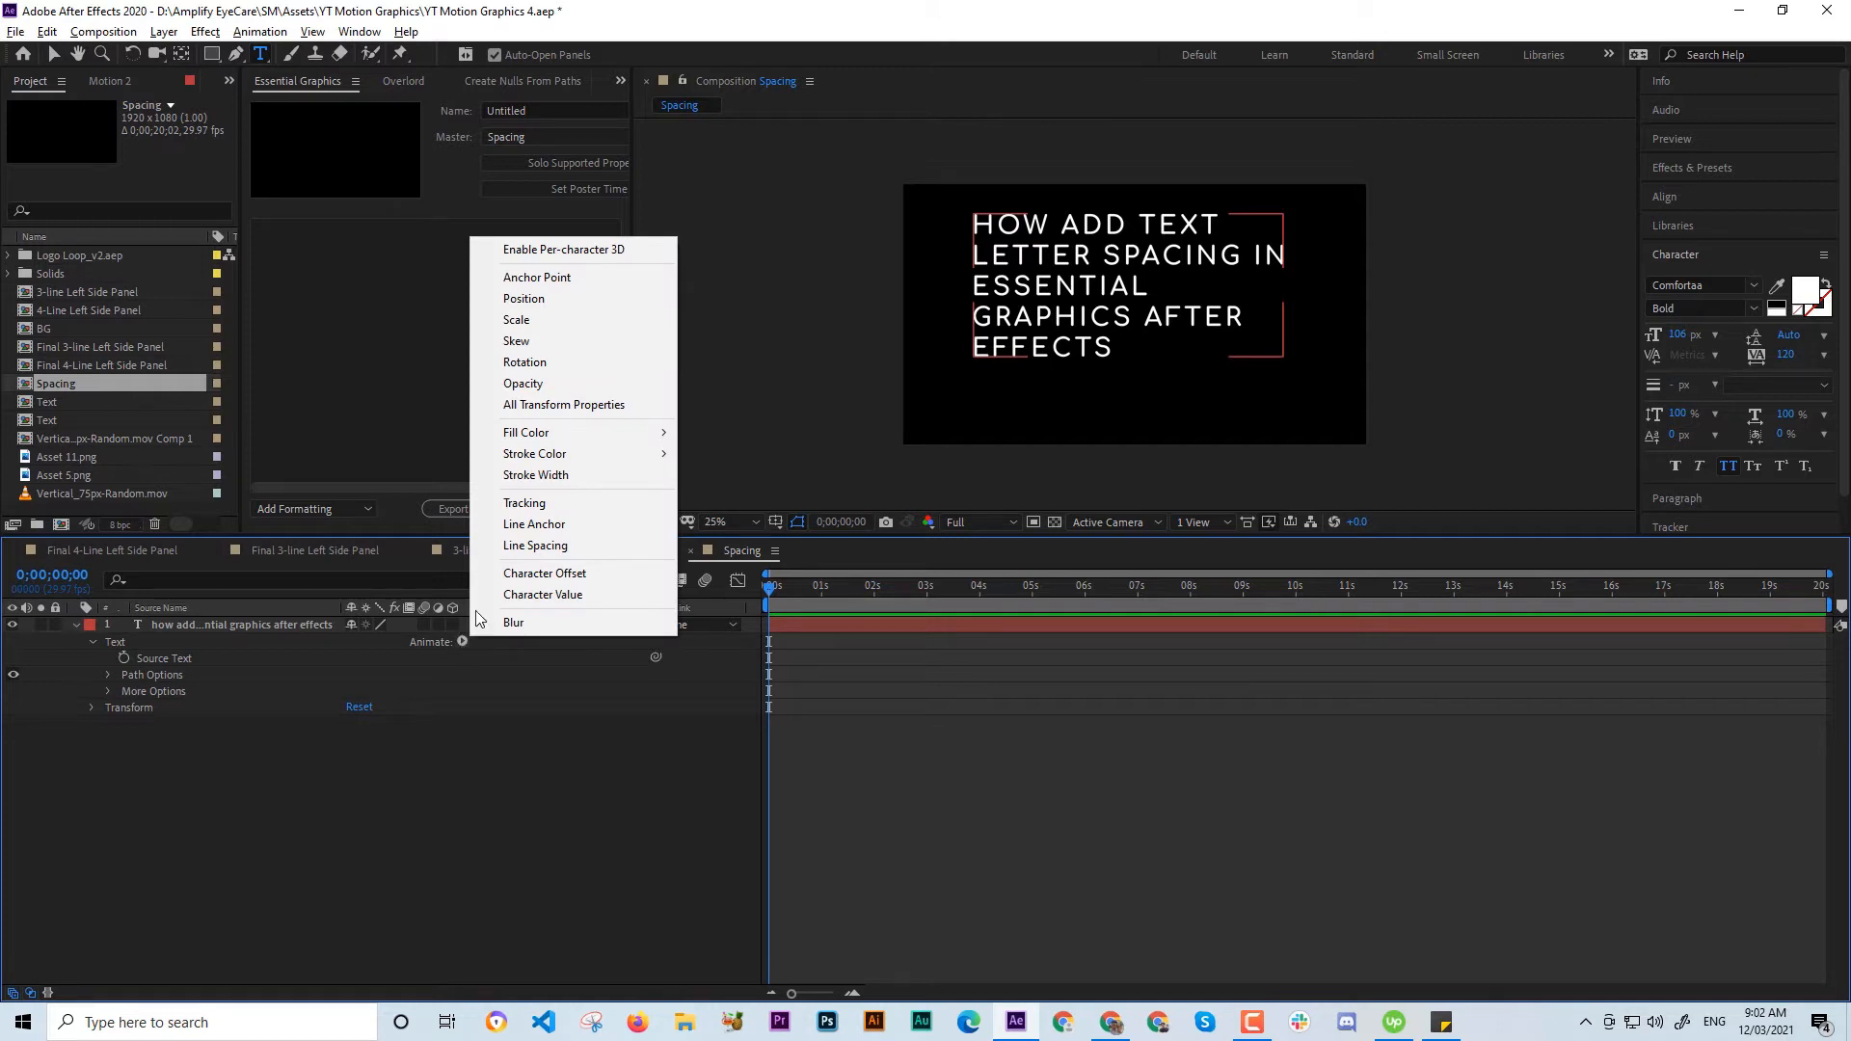
pyautogui.click(536, 544)
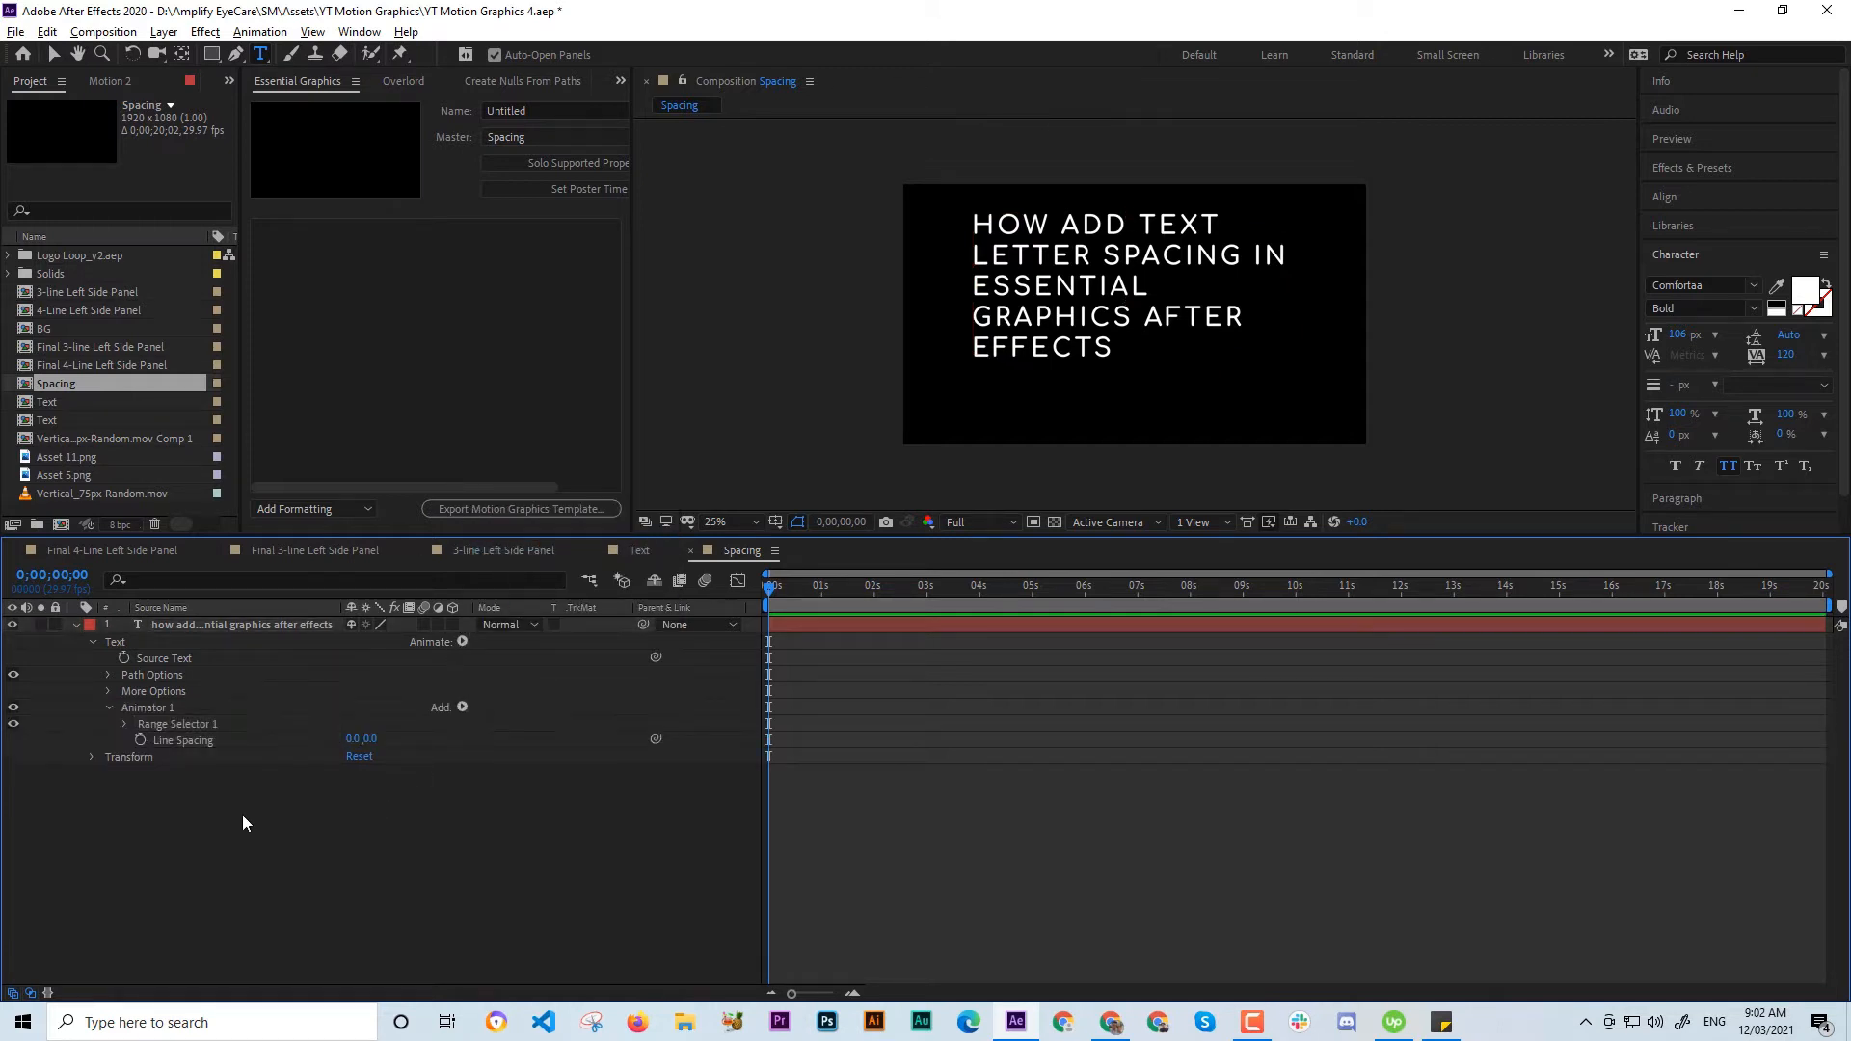
pyautogui.click(183, 741)
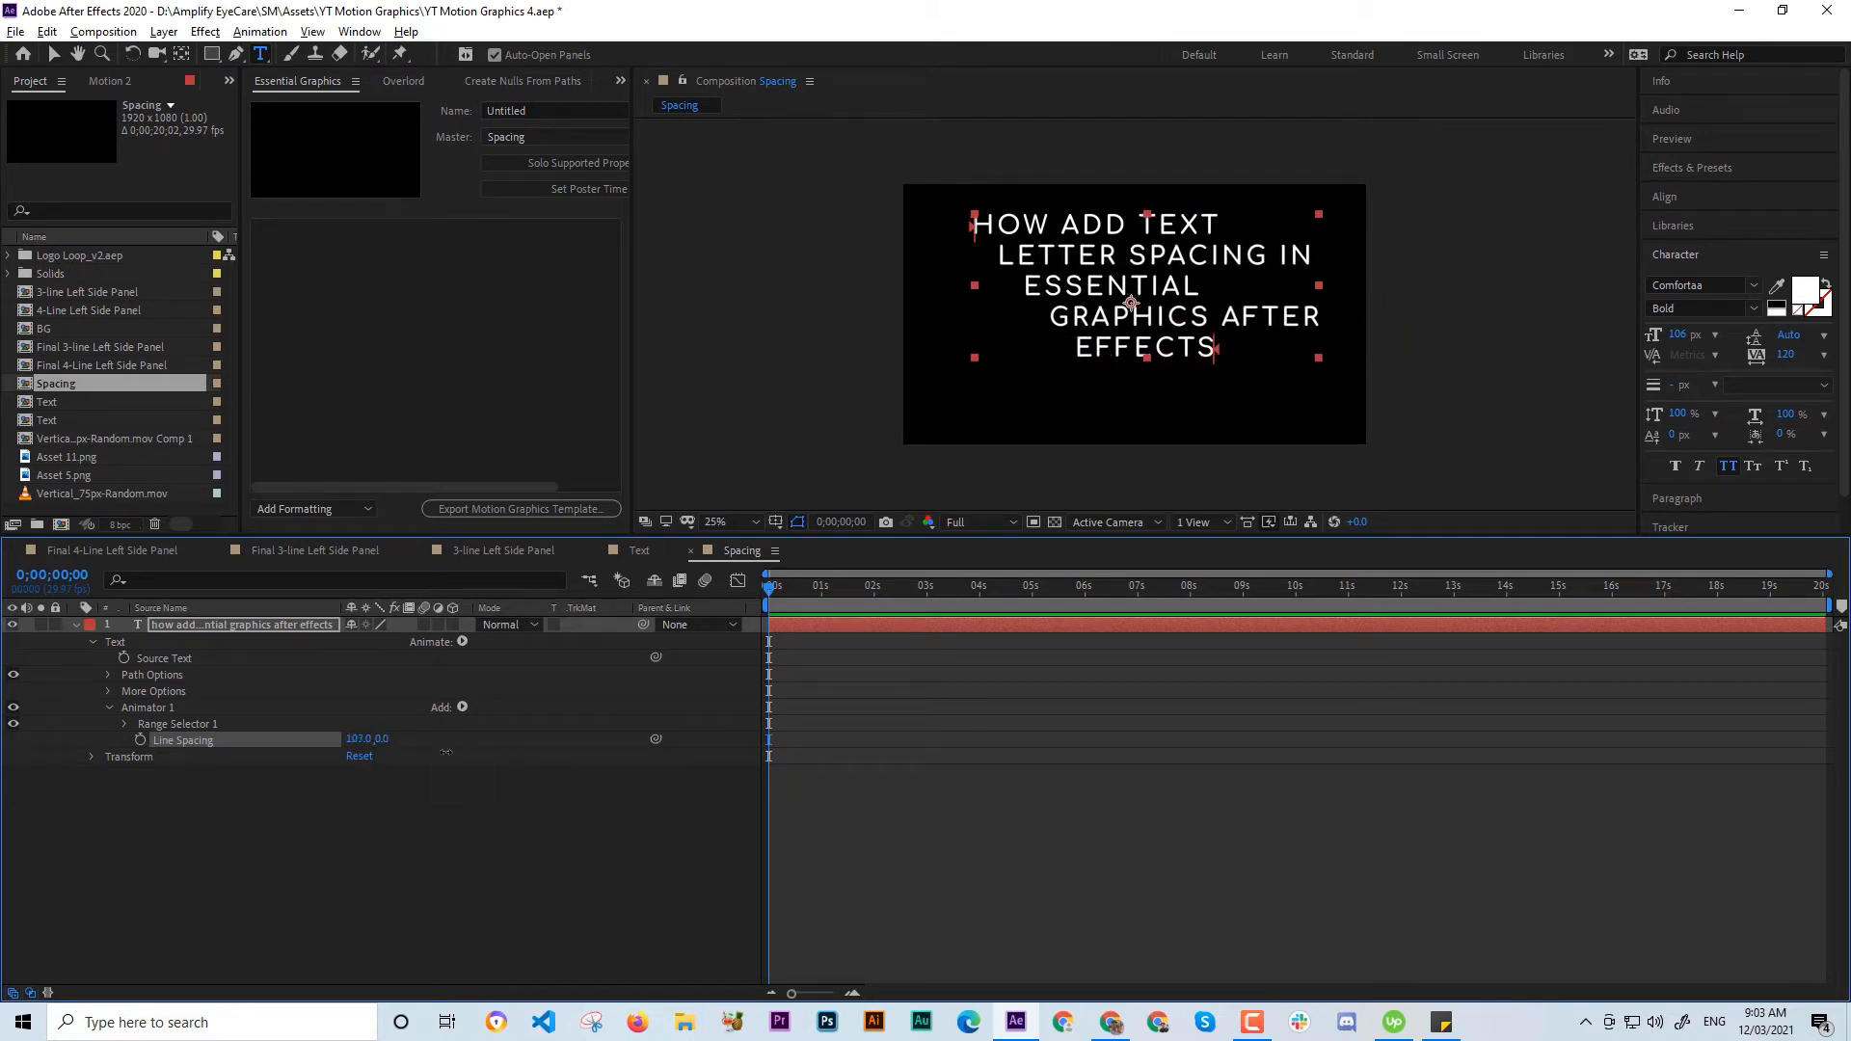
# Attempt adding Line Spacing to Essential Graphics, dismiss the unsupported warning, and reset spacing to 0.
pyautogui.click(366, 738)
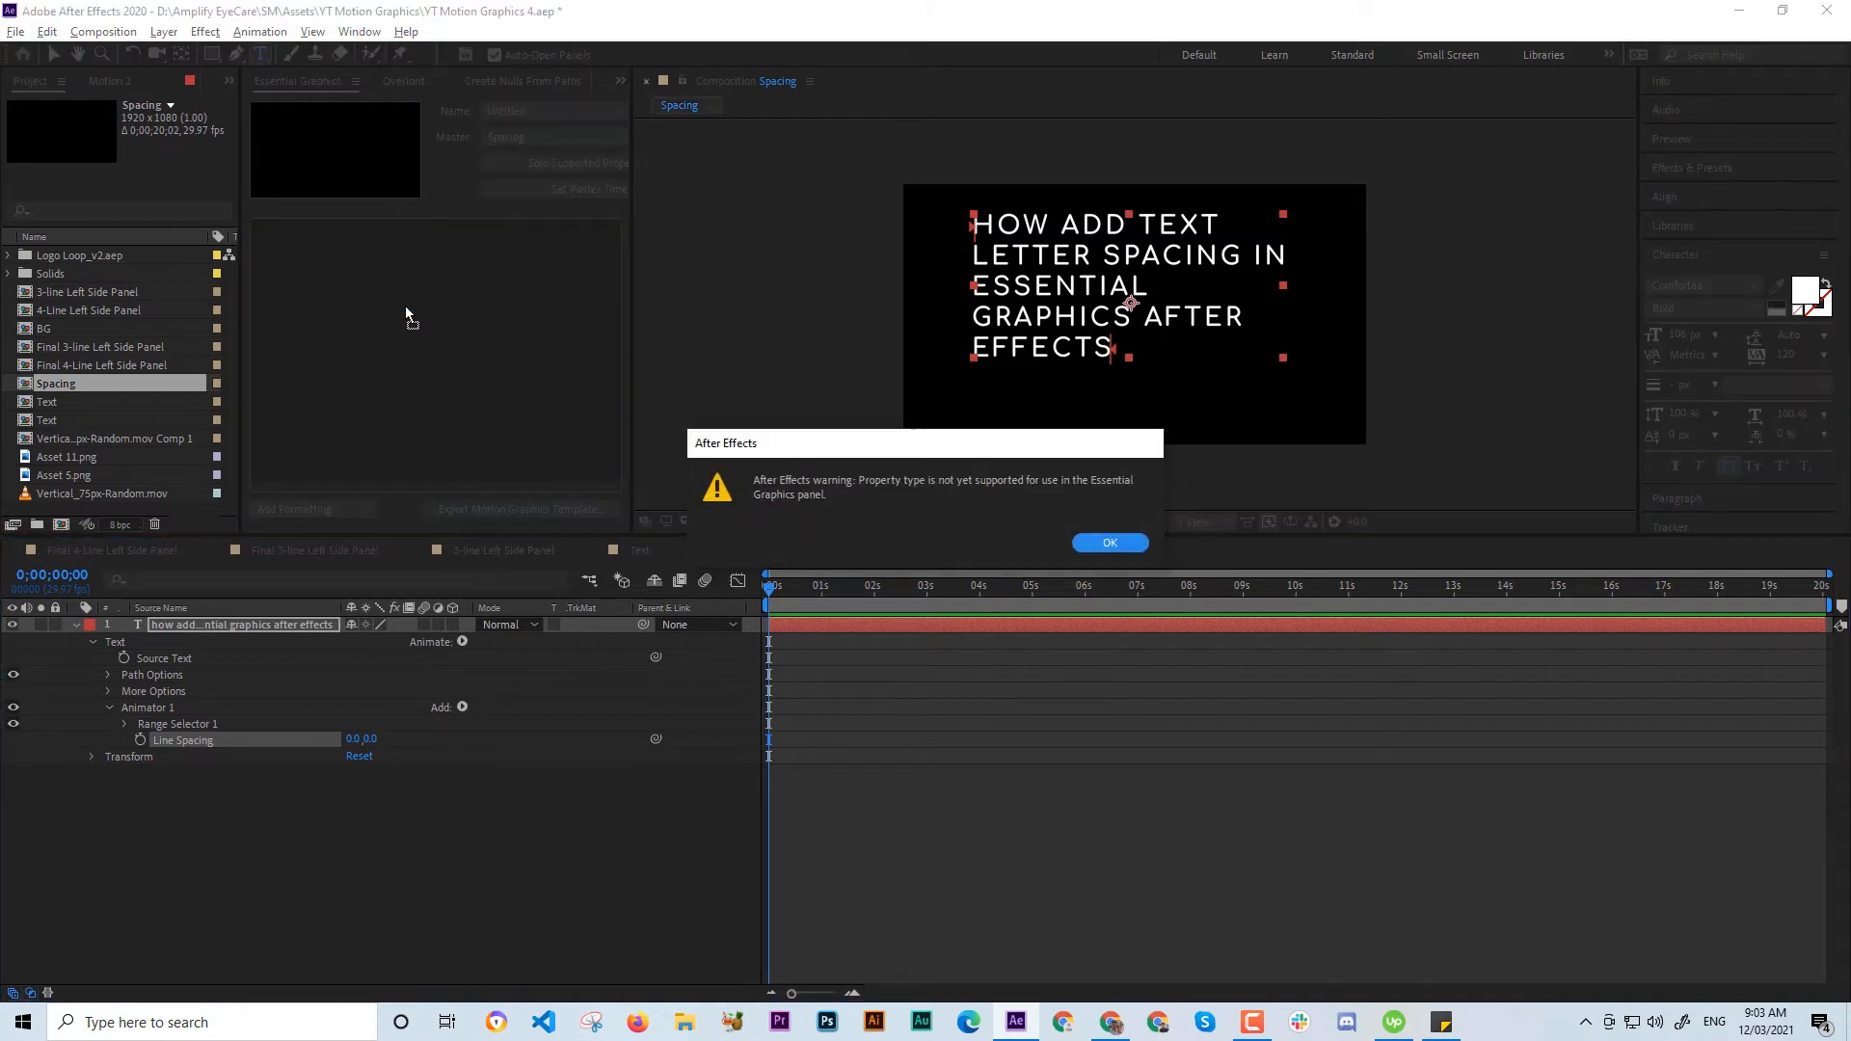
pyautogui.moveTo(974, 529)
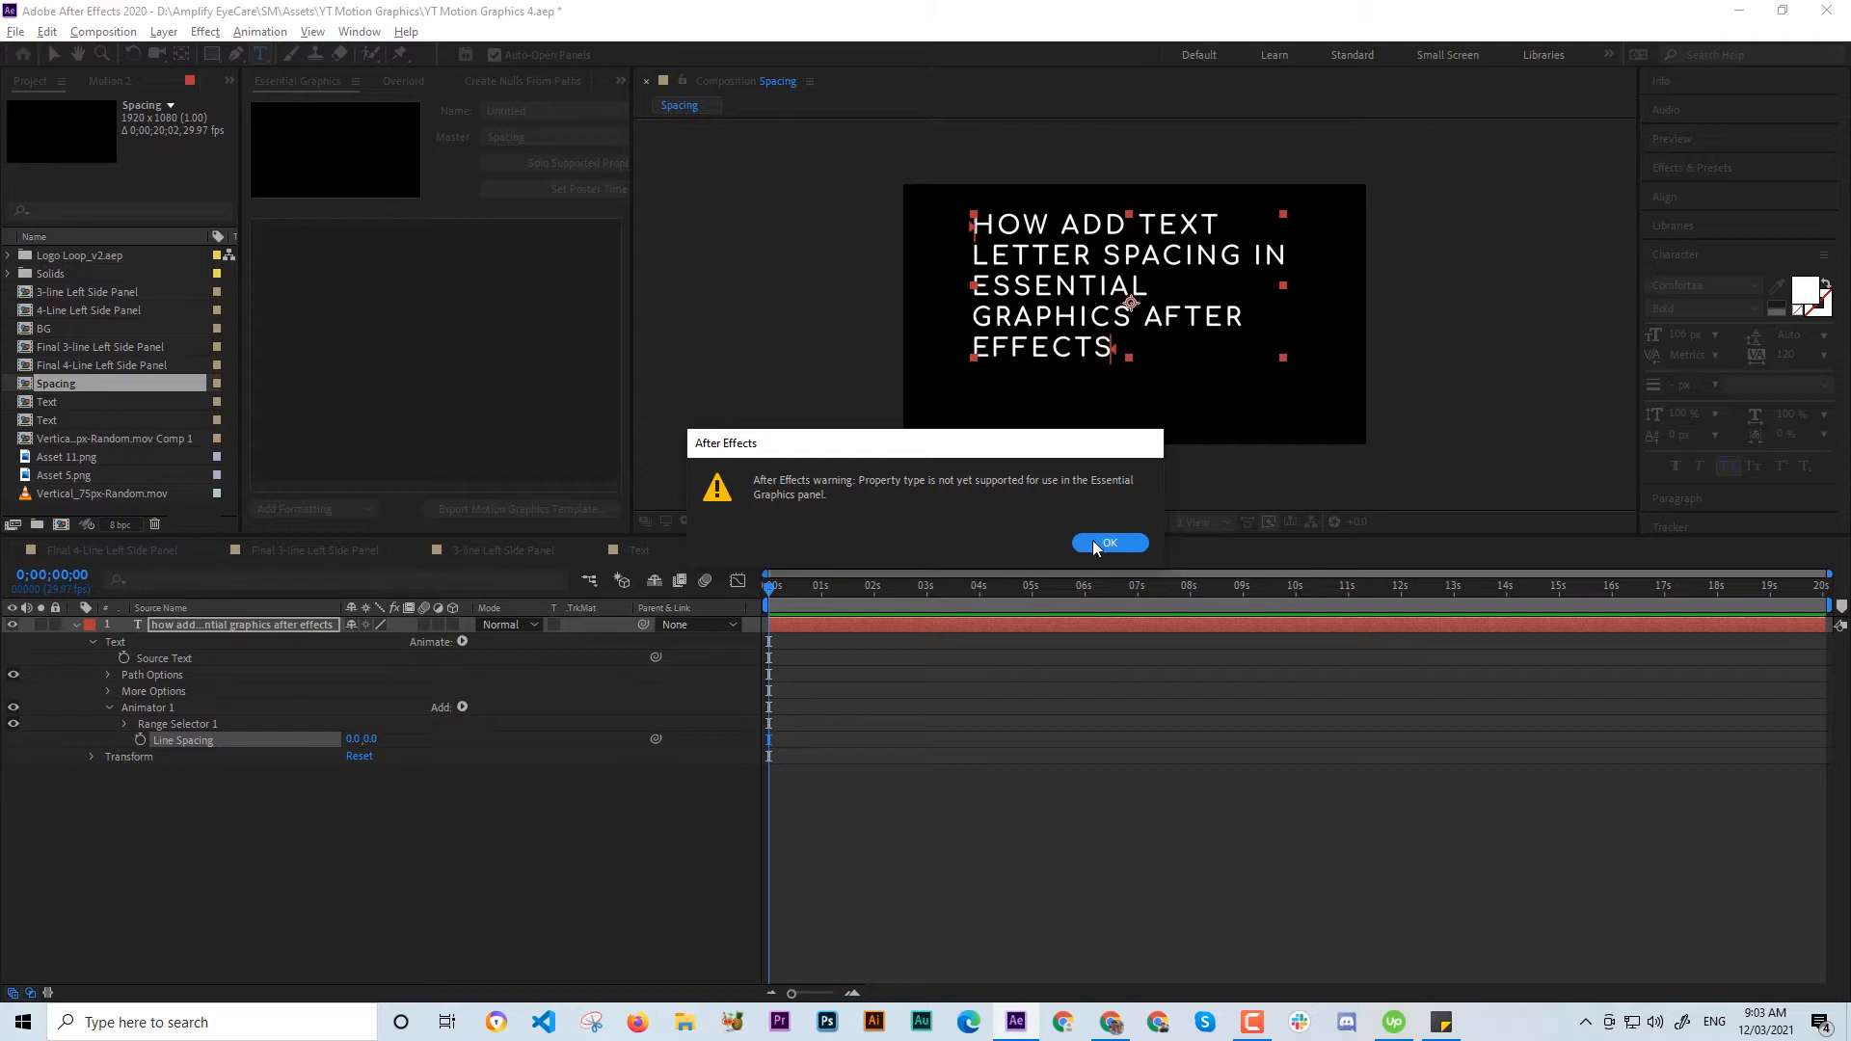
pyautogui.click(1109, 542)
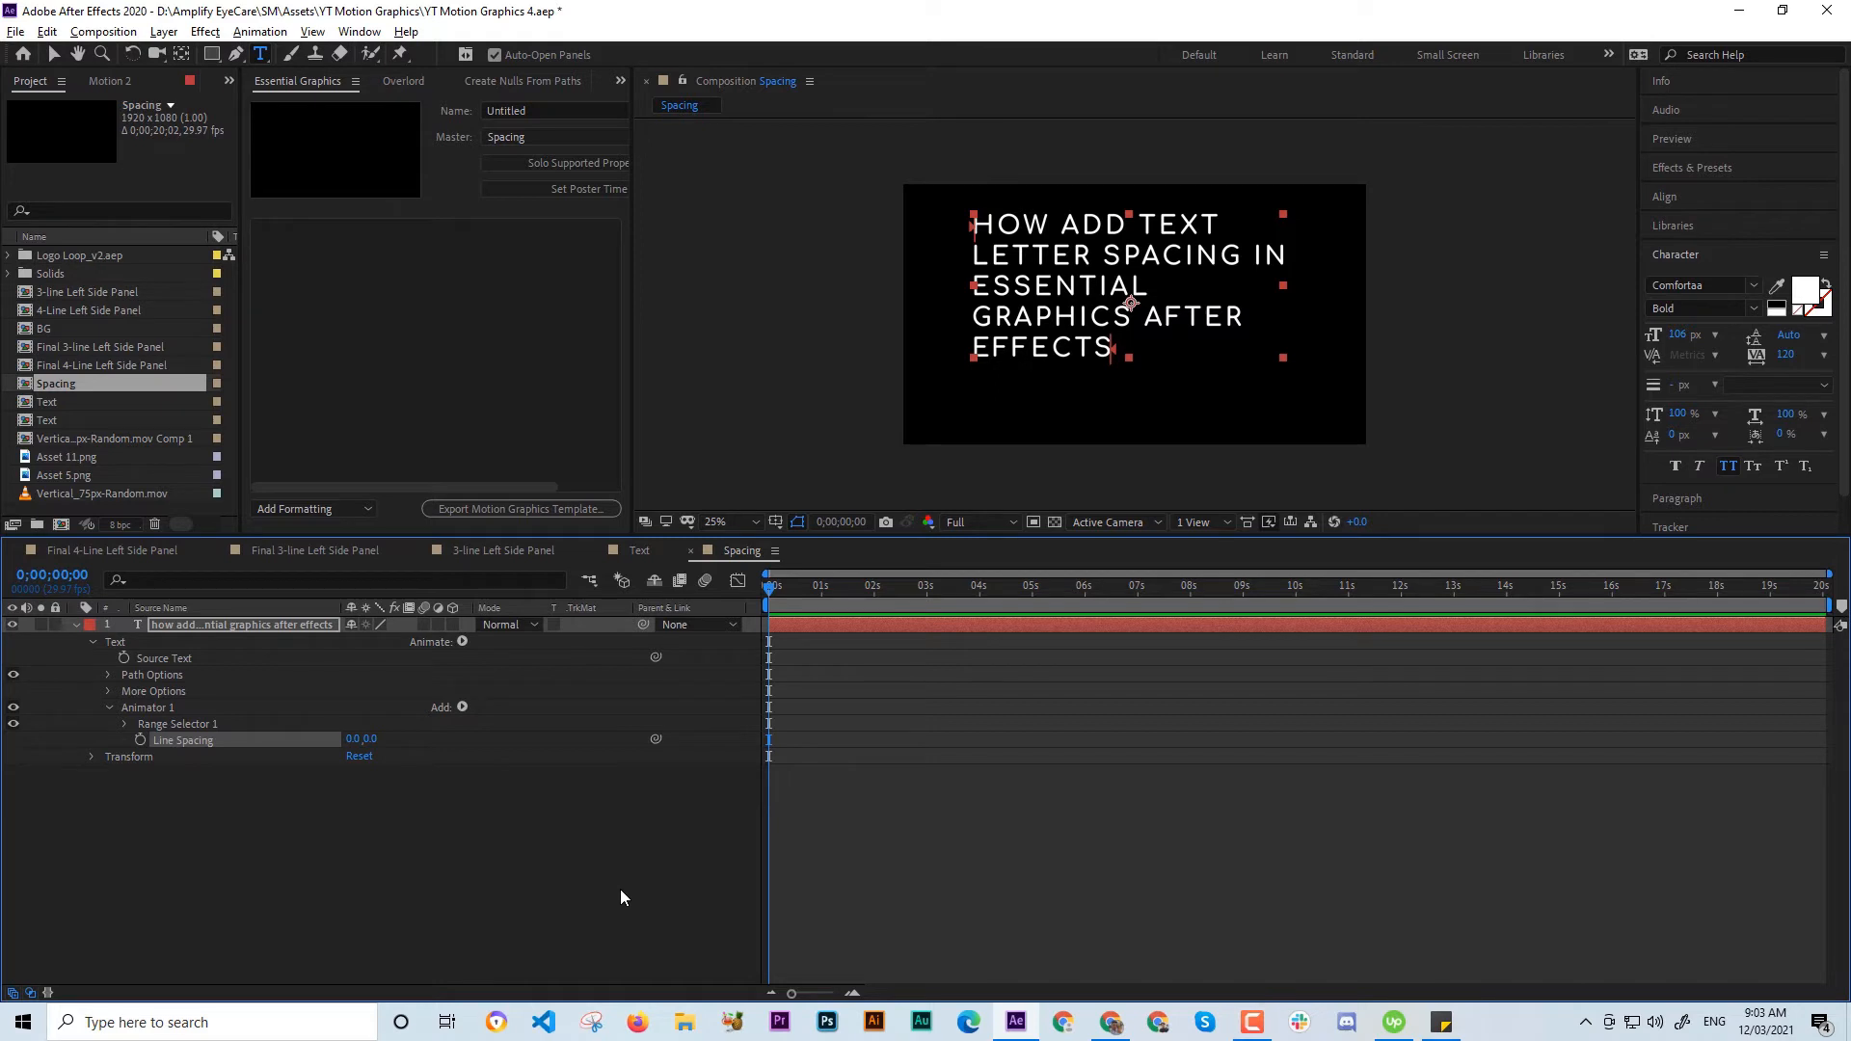
pyautogui.moveTo(566, 942)
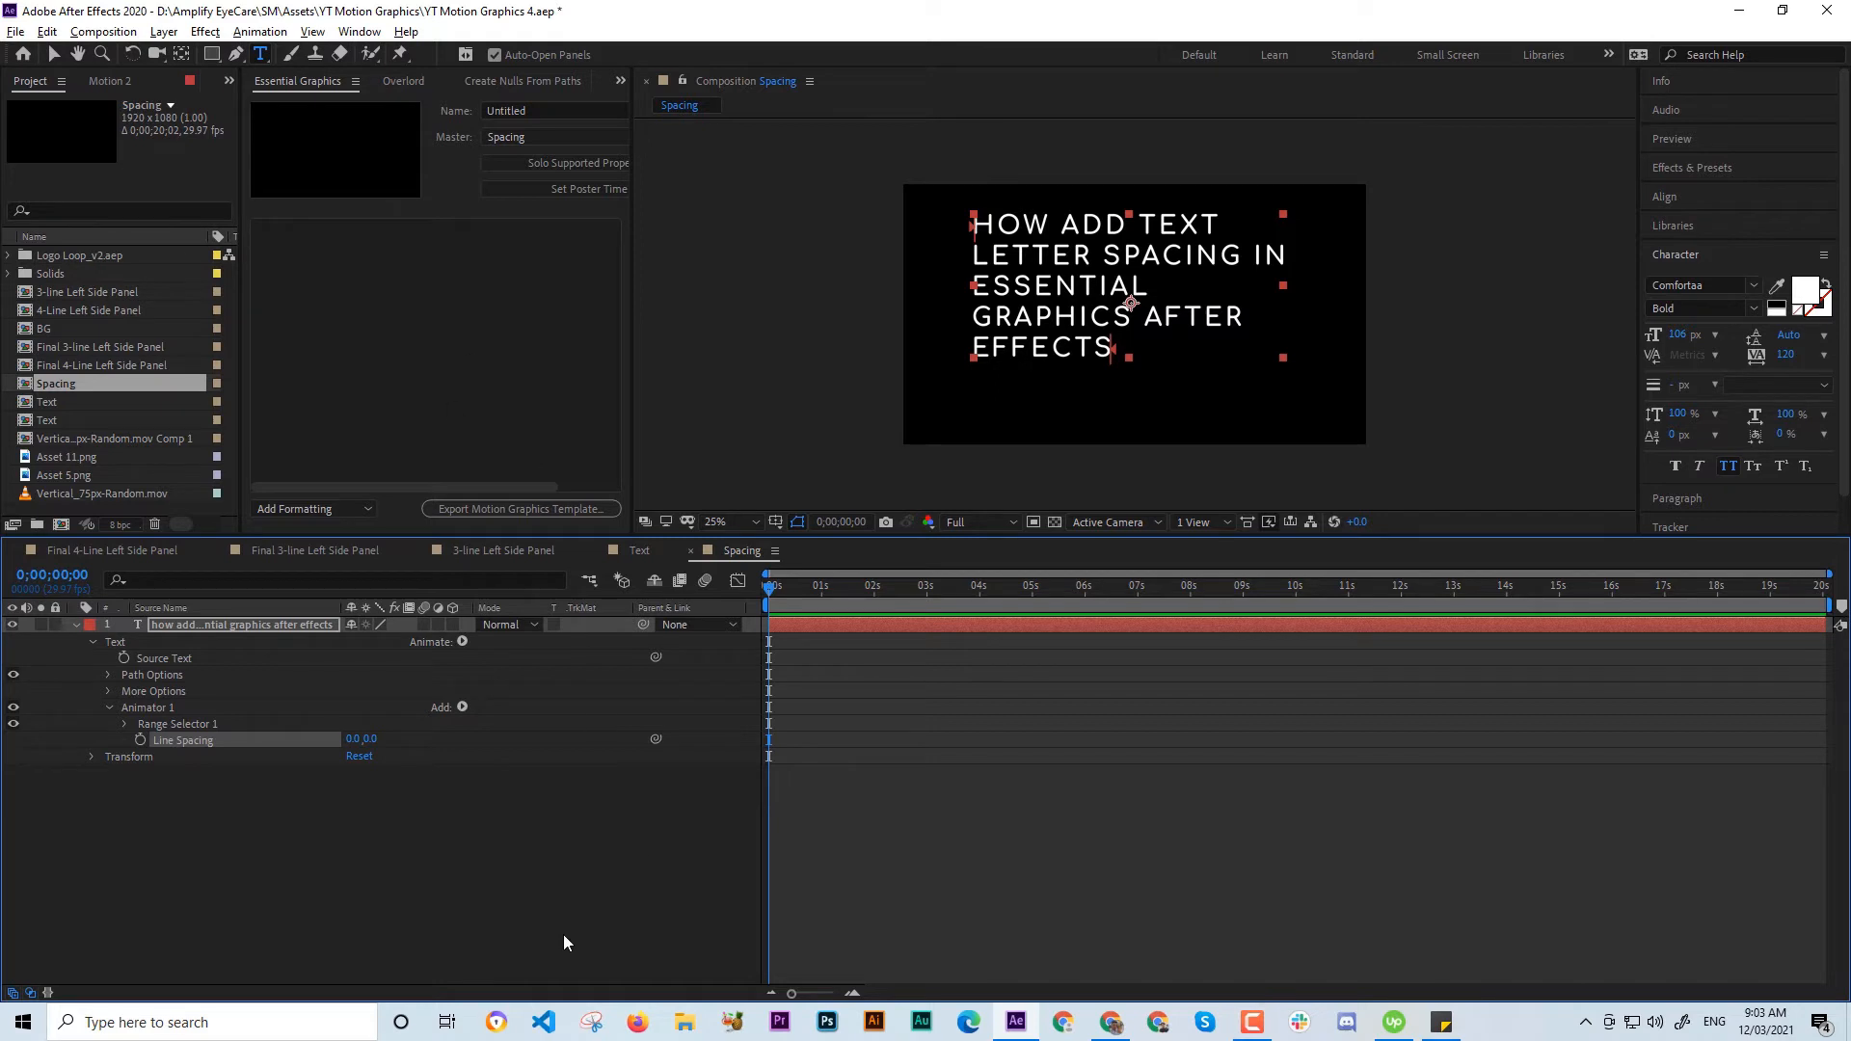
pyautogui.click(564, 898)
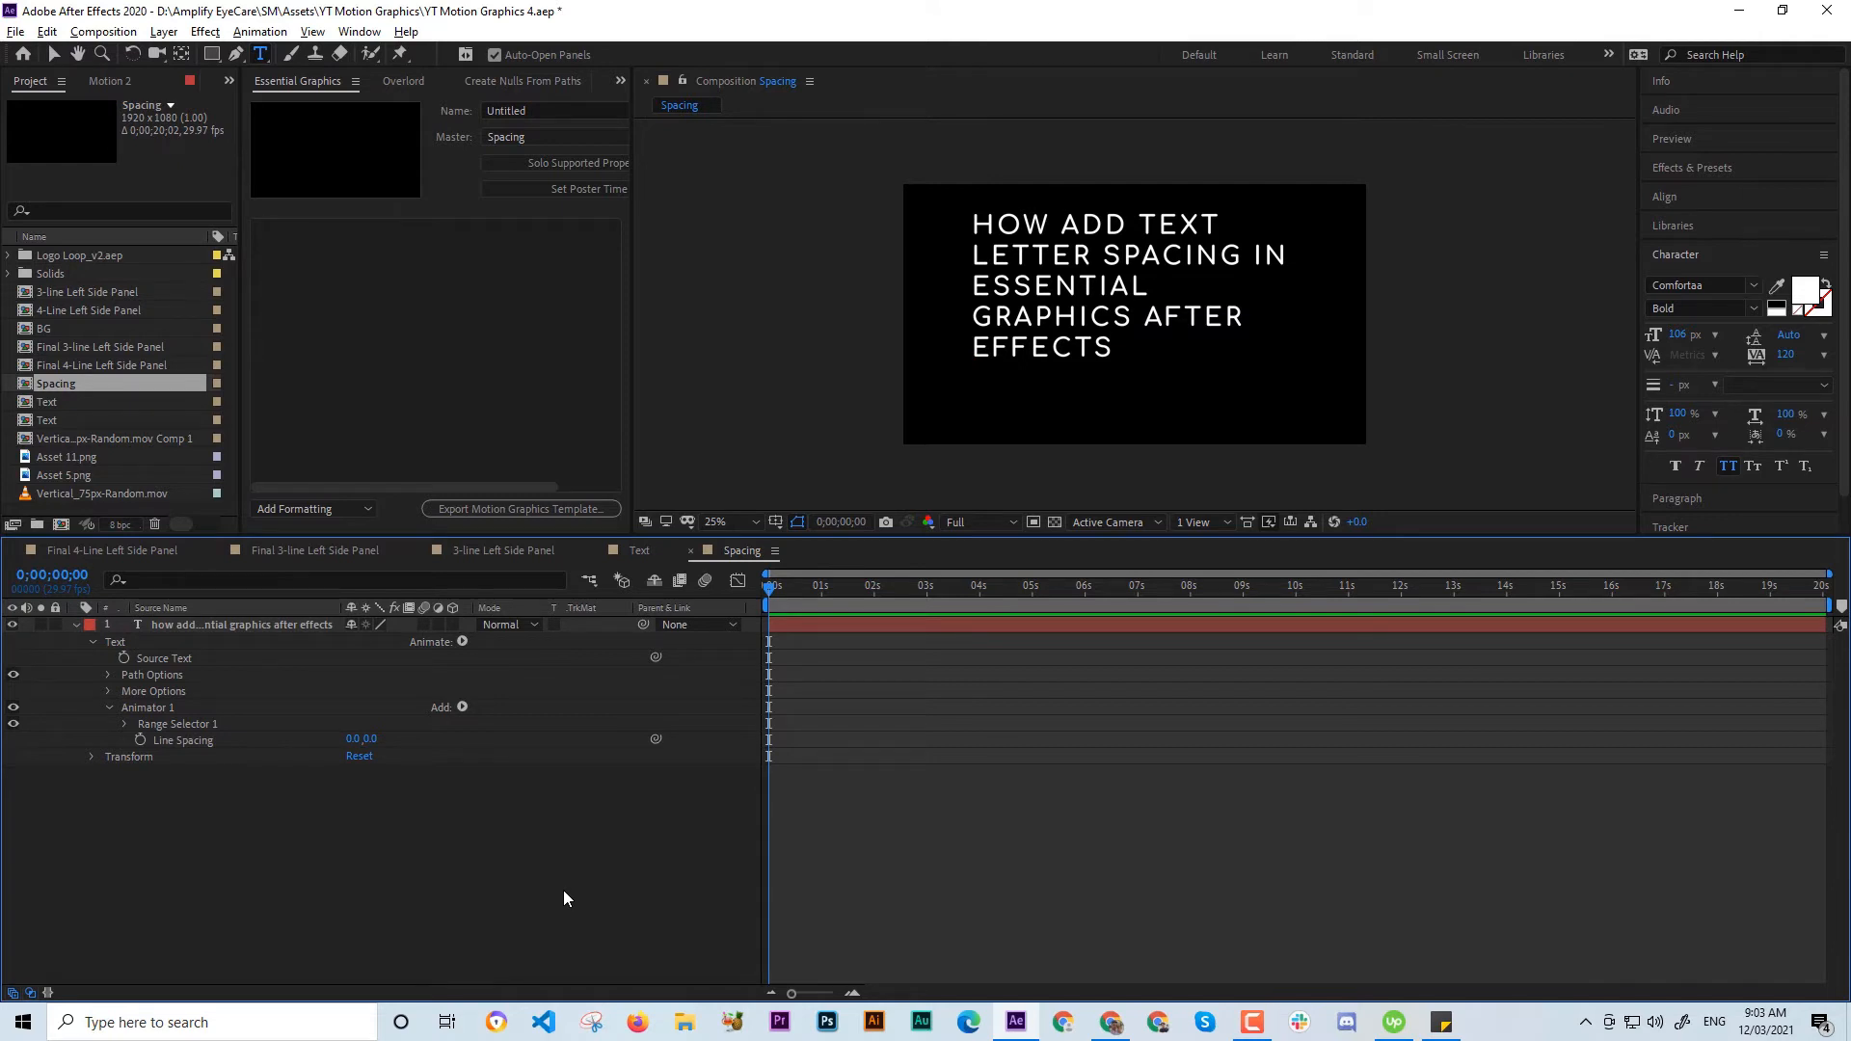
pyautogui.moveTo(555, 874)
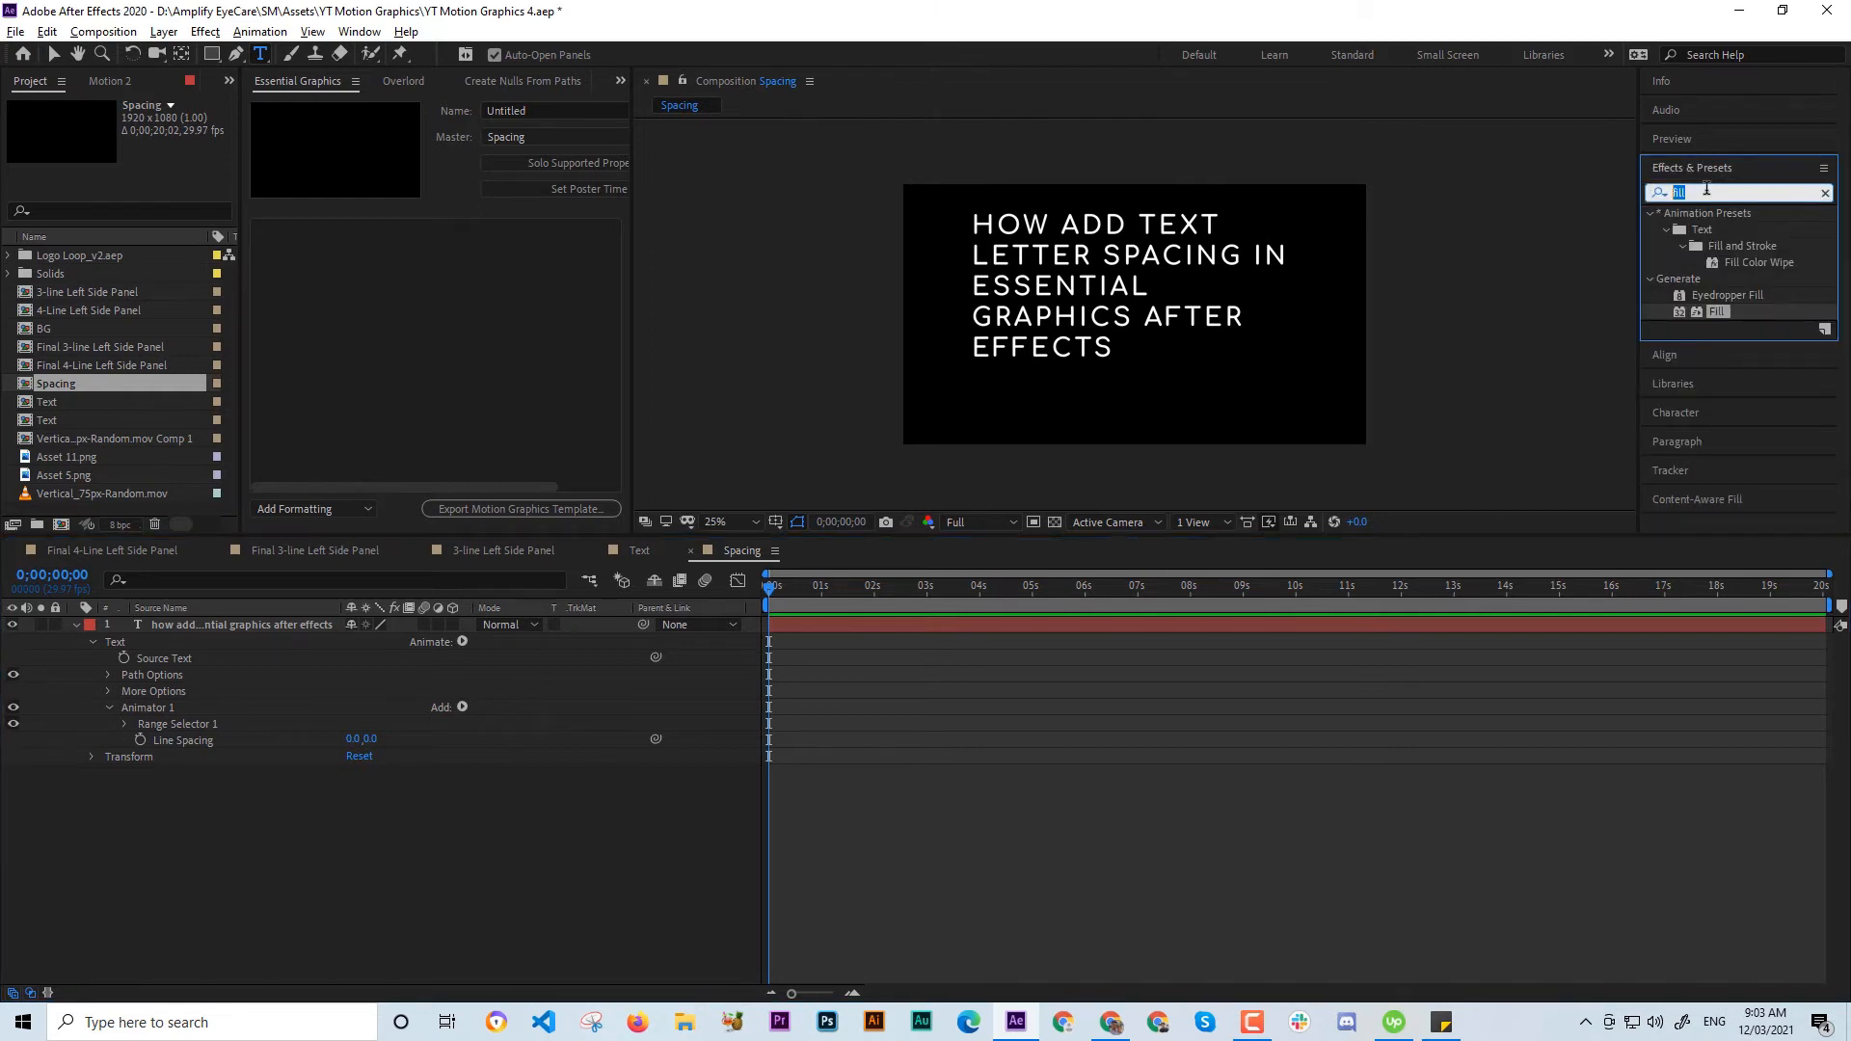
# Apply the Slider Control effect to the title layer and start a Line Spacing expression.
pyautogui.write('slider')
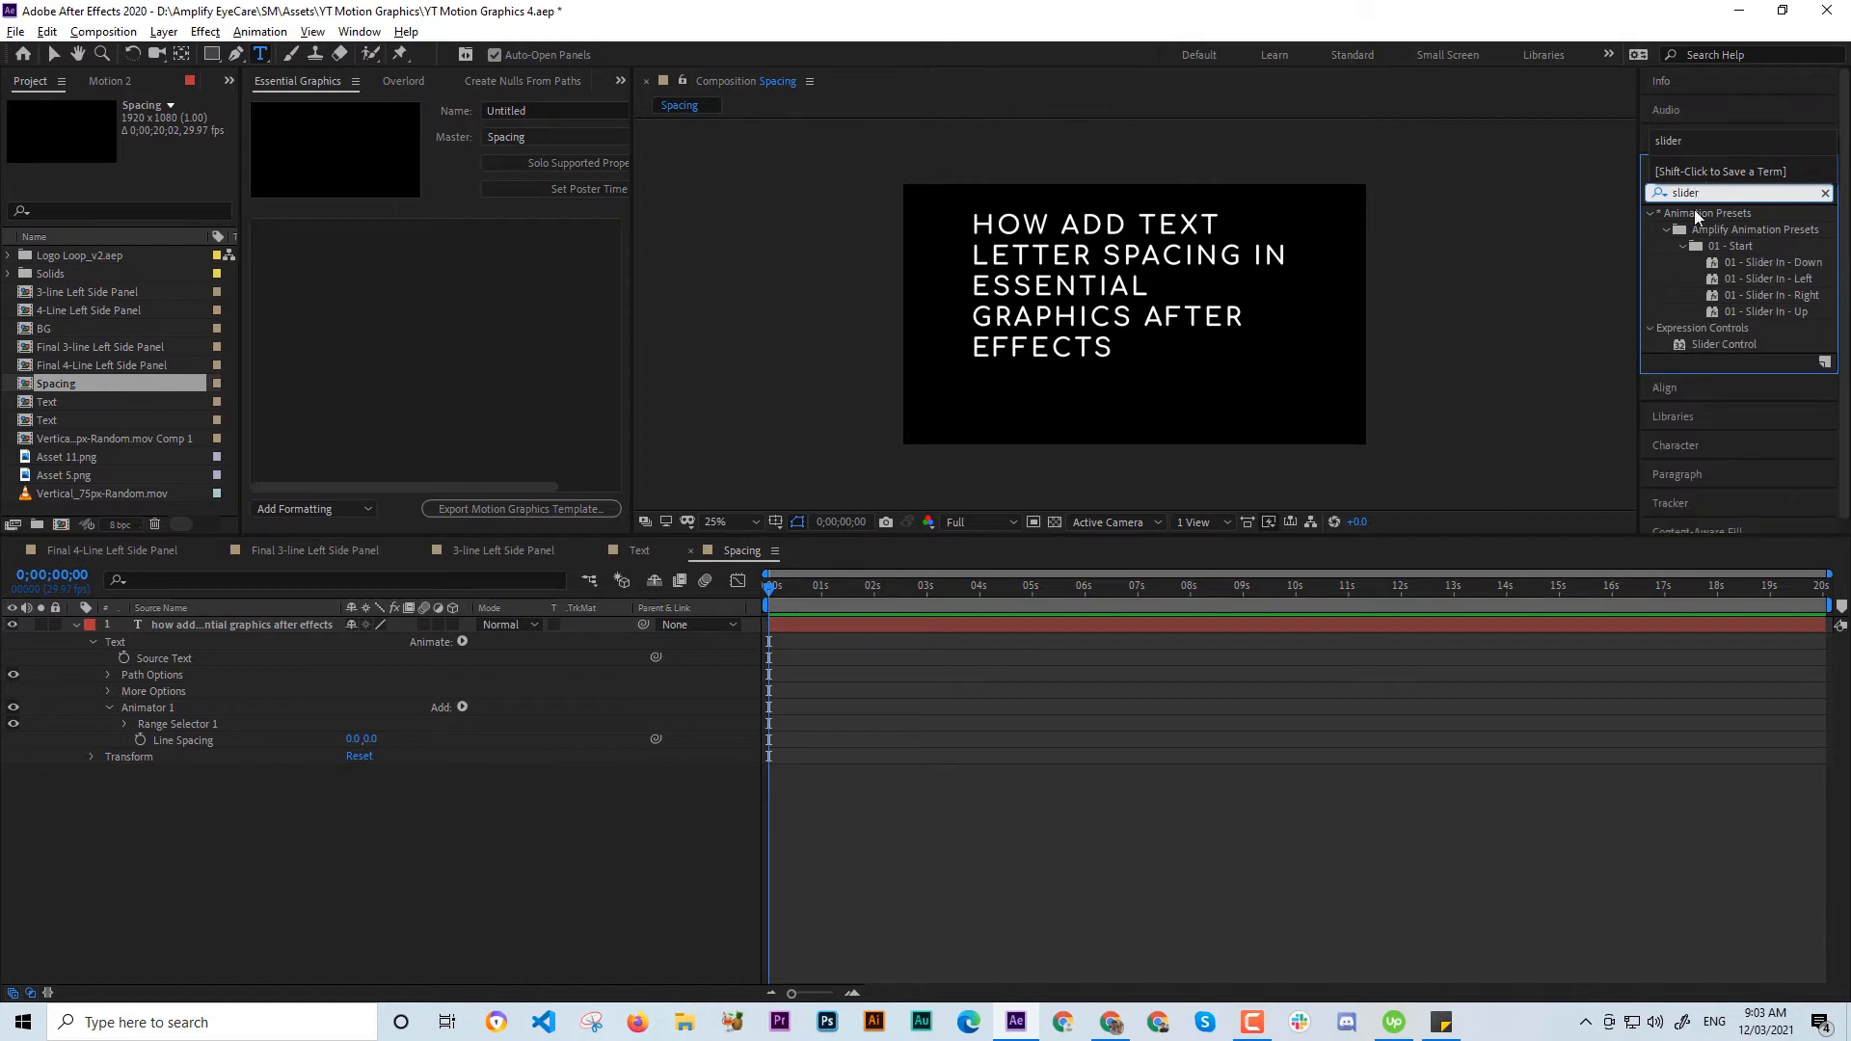
pyautogui.click(242, 625)
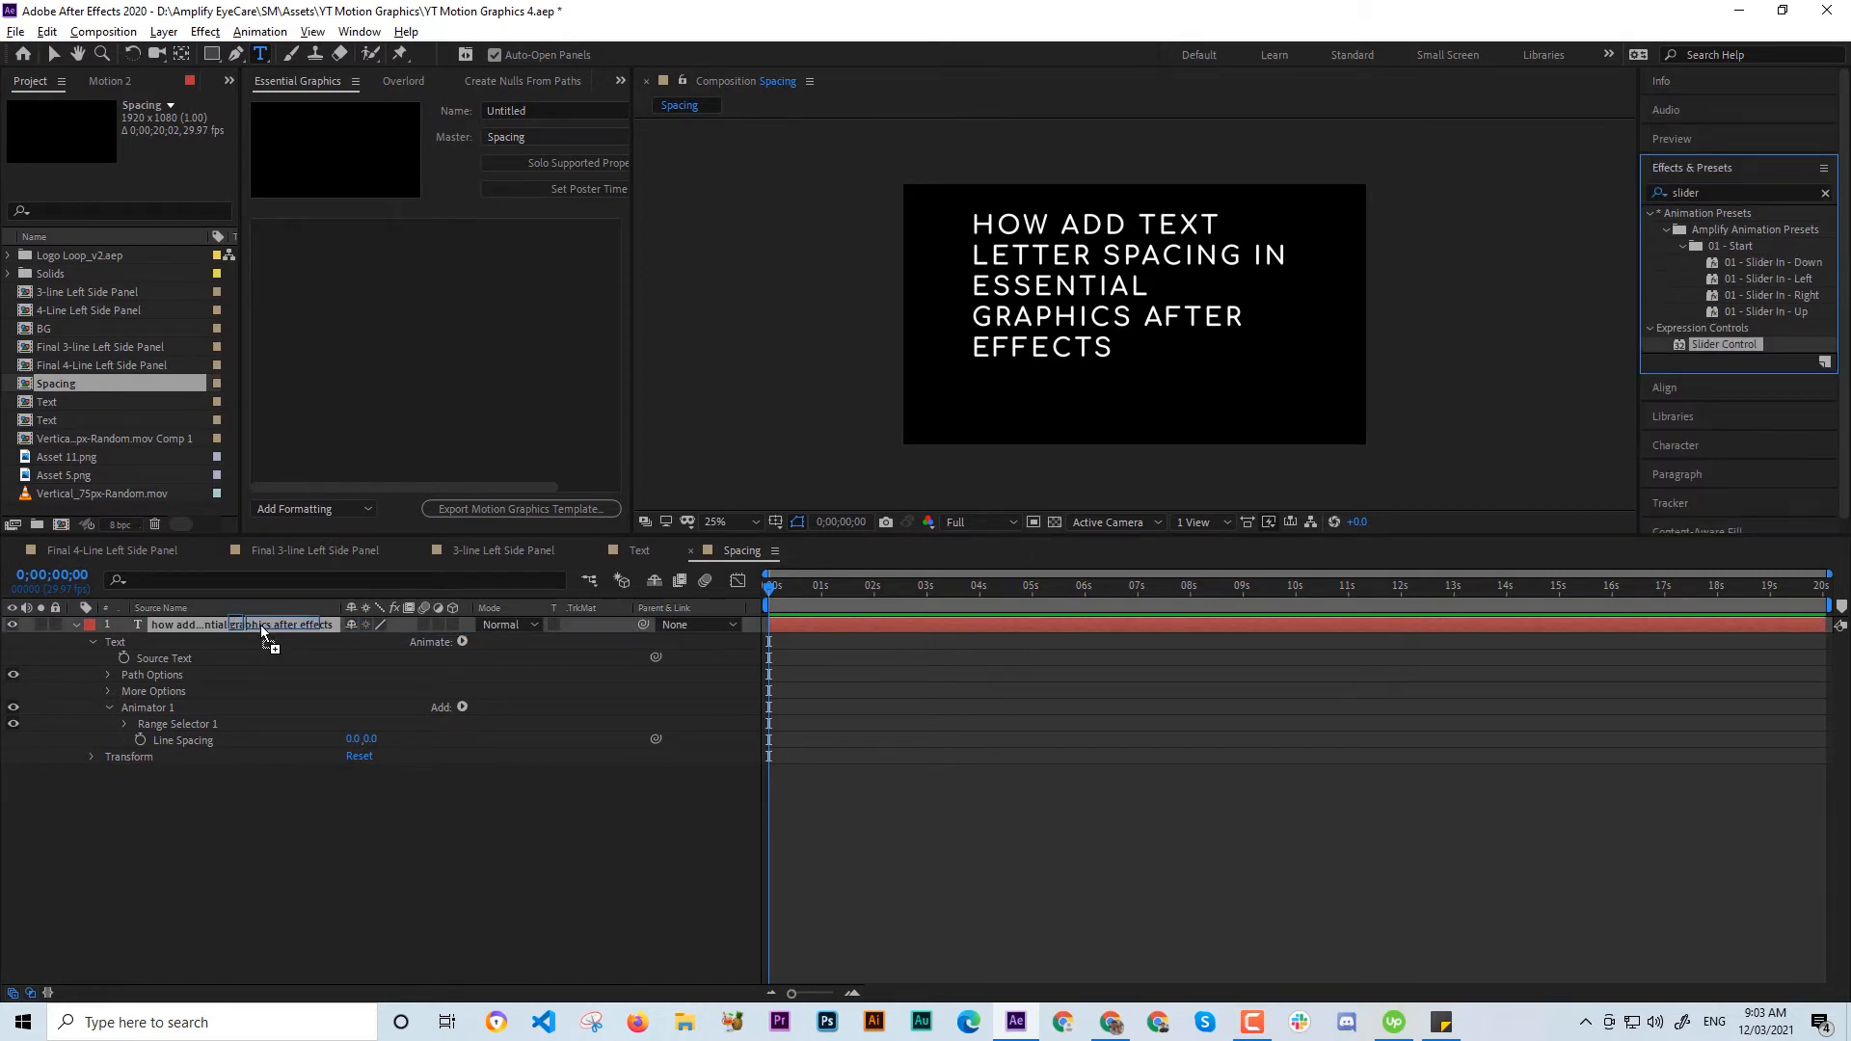
pyautogui.click(236, 624)
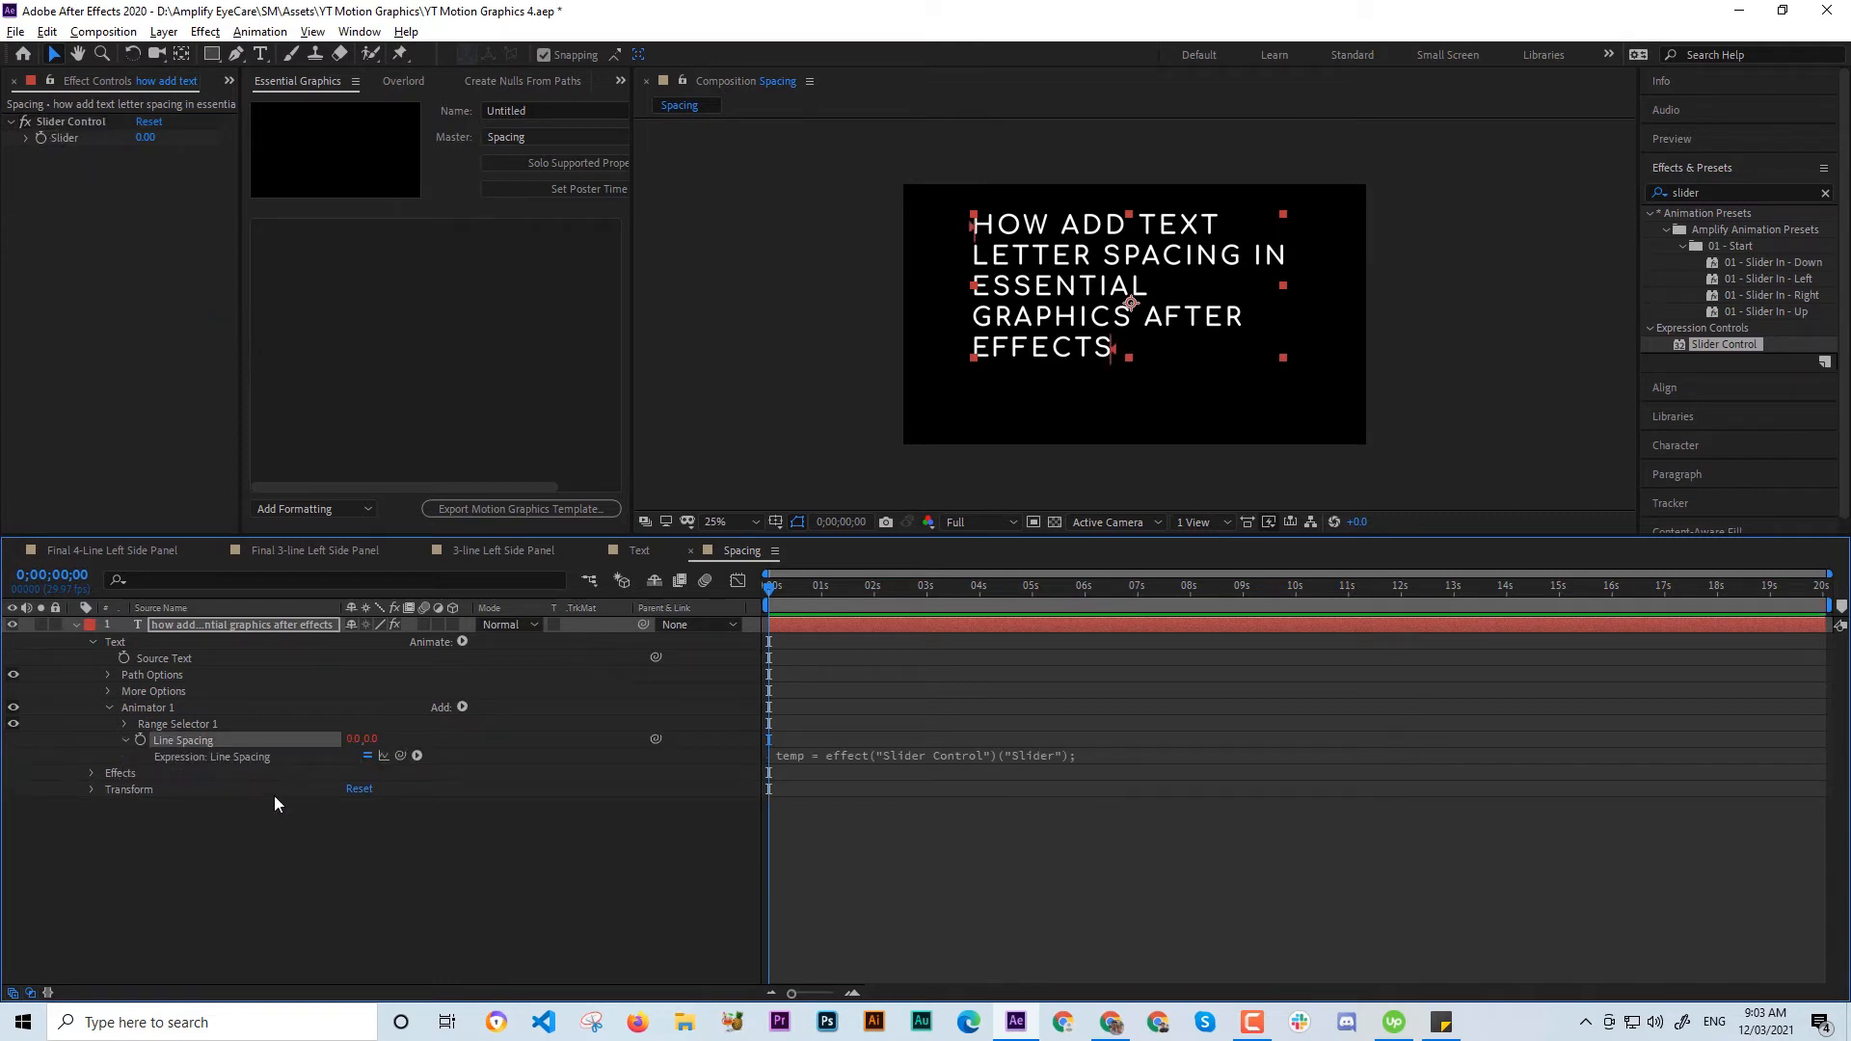
pyautogui.write('[temp, temp]')
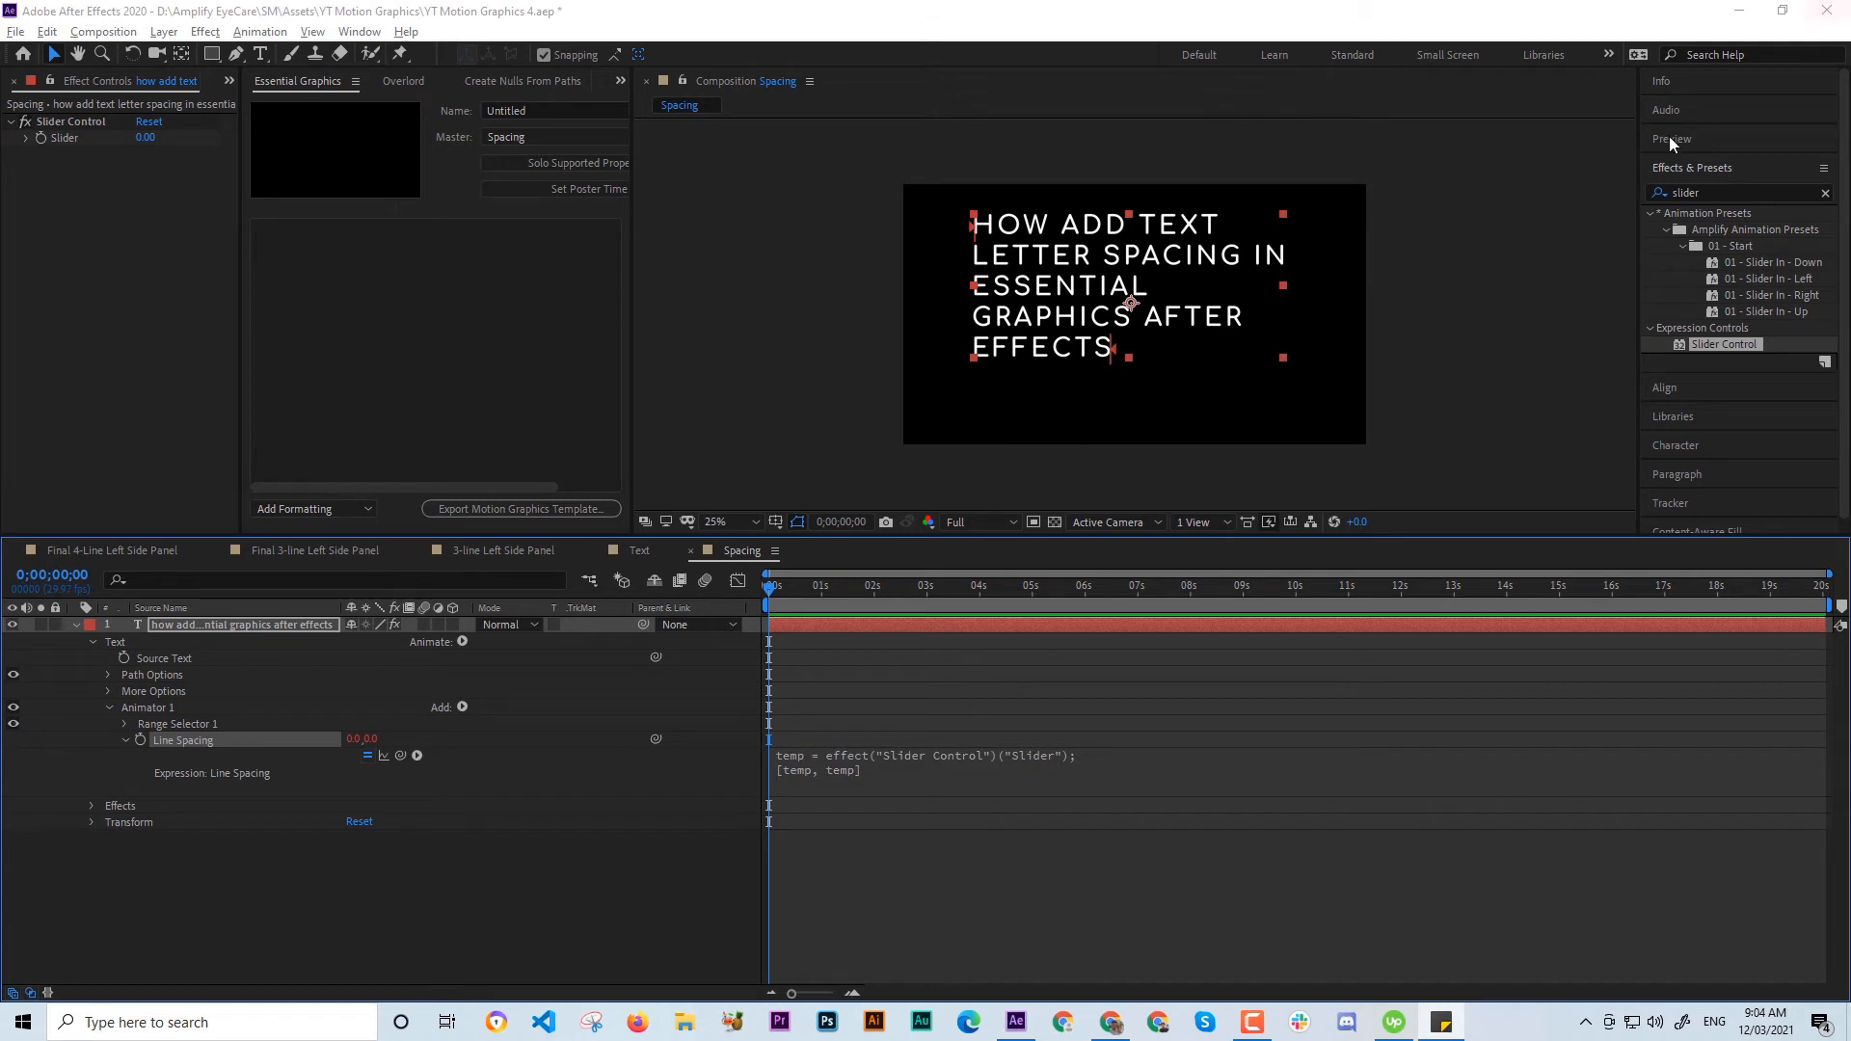
pyautogui.moveTo(1011, 655)
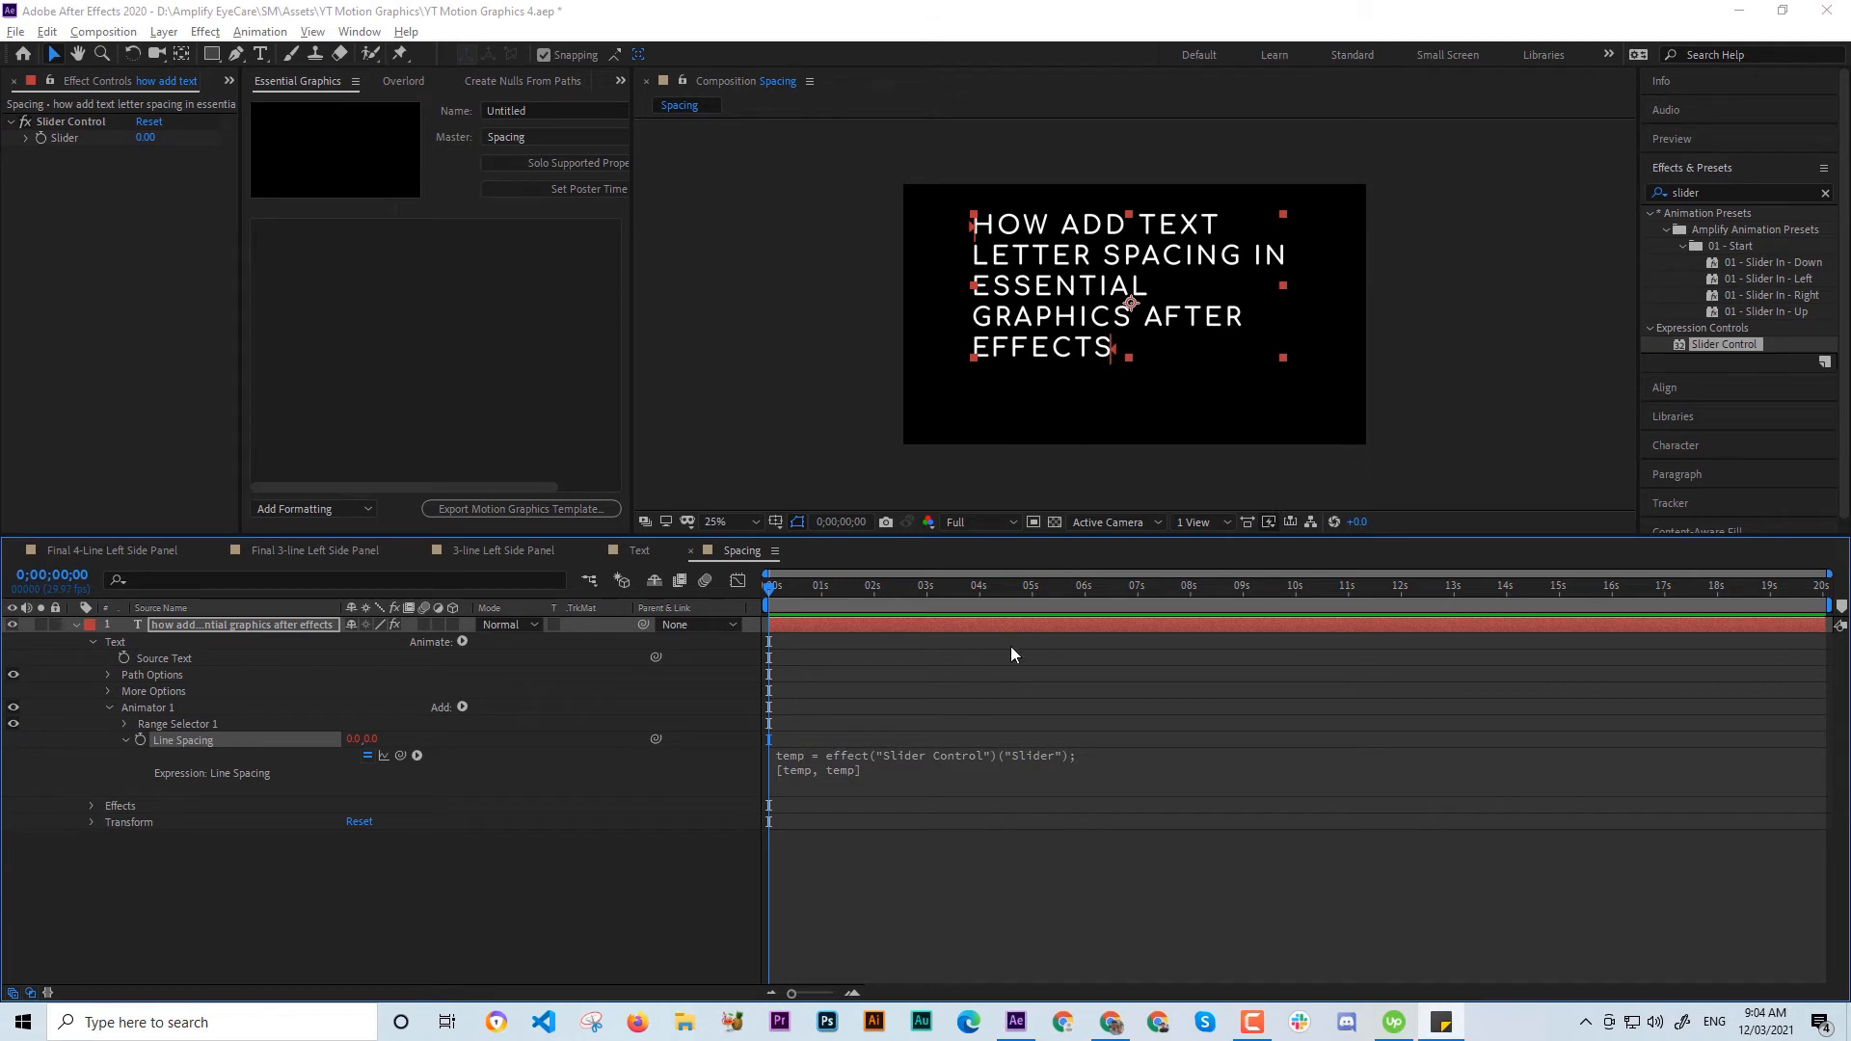
pyautogui.moveTo(921, 788)
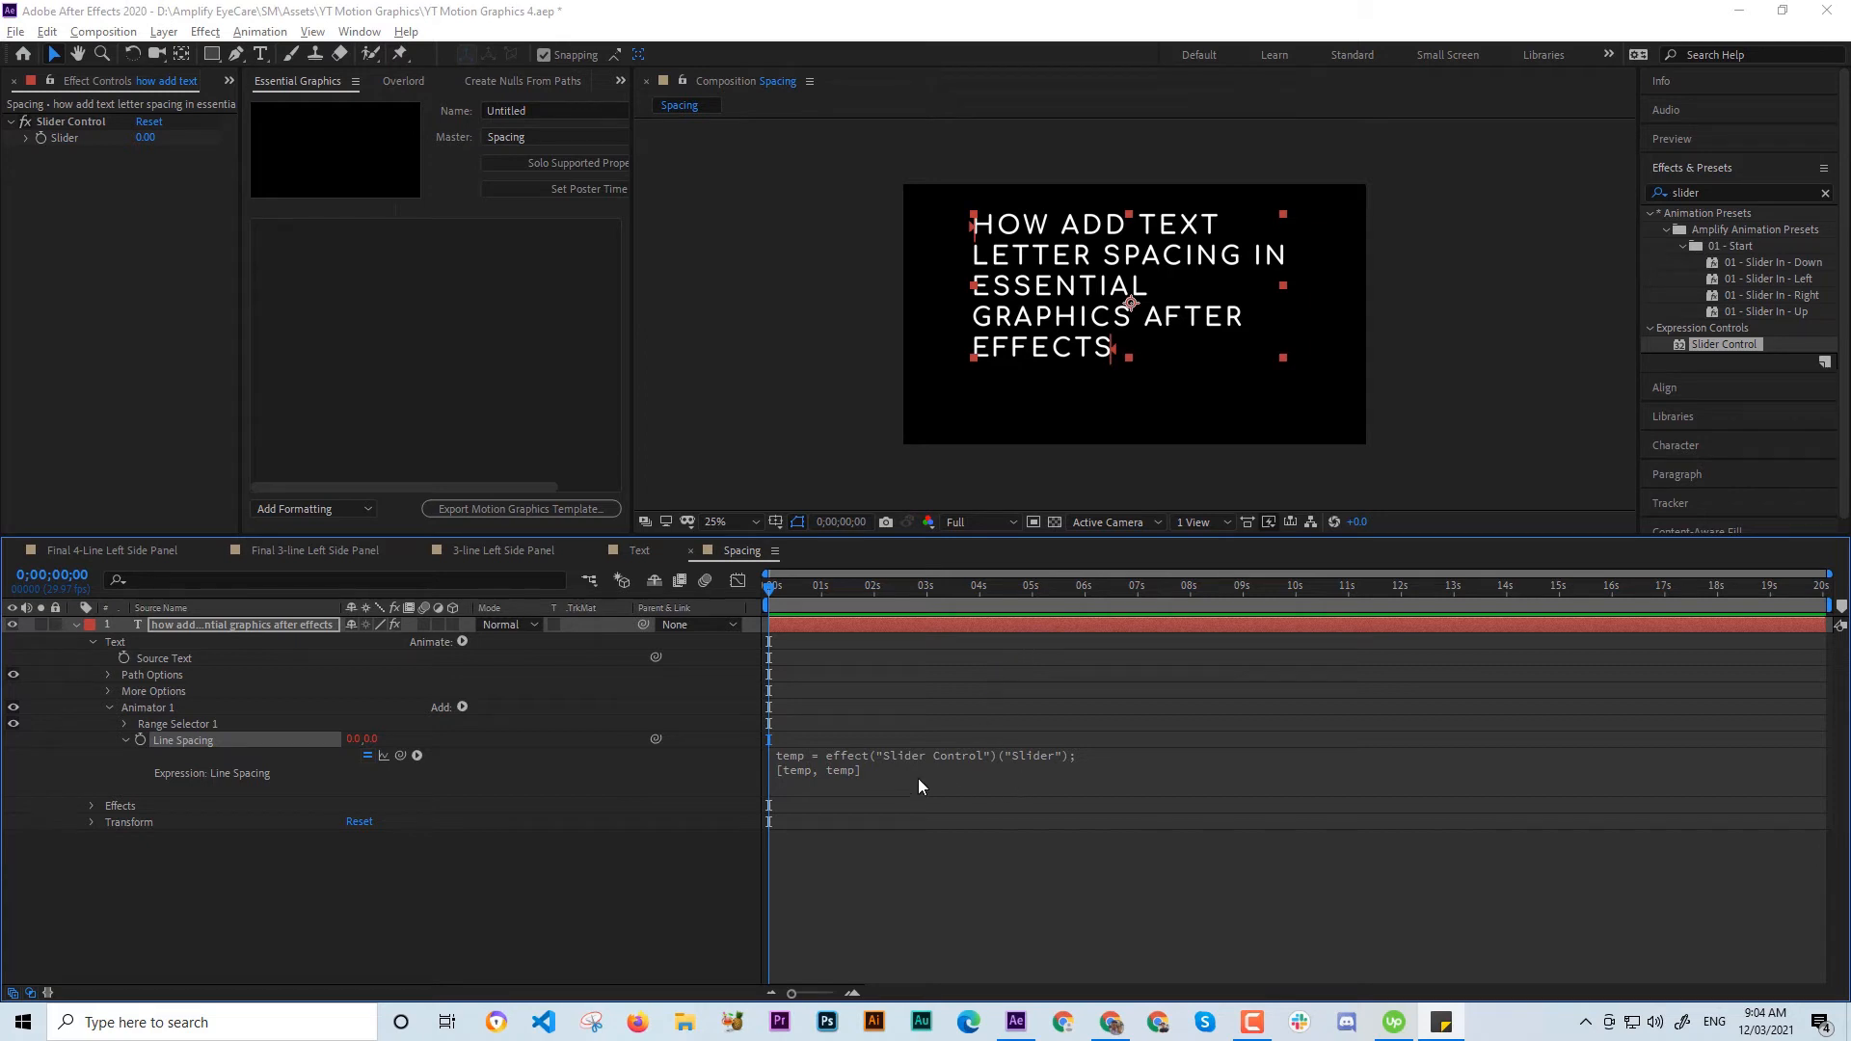
# Replace the expression's second line with [value[0],effect("Slider Control")("Slider")].
pyautogui.doubleClick(841, 768)
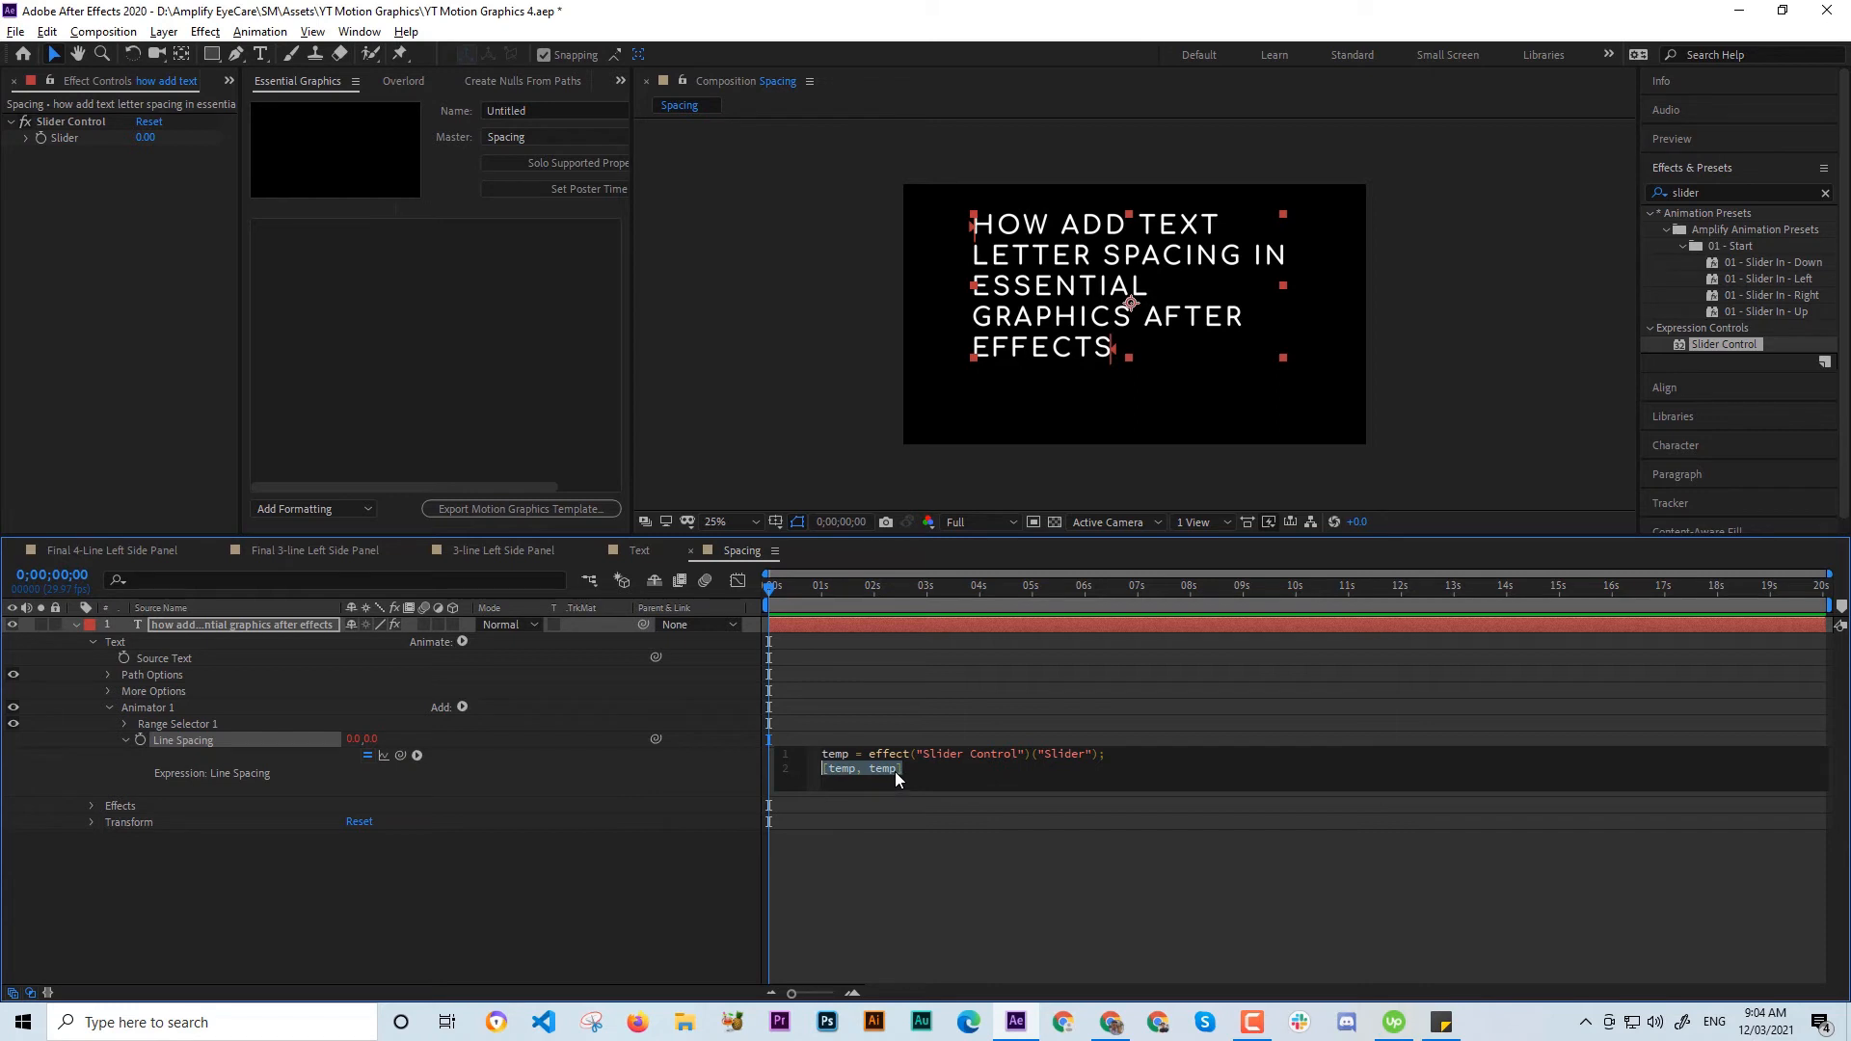
pyautogui.write('[value[0],effect("Slider Control")("Slider")]')
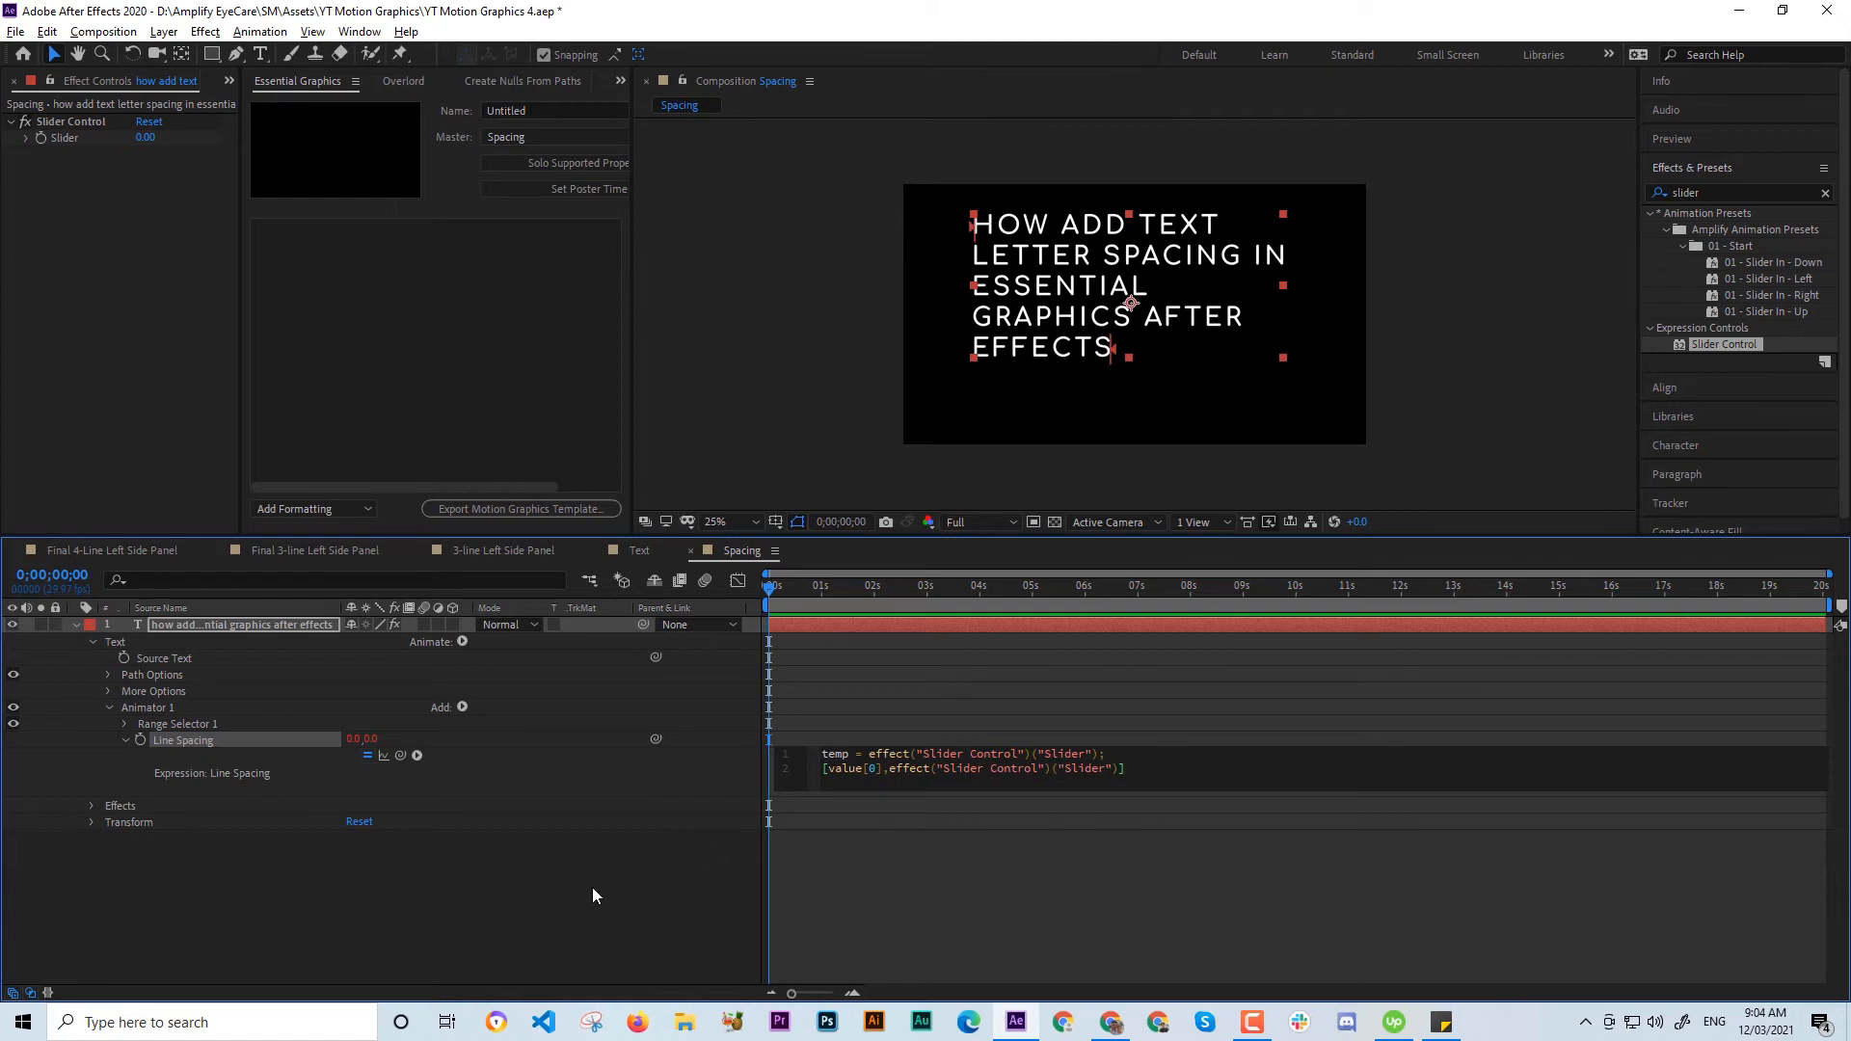
pyautogui.moveTo(874, 887)
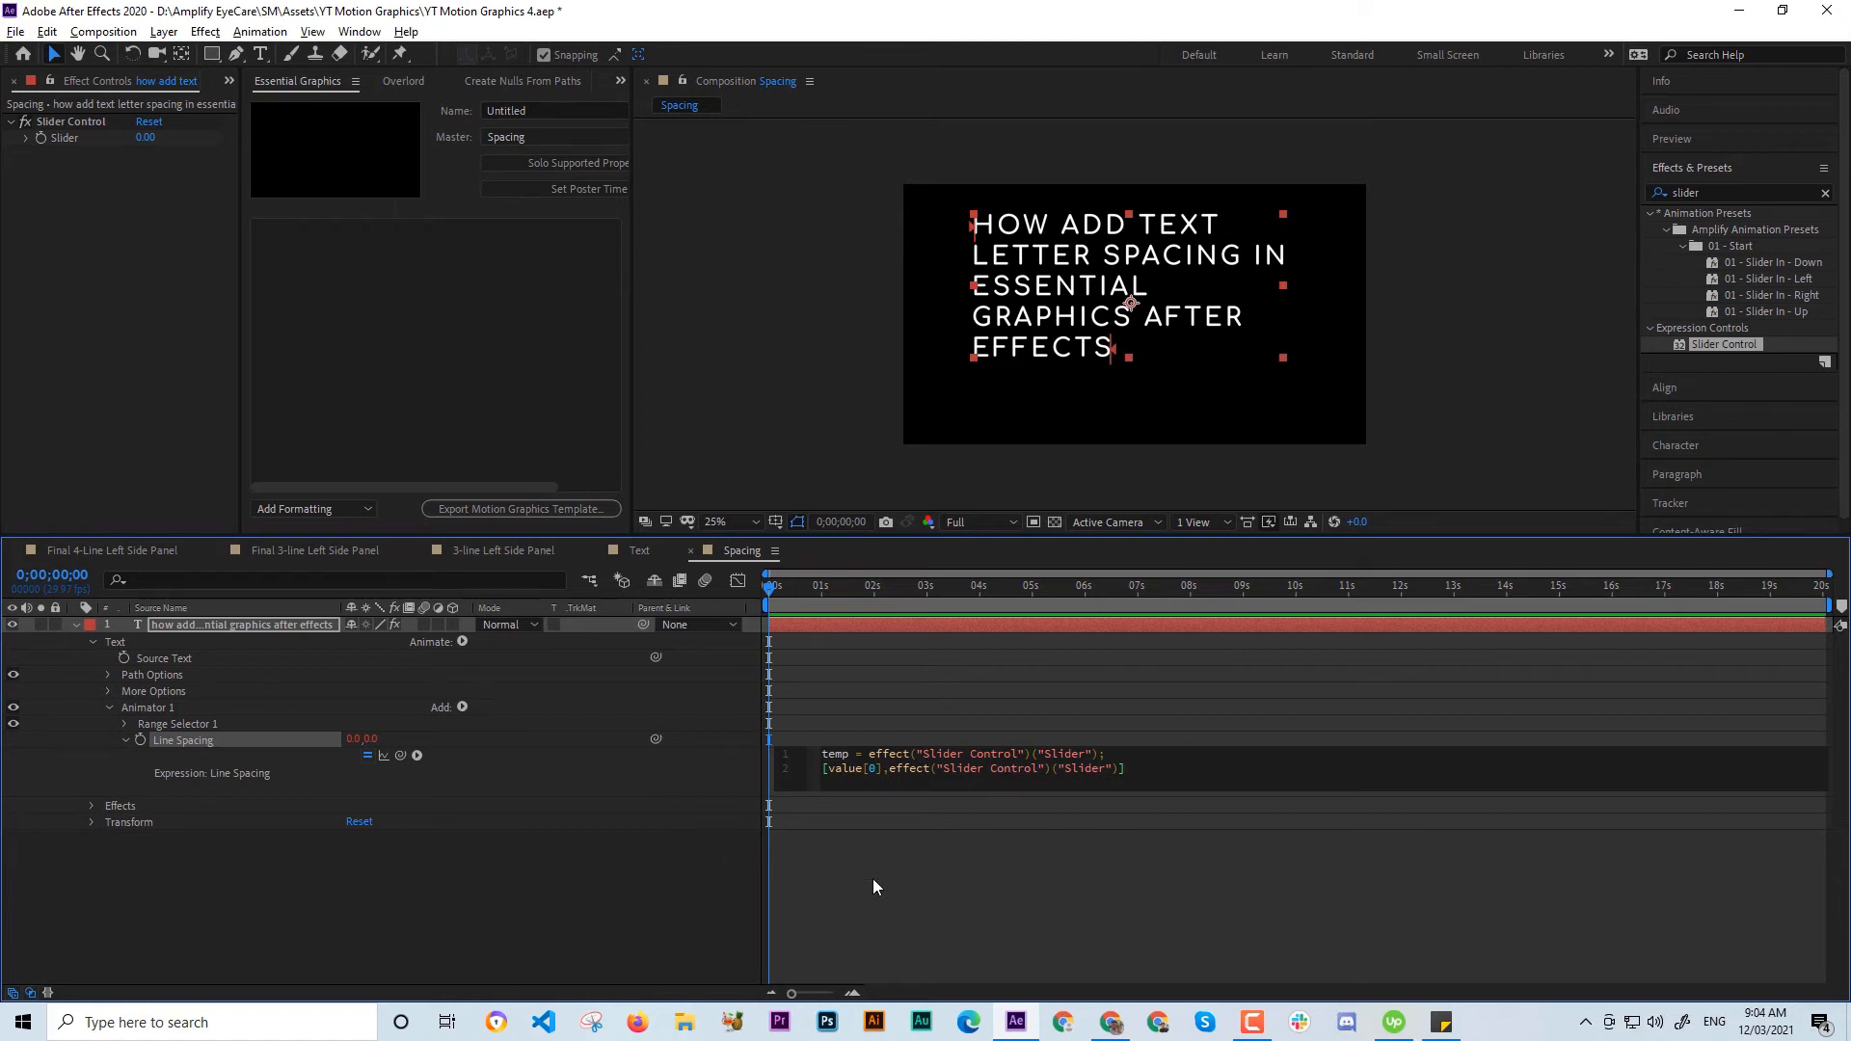
pyautogui.moveTo(531, 938)
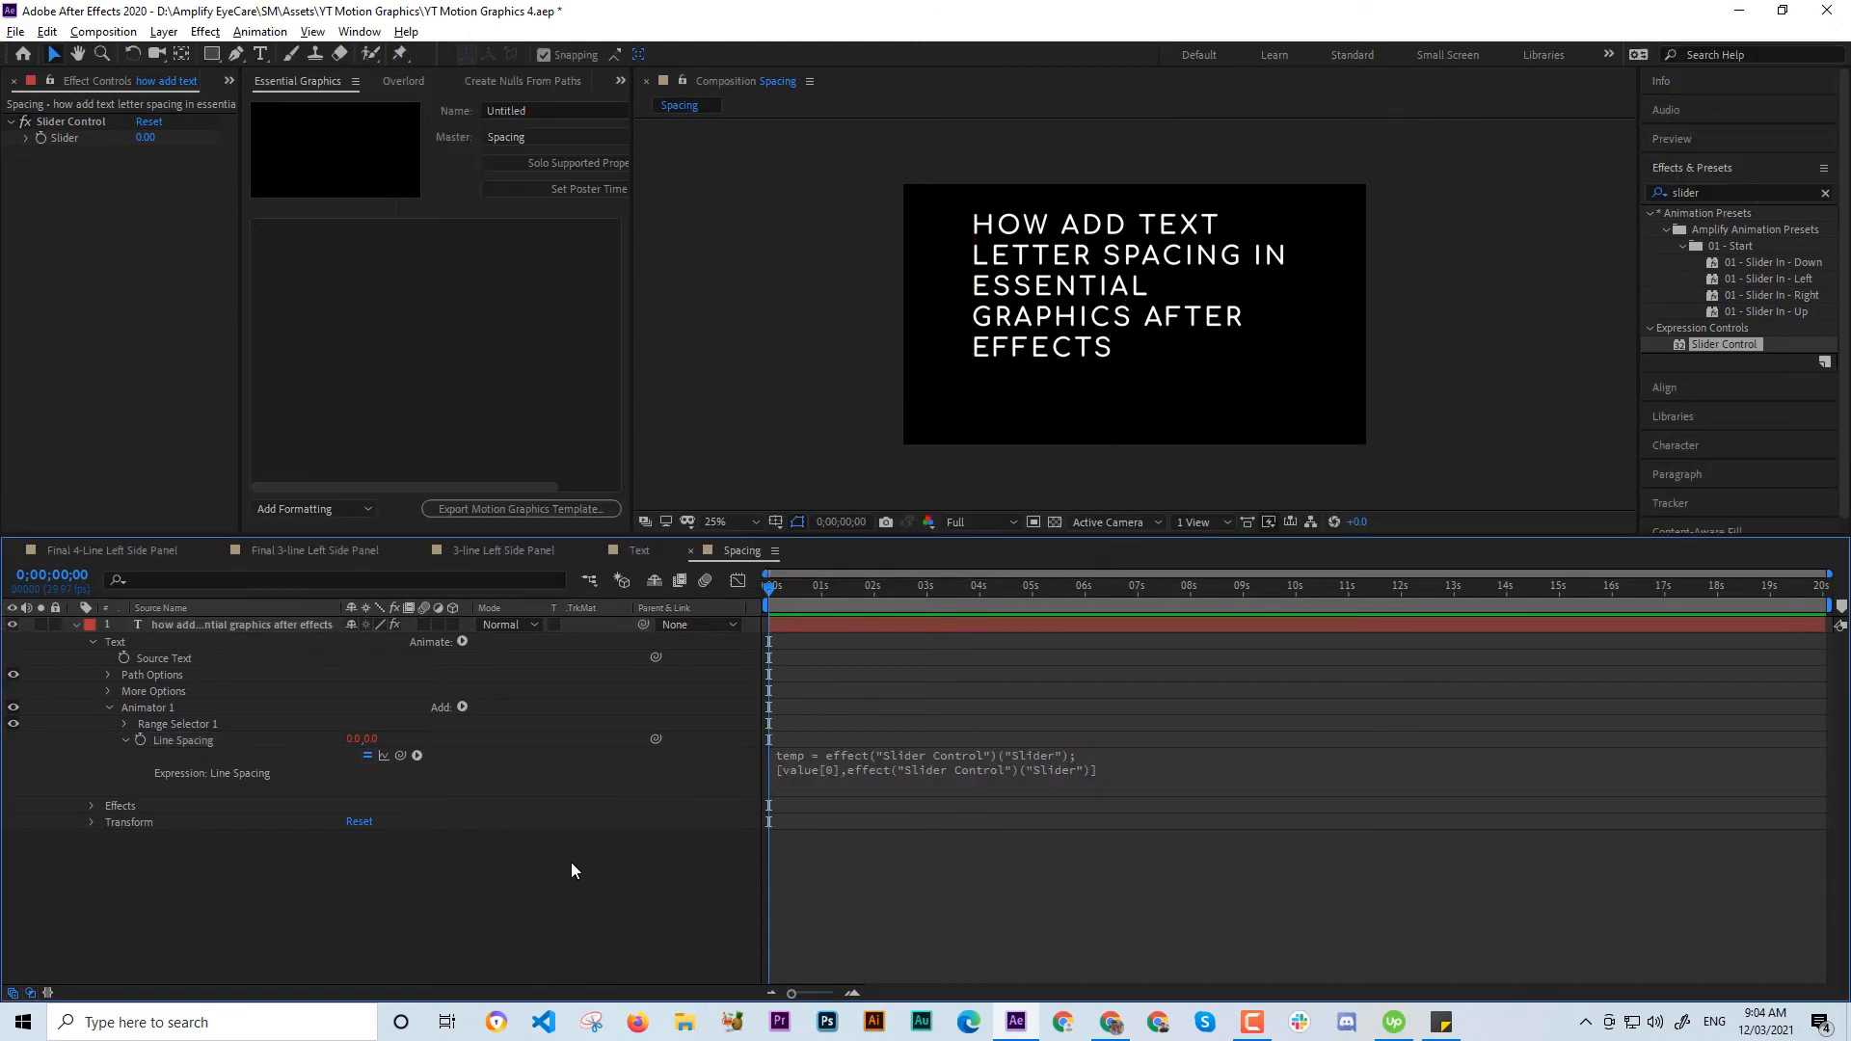
pyautogui.moveTo(112, 489)
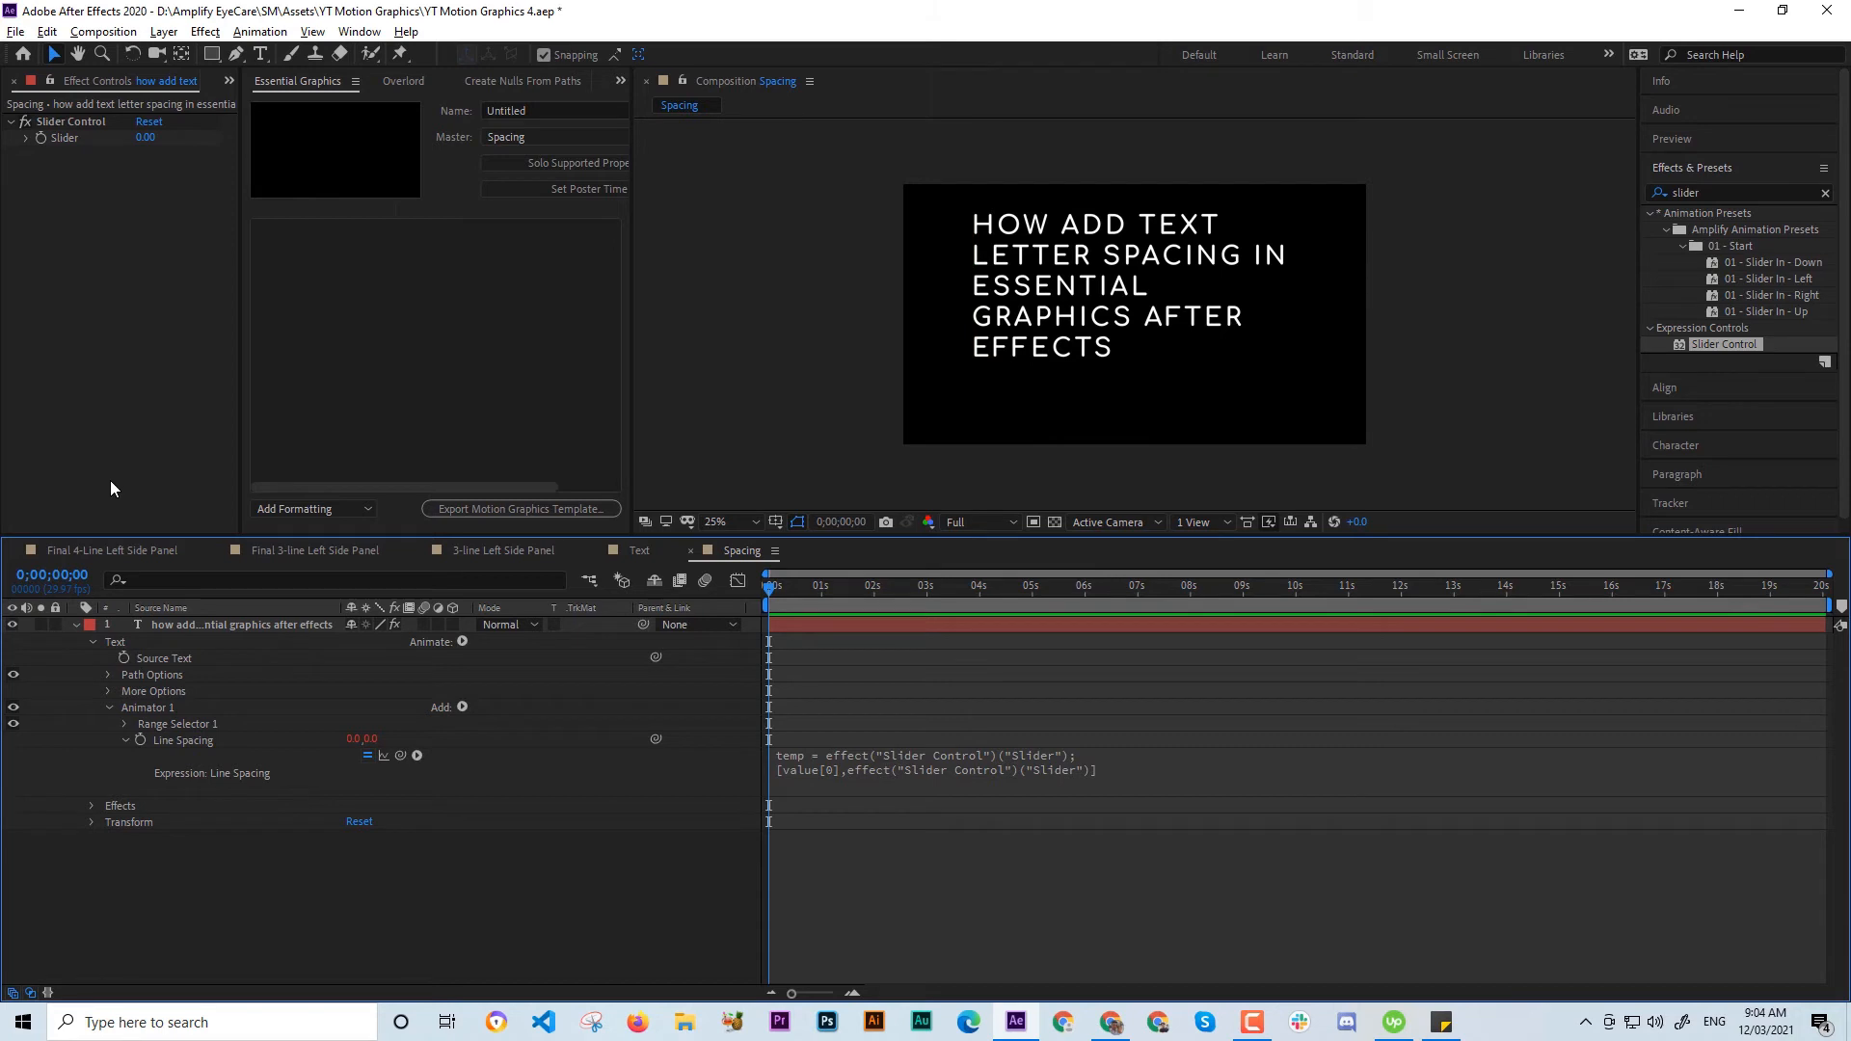
# Add the Slider Control's Slider property to the Essential Graphics panel.
pyautogui.click(91, 805)
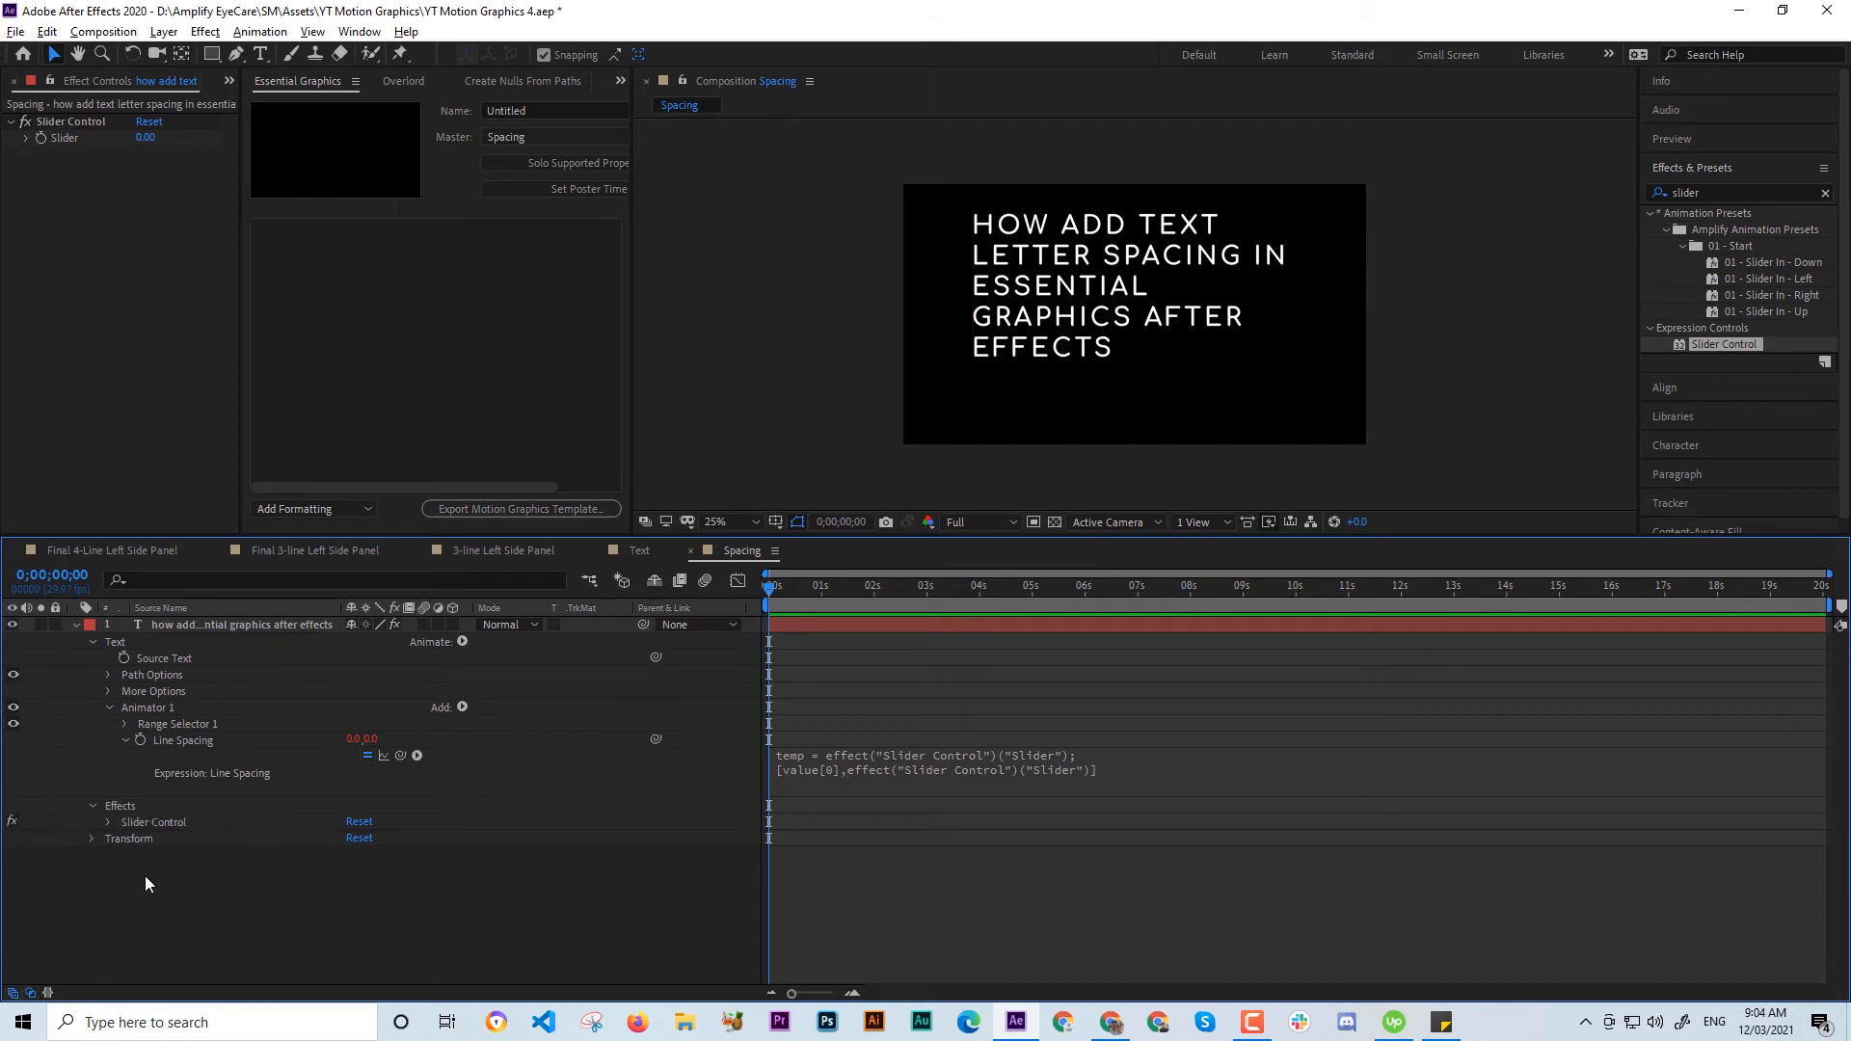
pyautogui.click(107, 822)
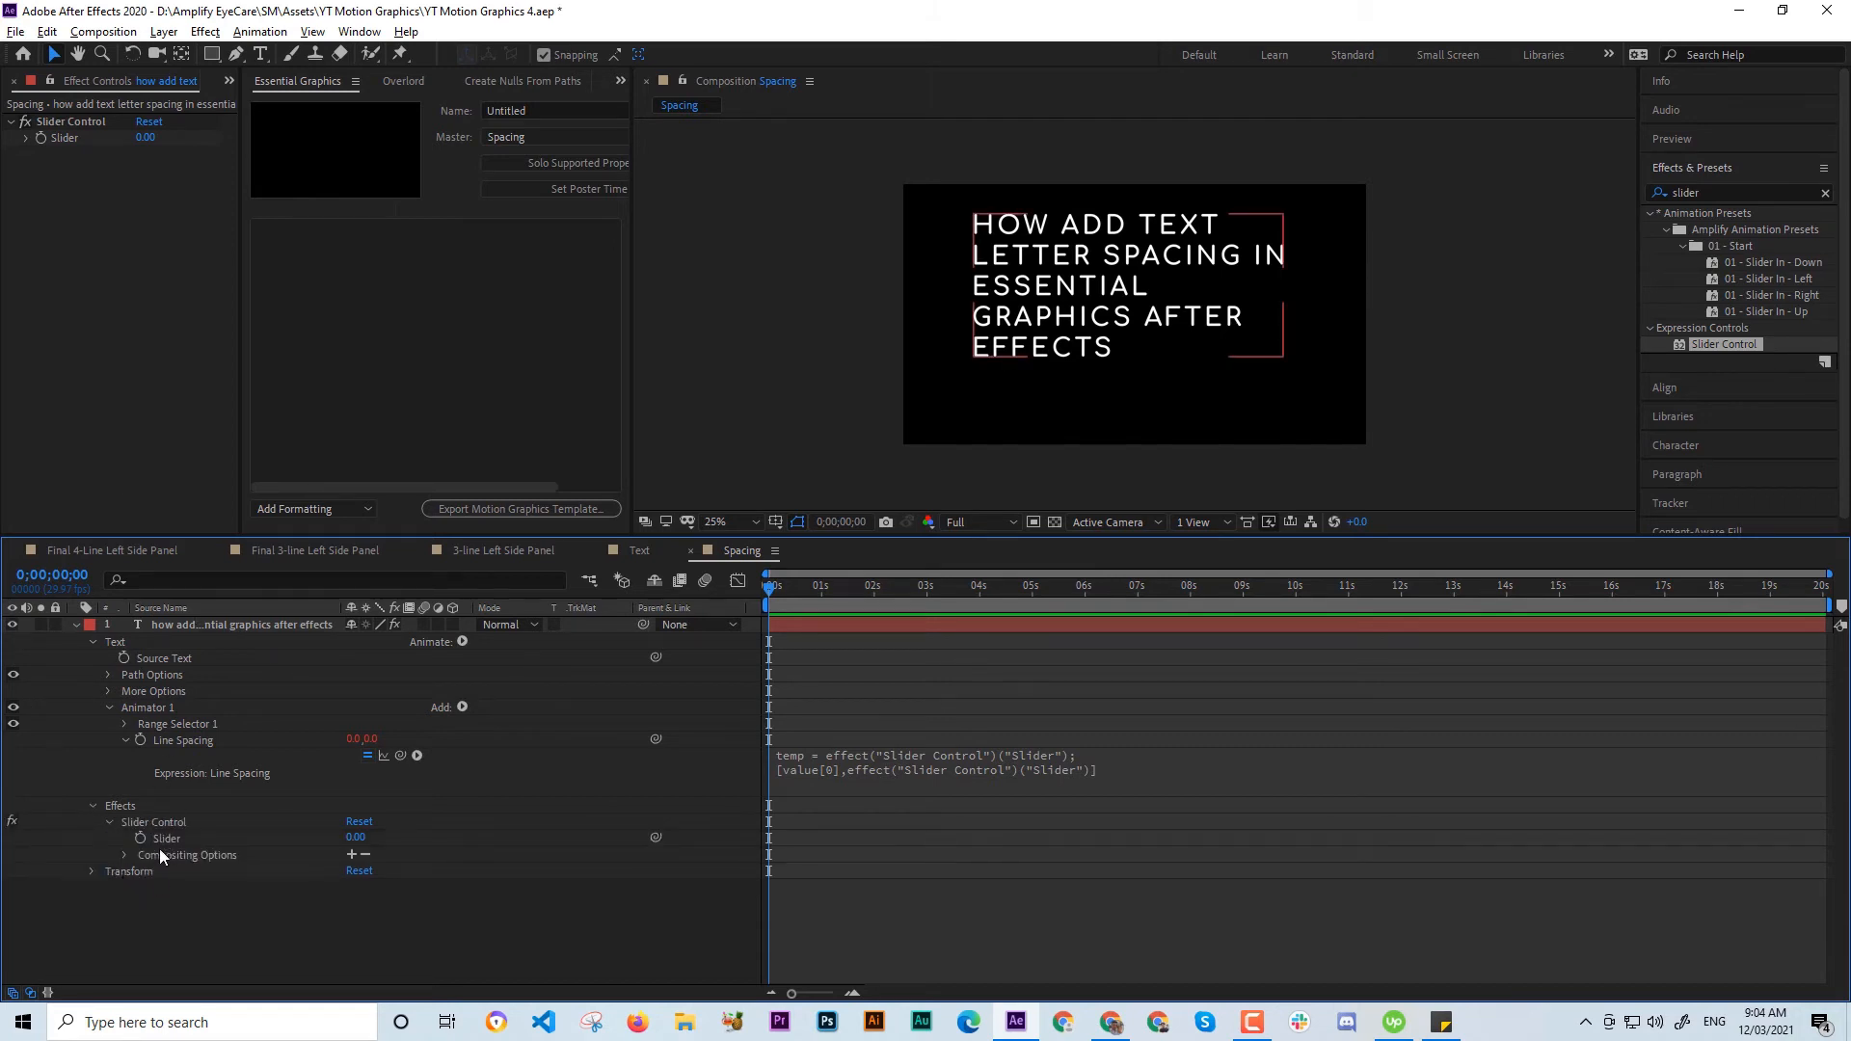
pyautogui.click(154, 822)
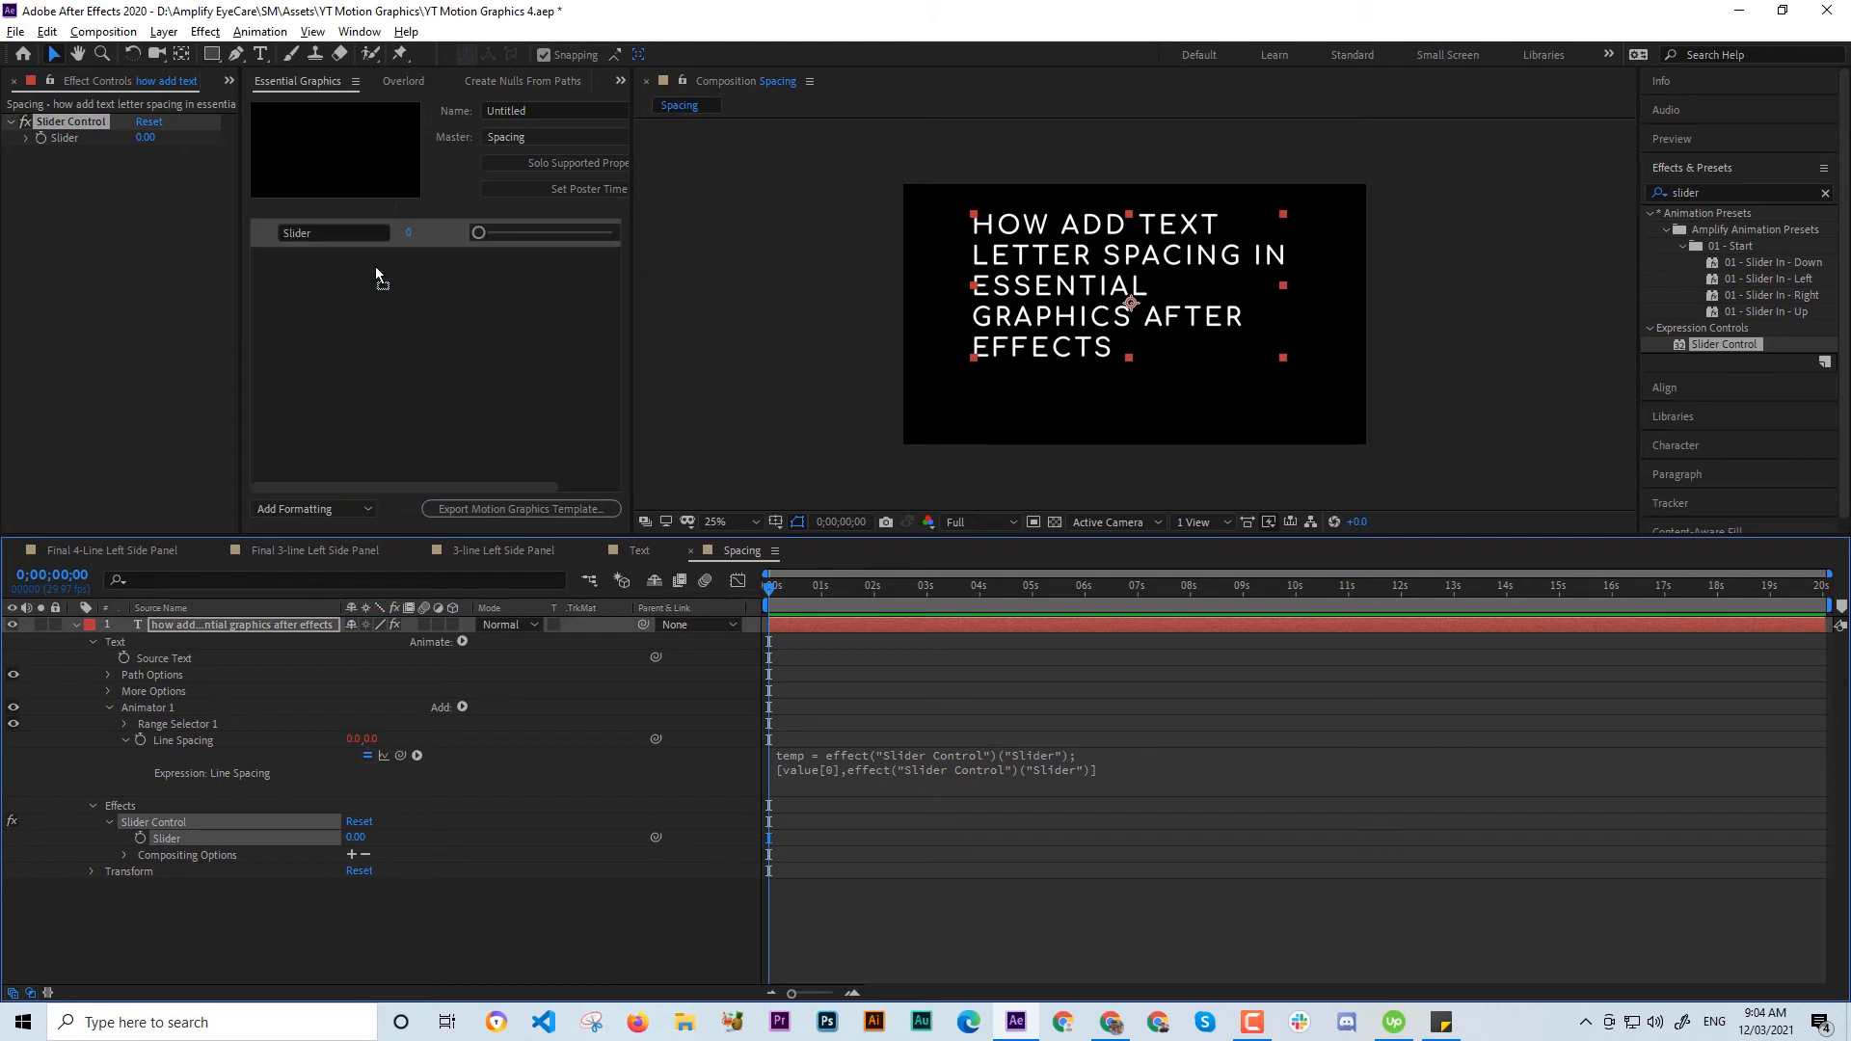
pyautogui.moveTo(480, 240)
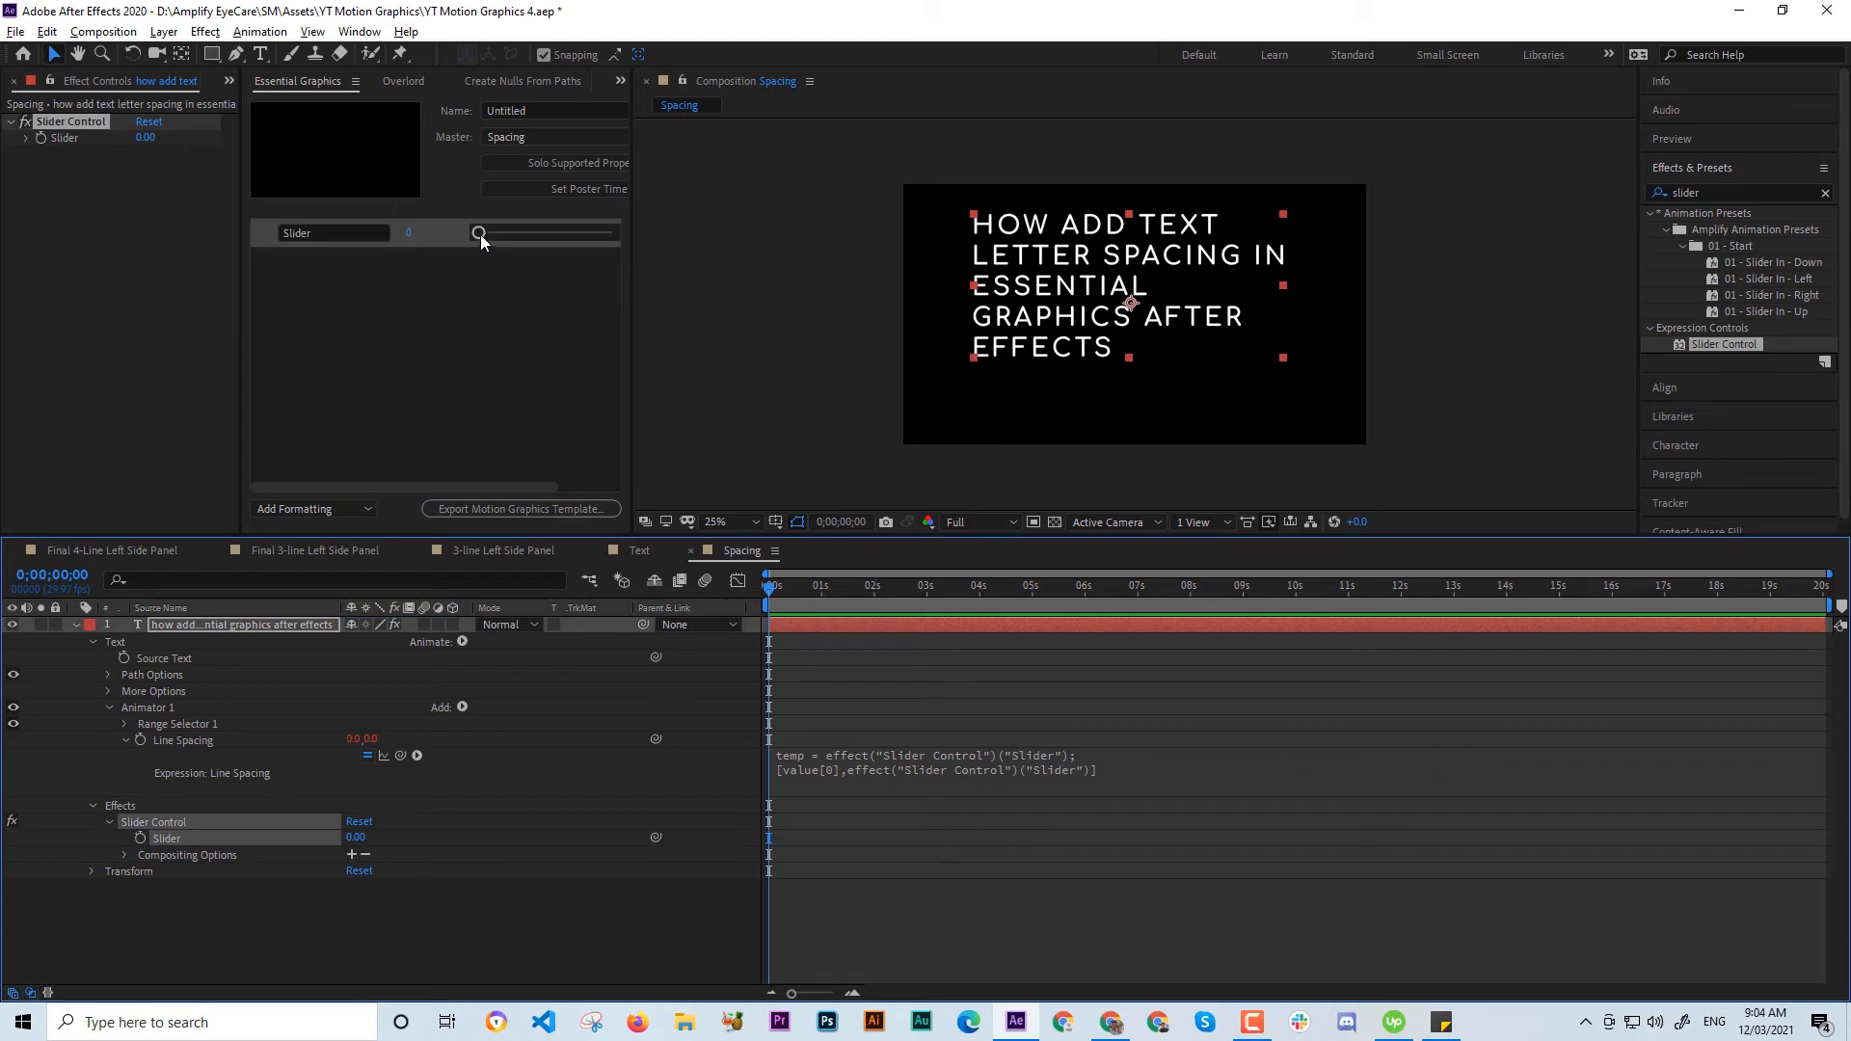
# Drag the Essential Graphics slider up to widen line spacing, then back to 0.
pyautogui.moveTo(478, 232); pyautogui.dragTo(576, 233)
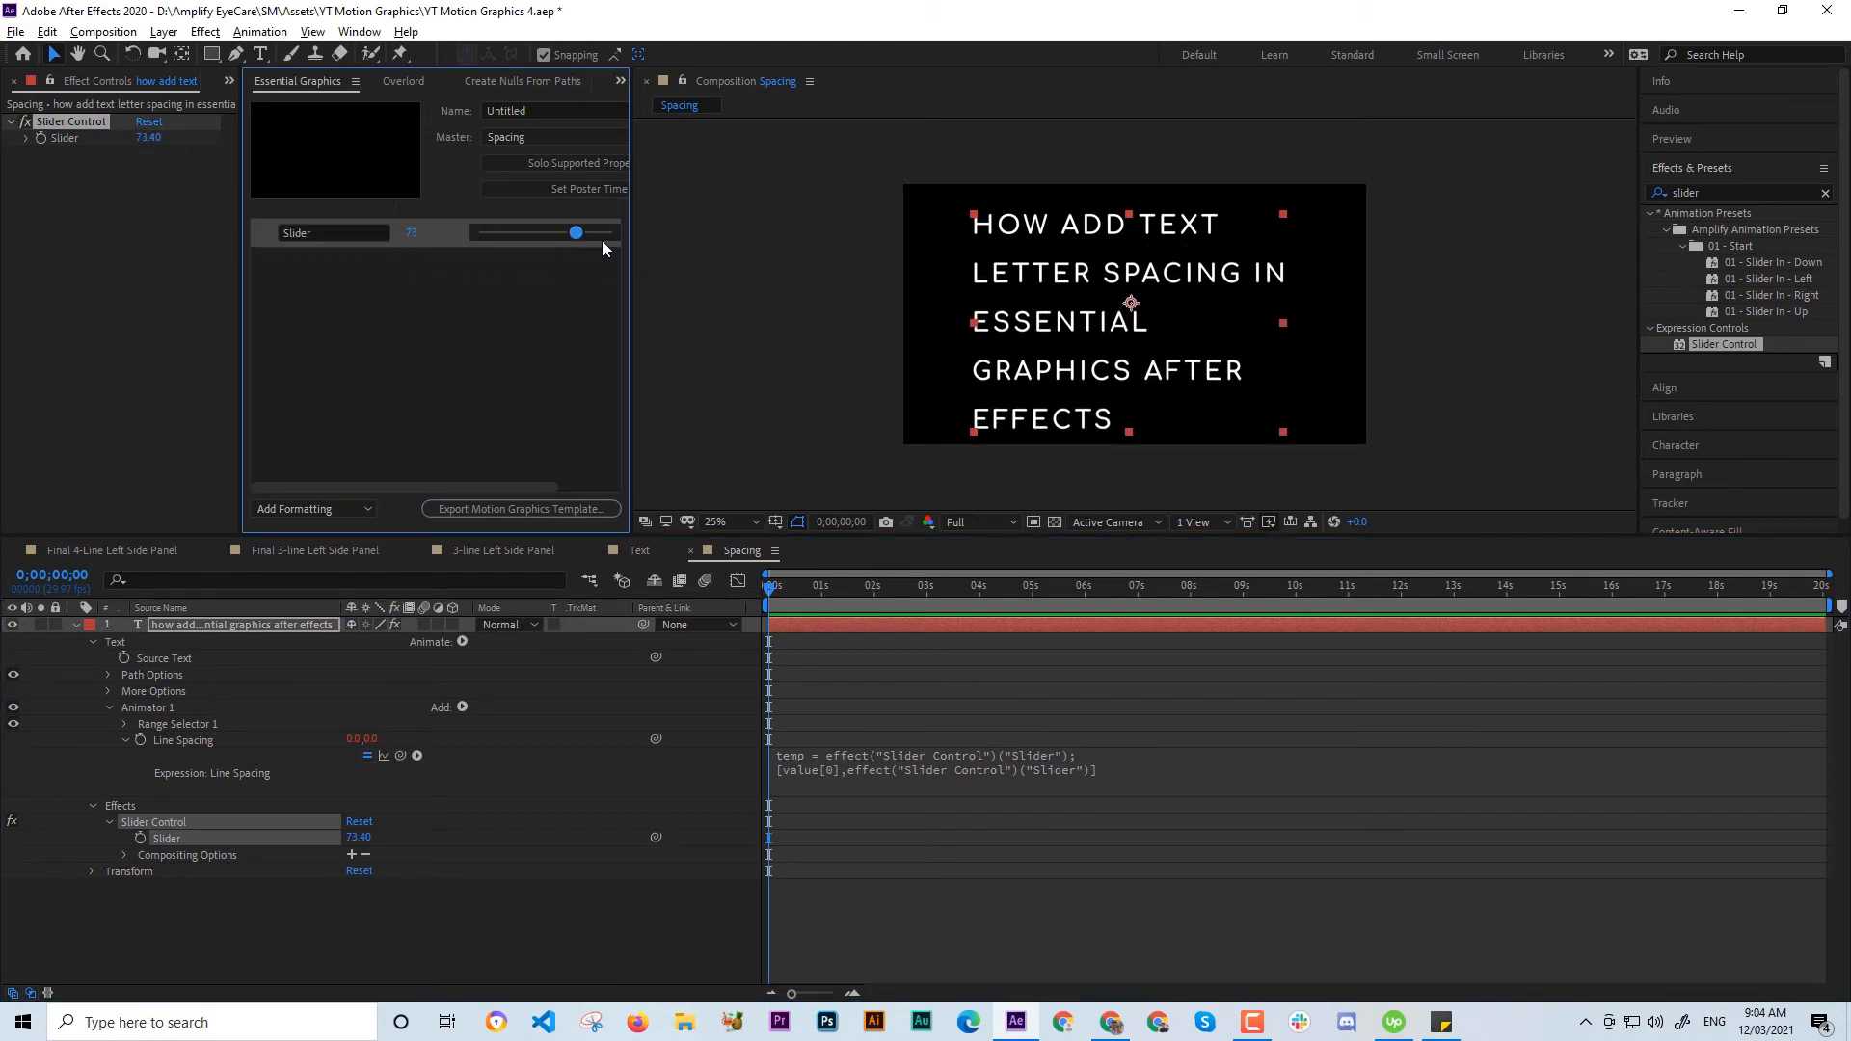
pyautogui.moveTo(574, 232); pyautogui.dragTo(478, 233)
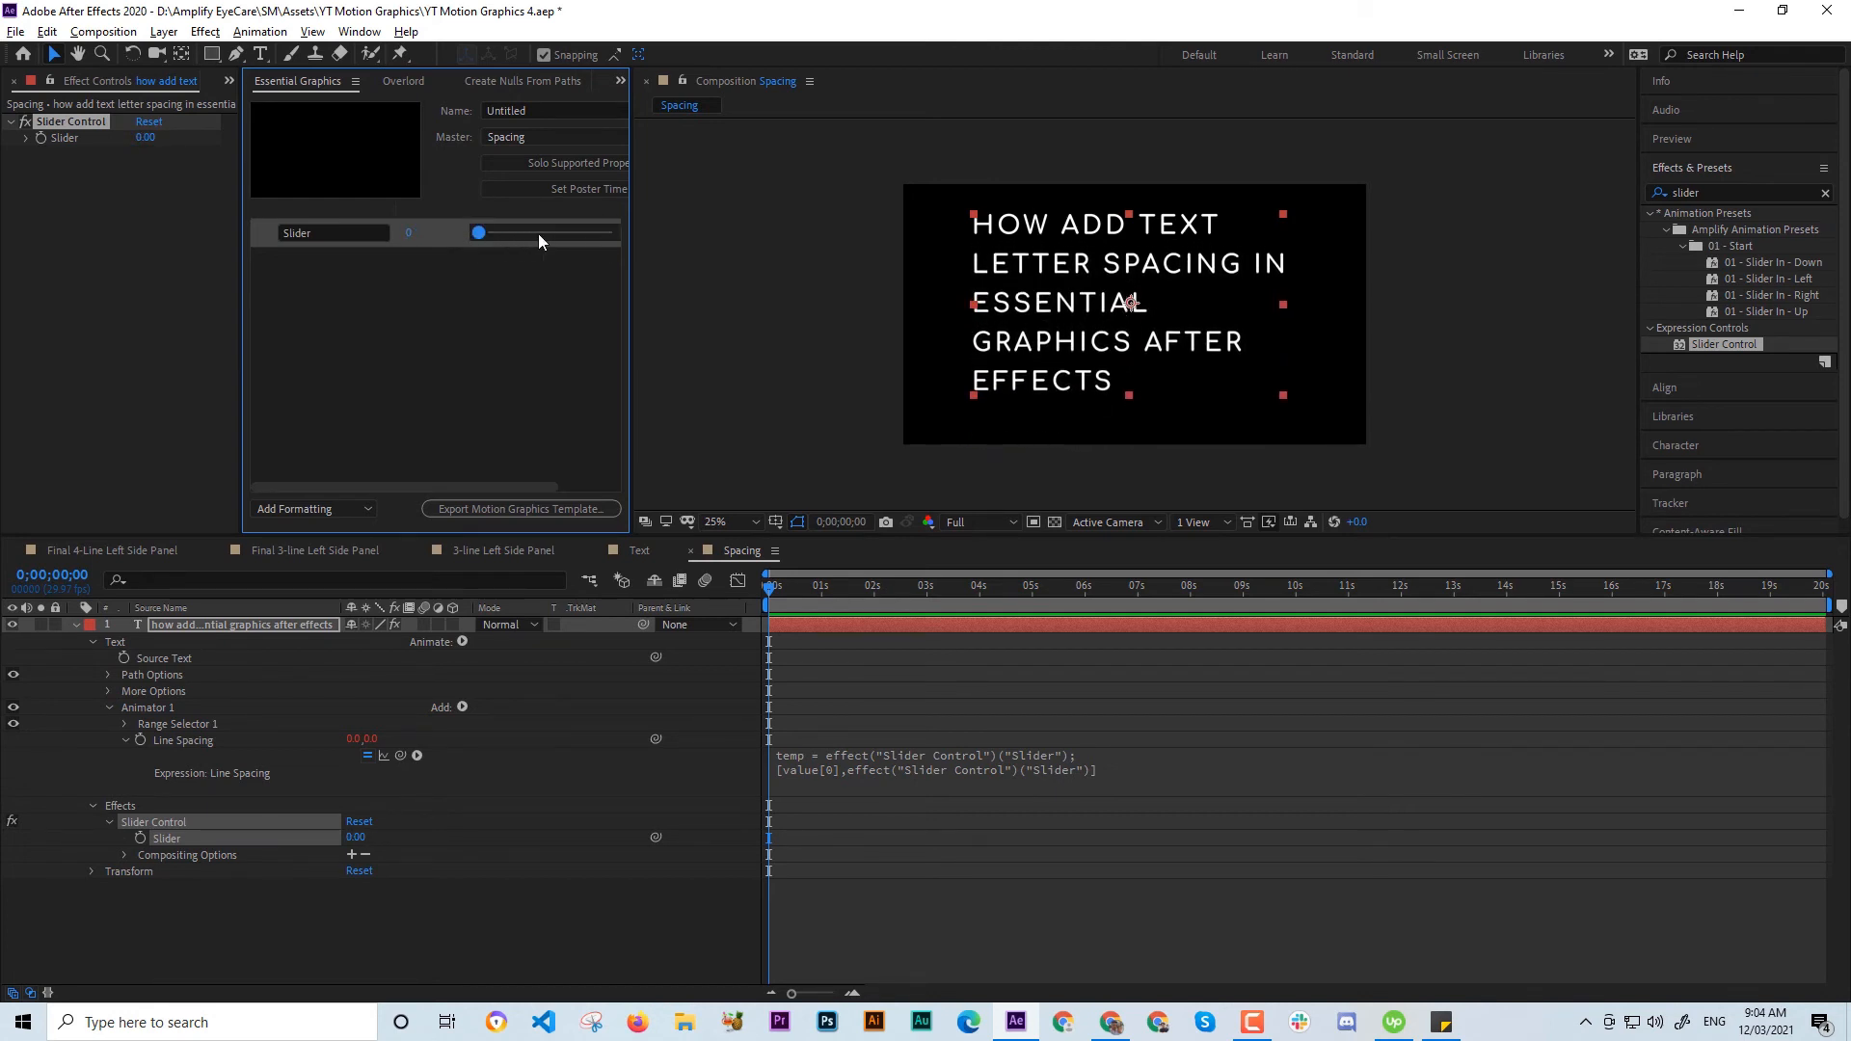
pyautogui.moveTo(477, 233); pyautogui.dragTo(477, 232)
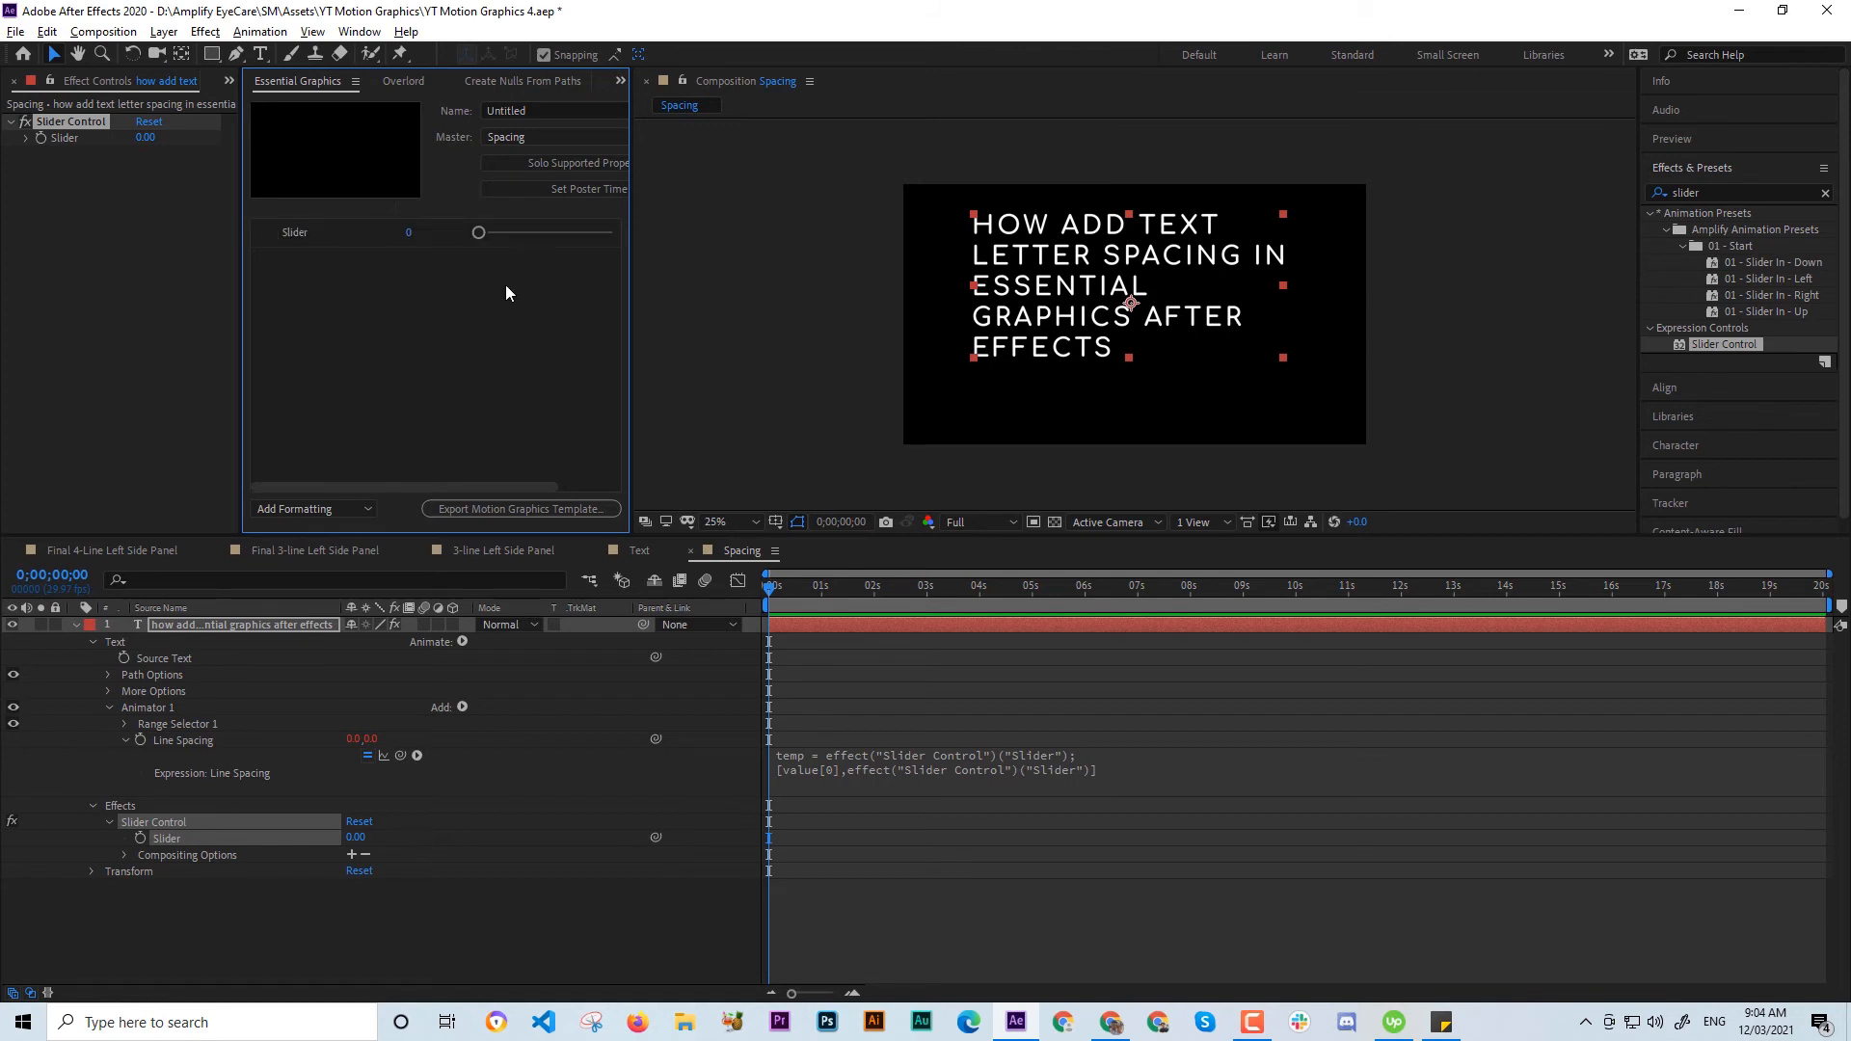
pyautogui.moveTo(555, 292)
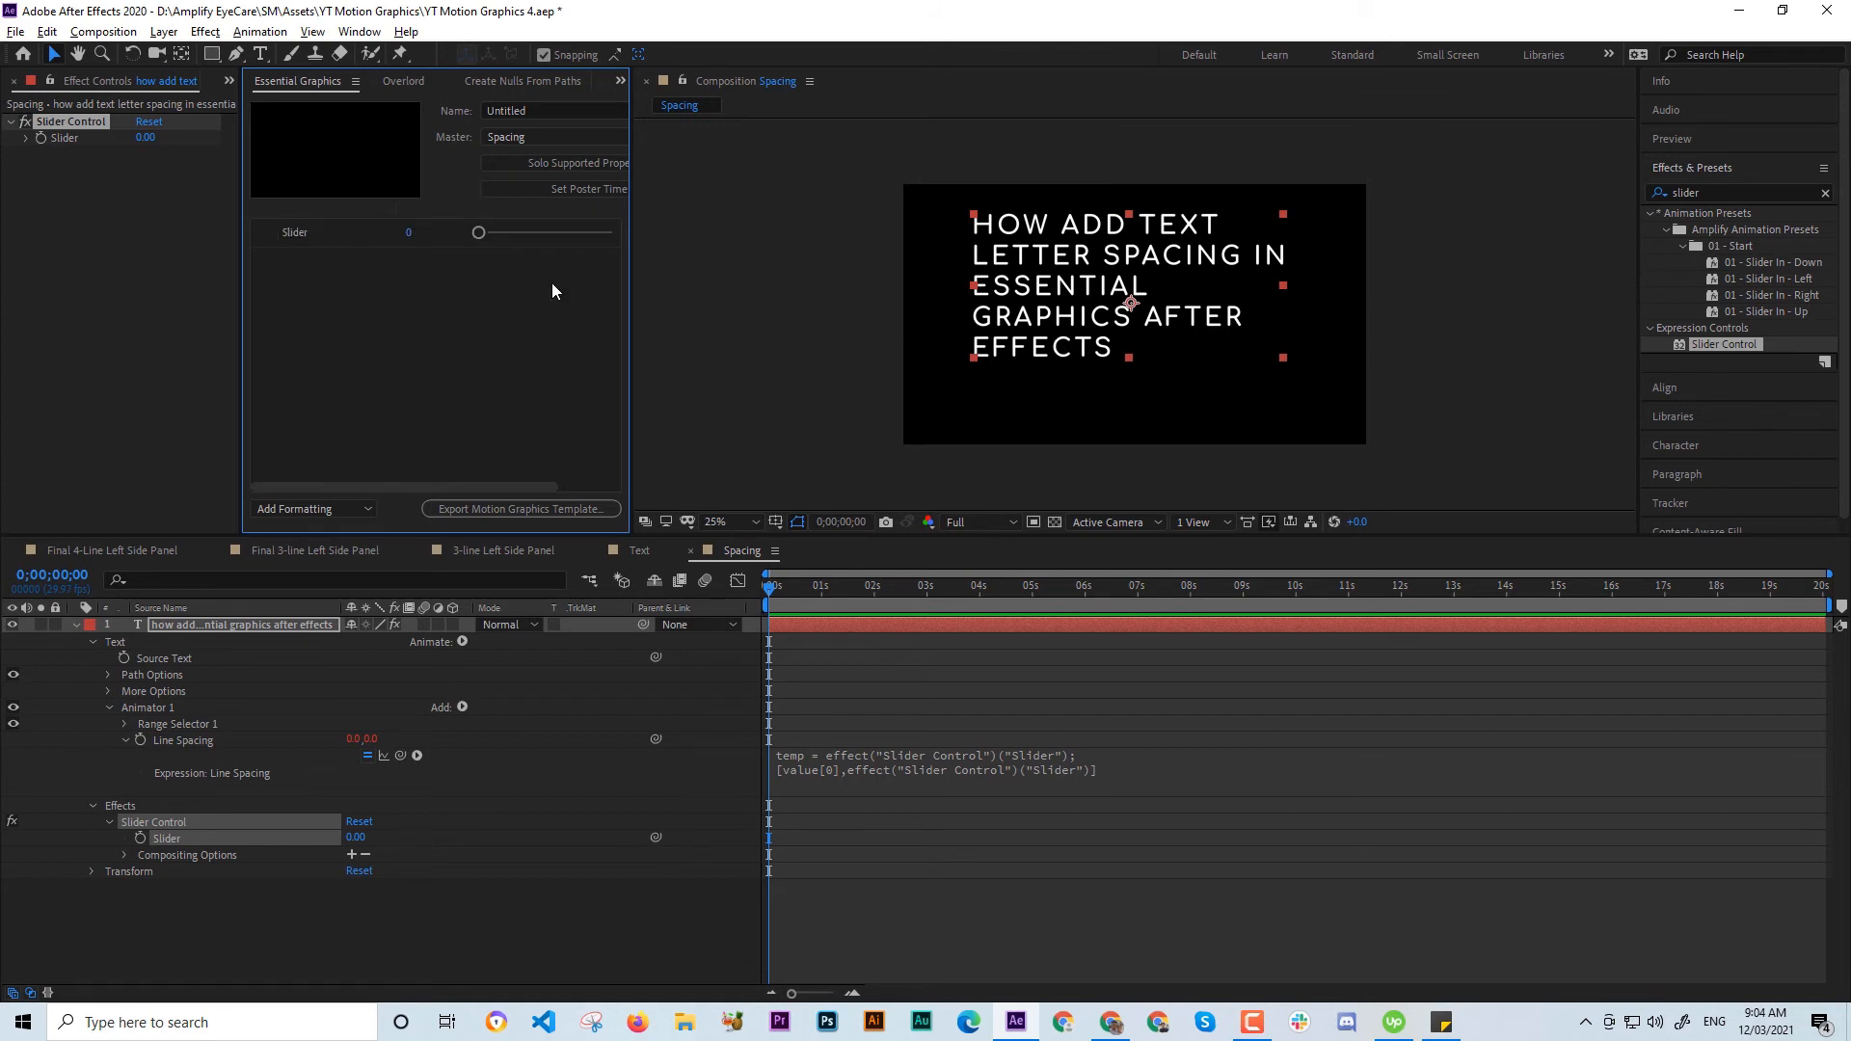
pyautogui.moveTo(431, 274)
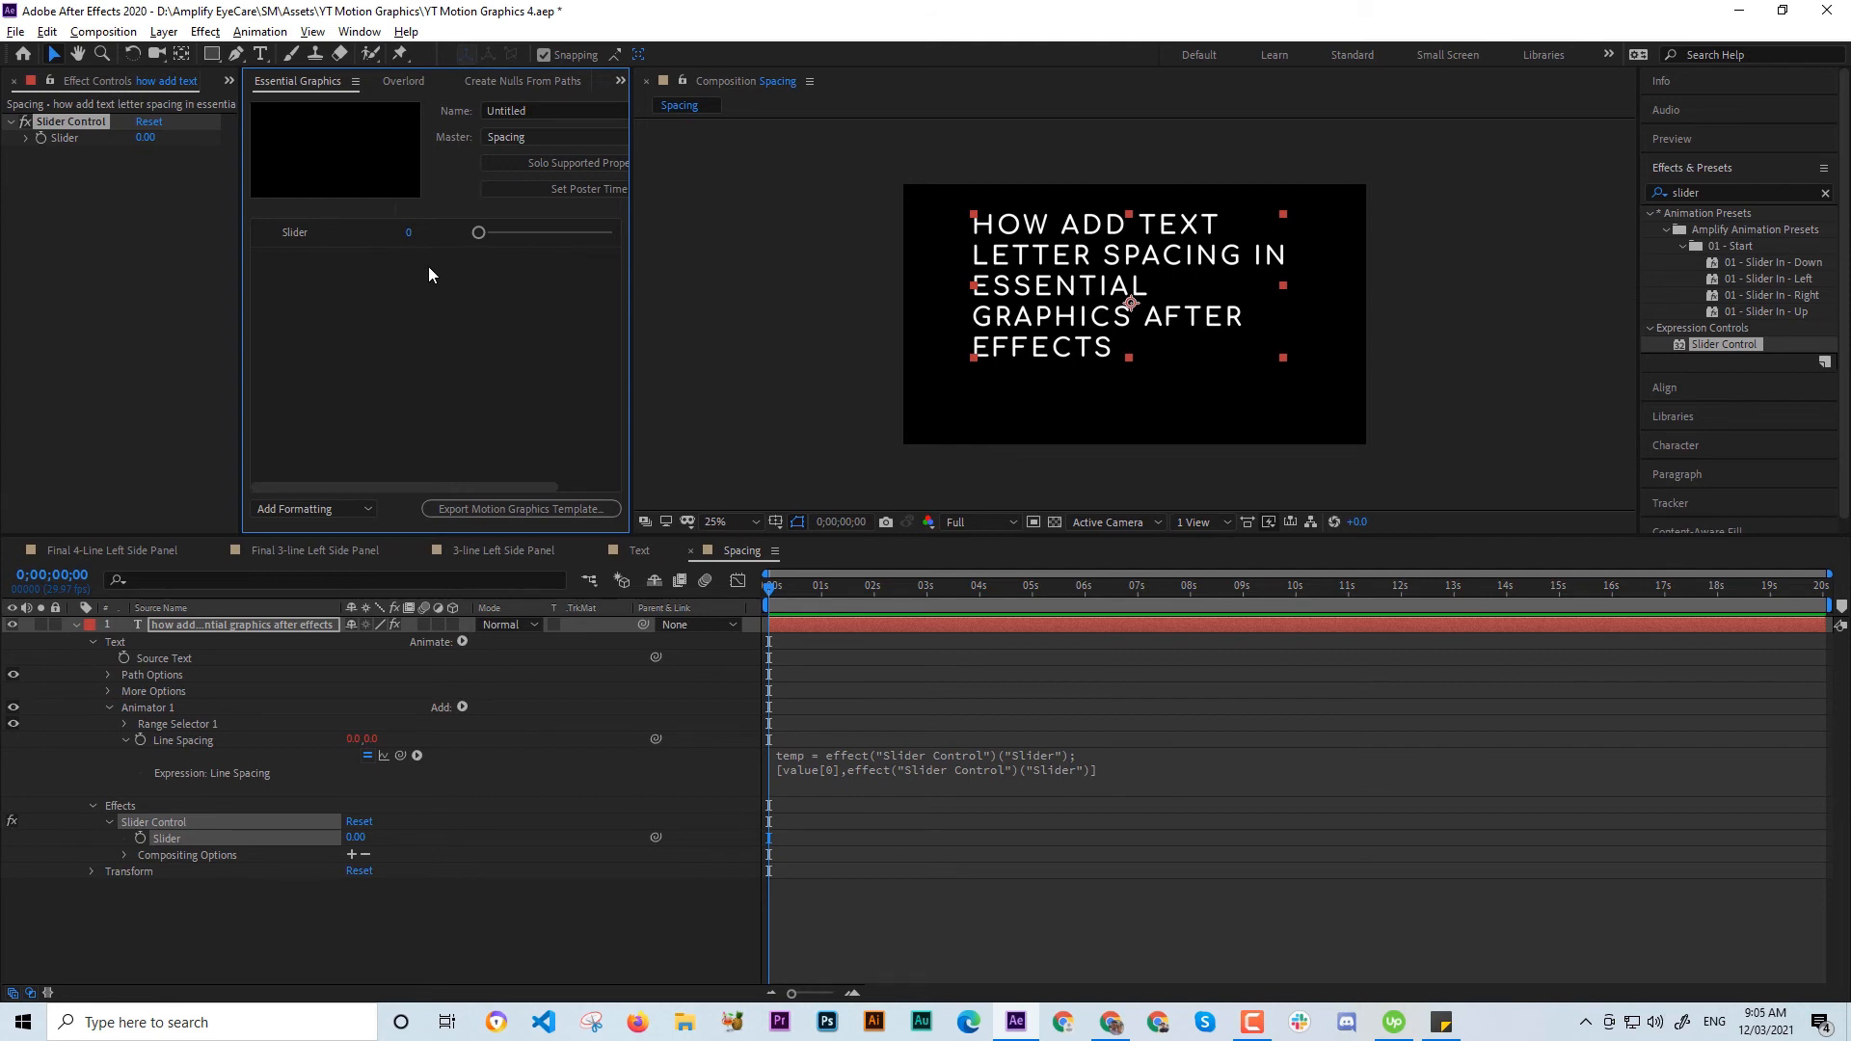
pyautogui.moveTo(62, 147)
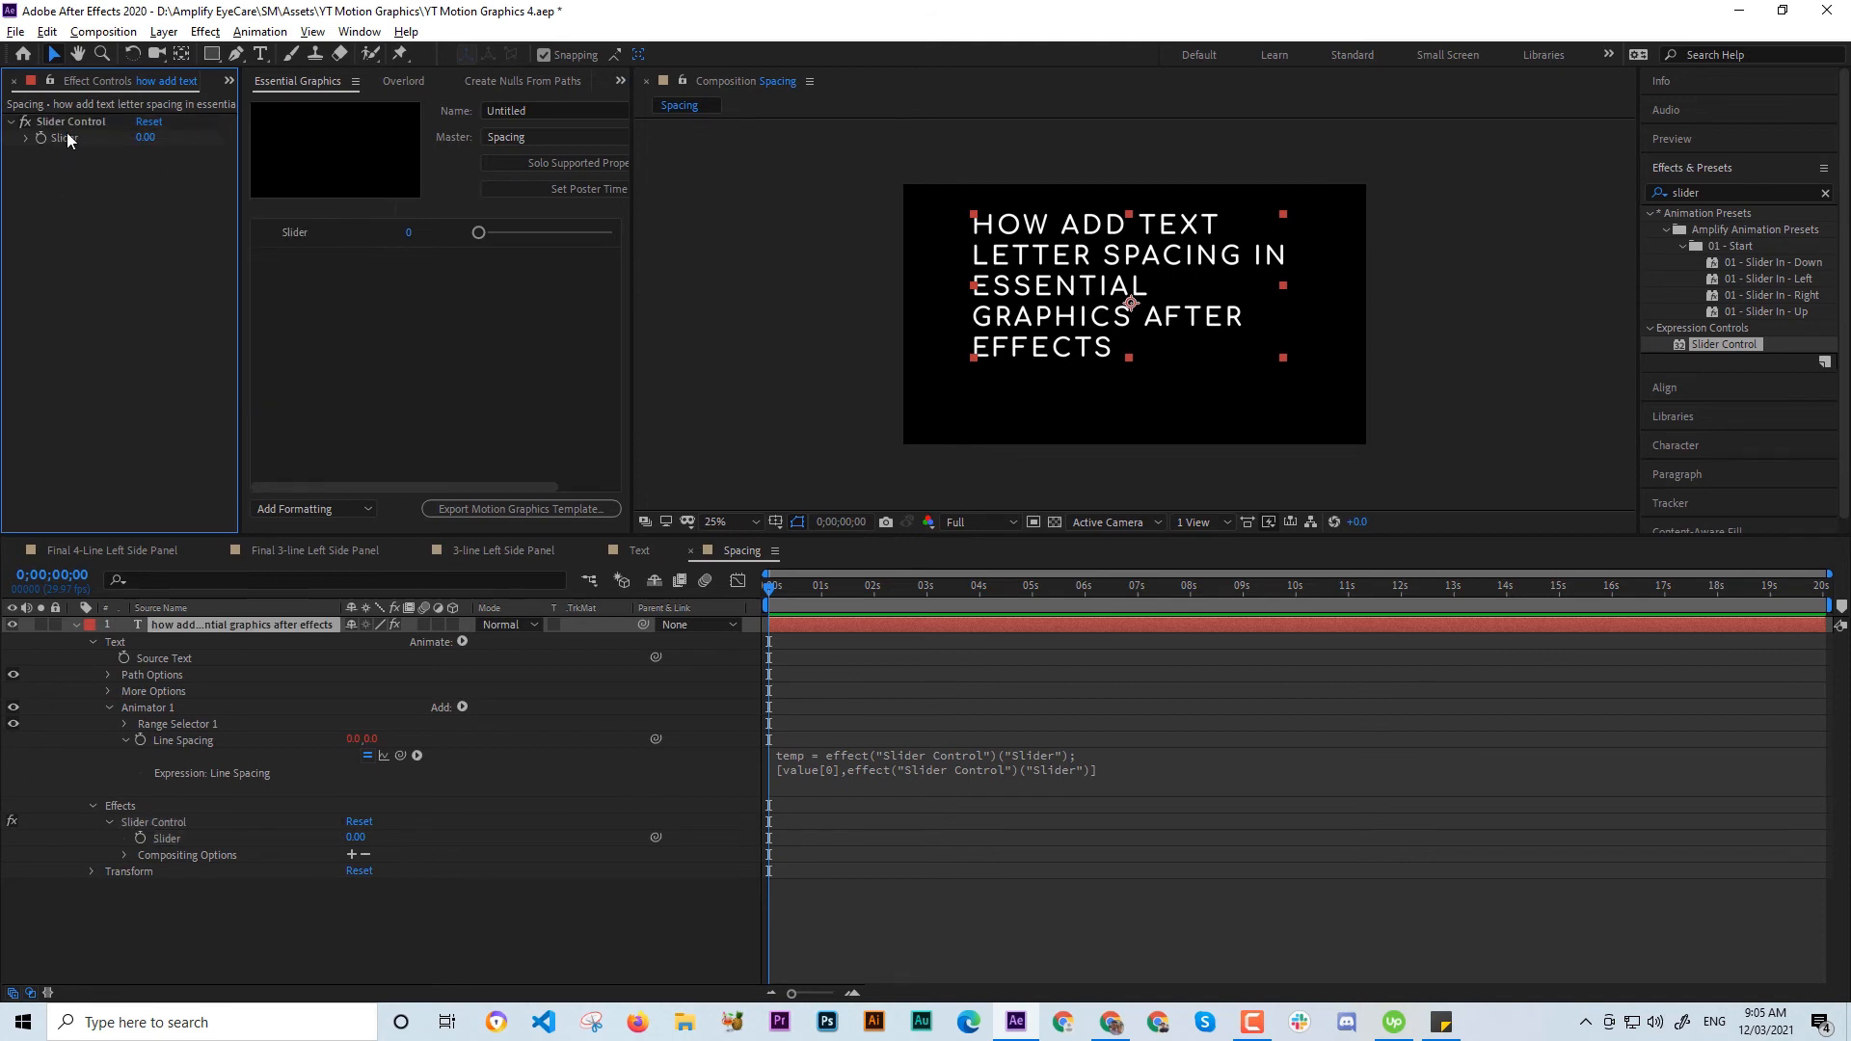
# Set the Slider range to -100 to 100 and the spacing slider to about 3.
pyautogui.rightClick(59, 138)
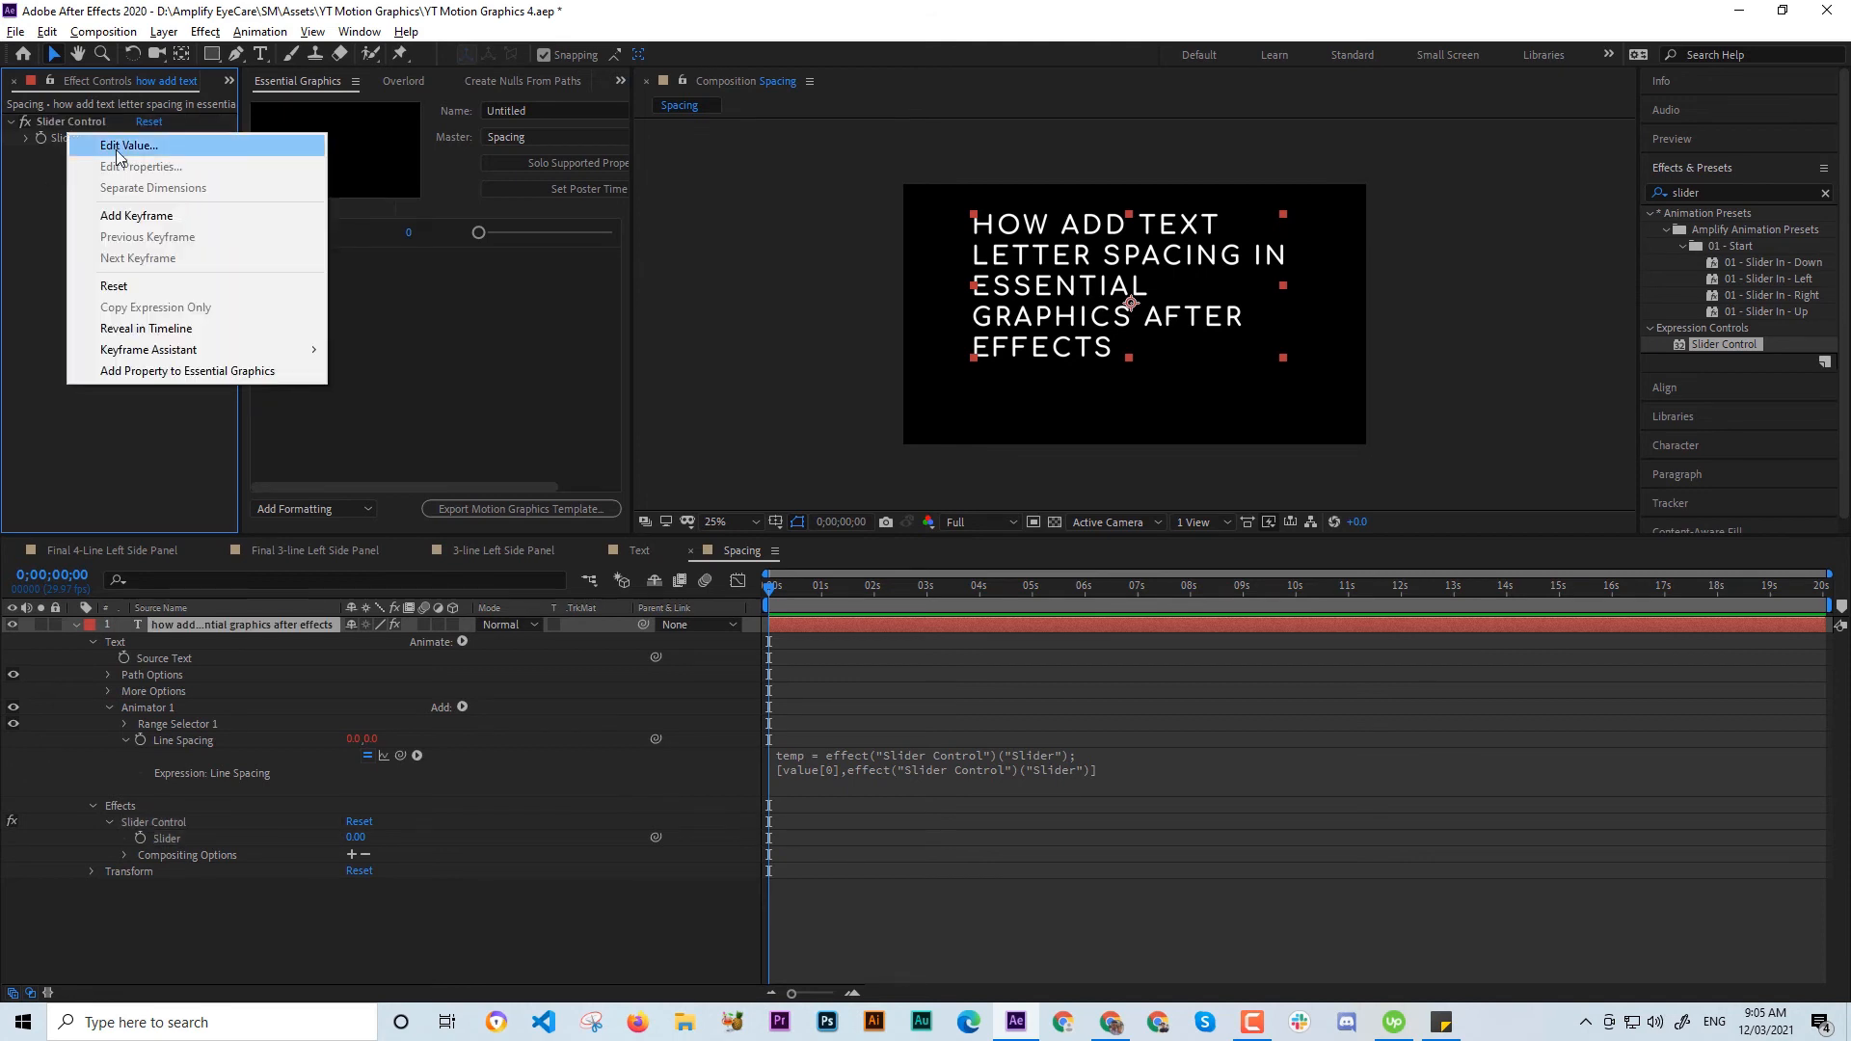
pyautogui.click(127, 145)
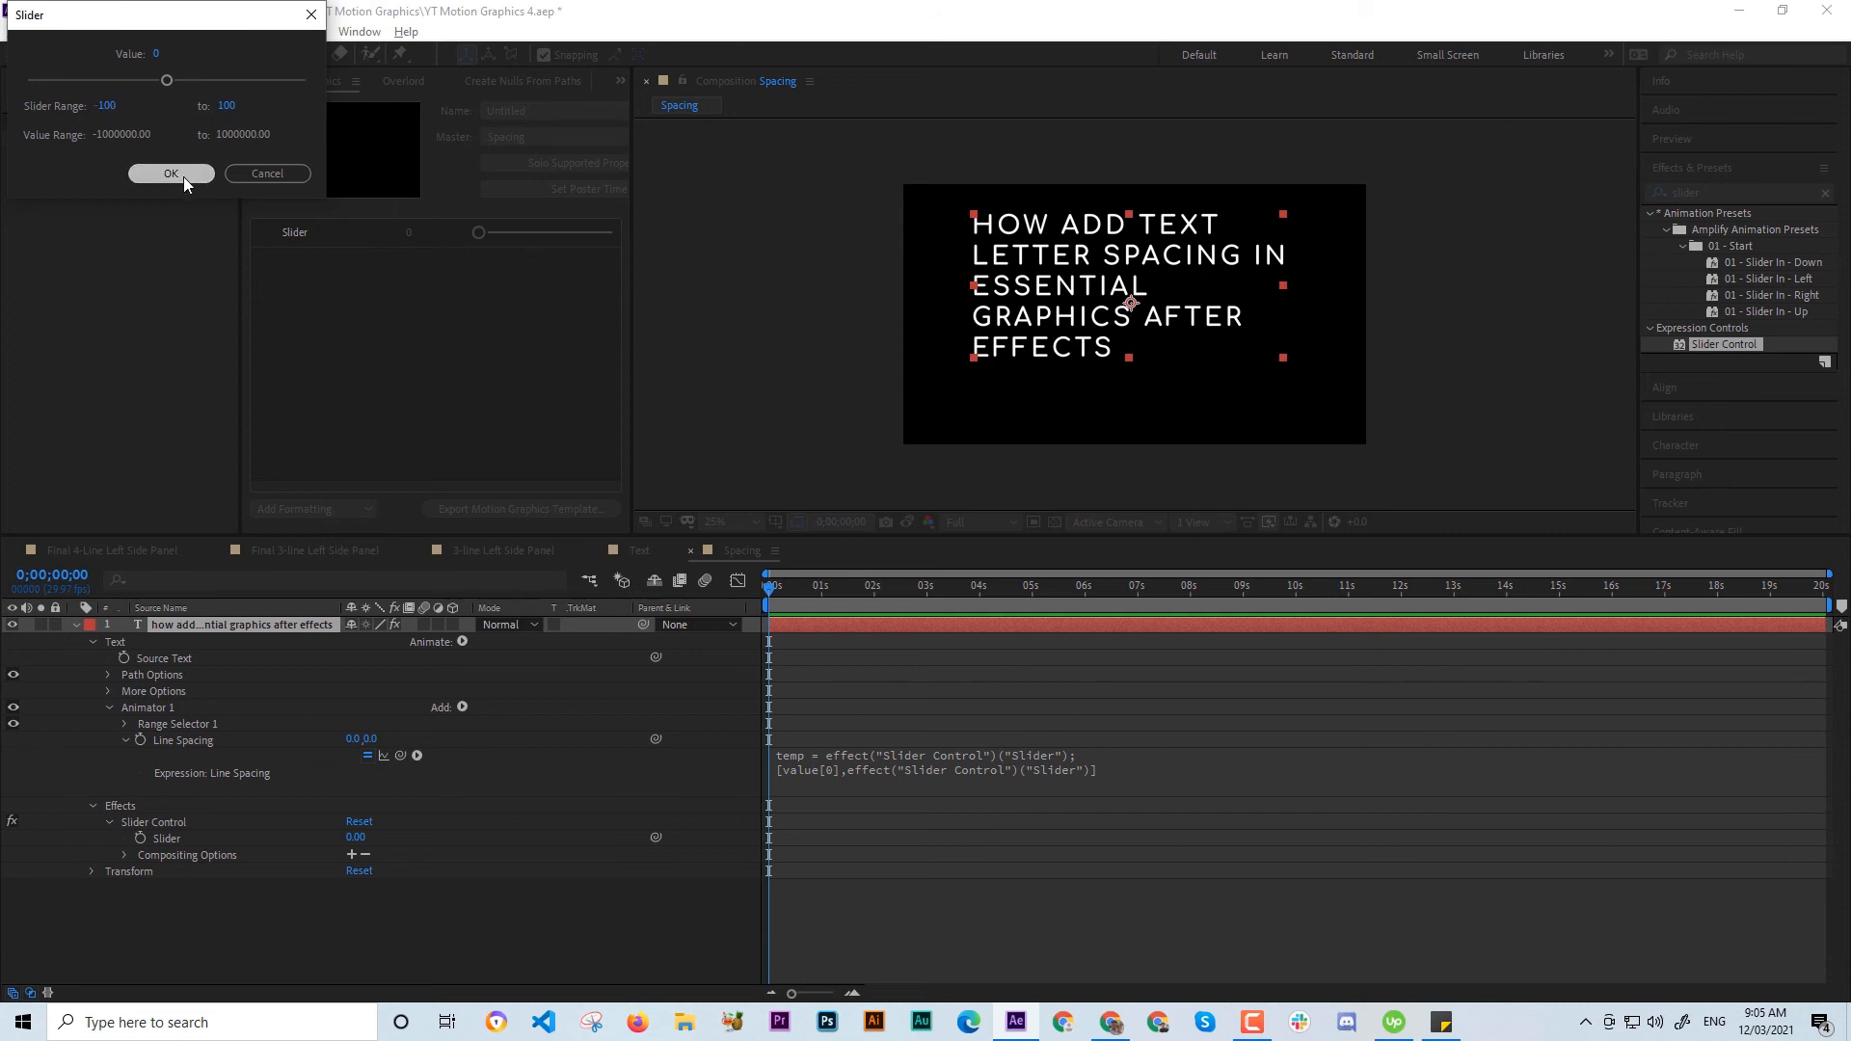
pyautogui.click(171, 174)
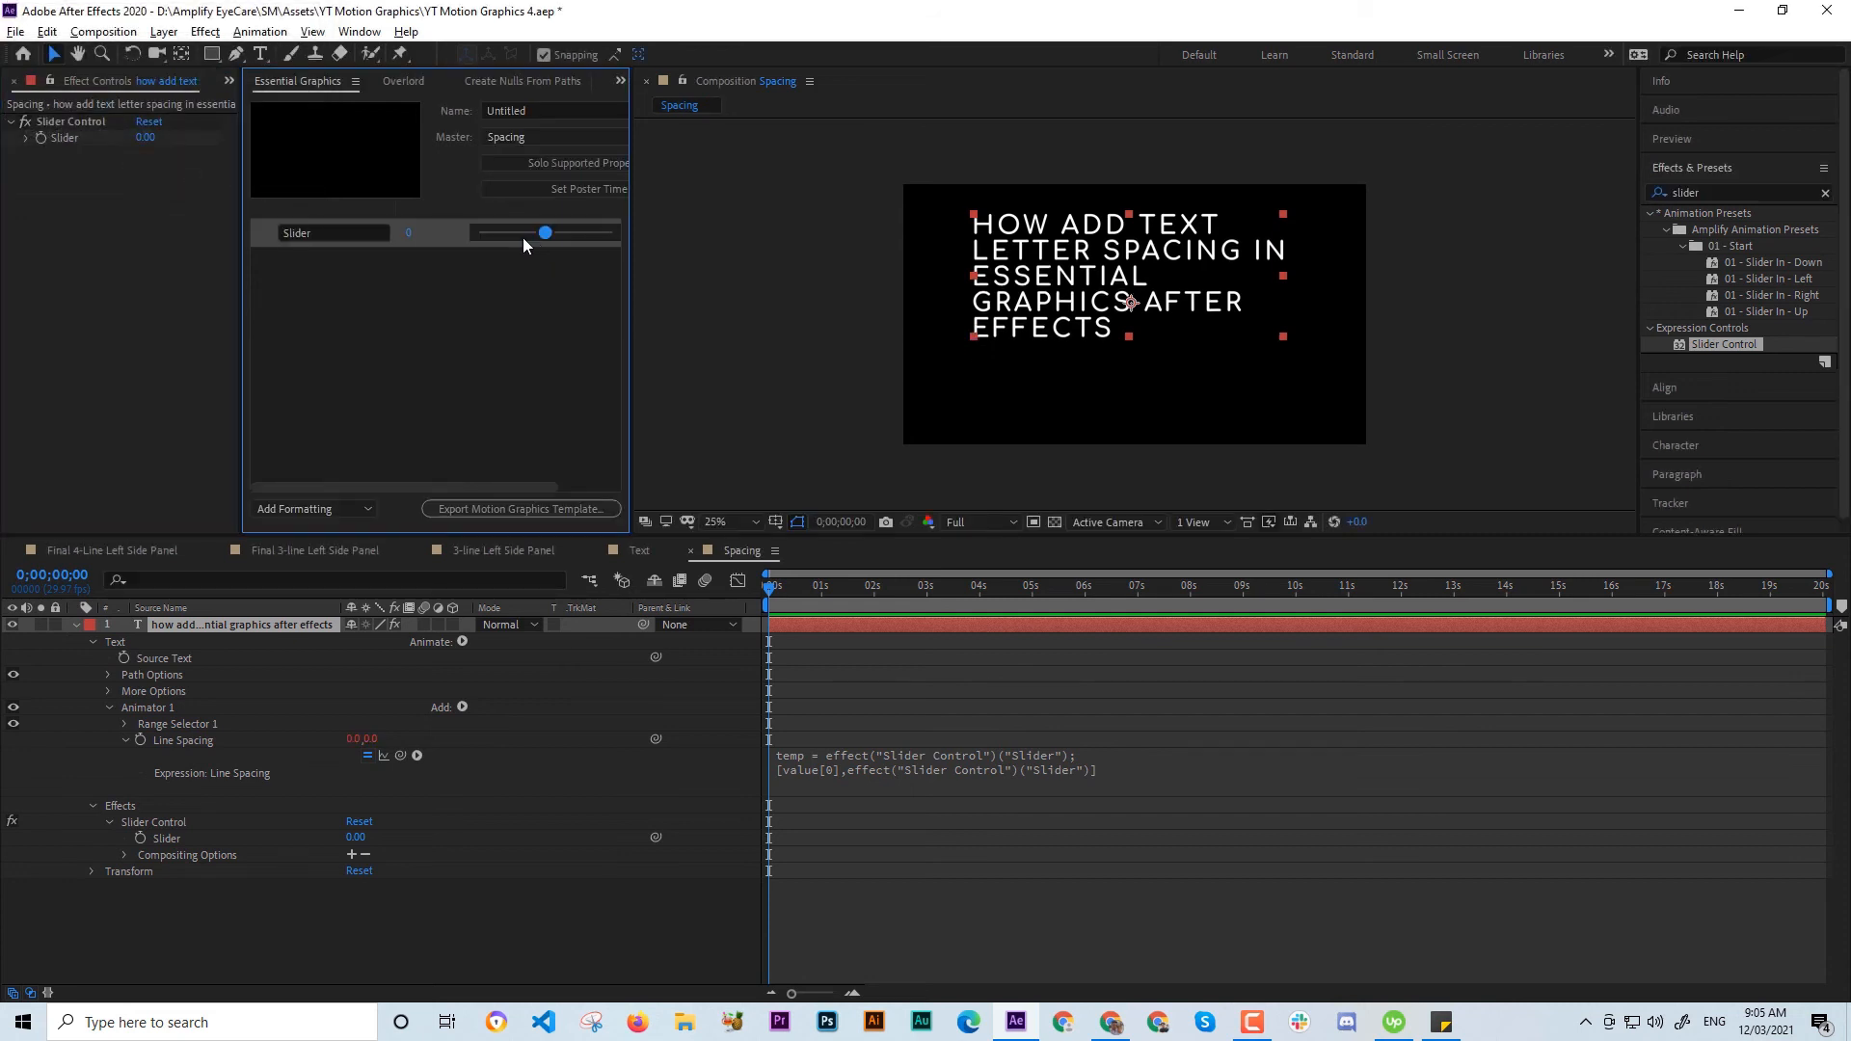
pyautogui.moveTo(543, 233); pyautogui.dragTo(543, 232)
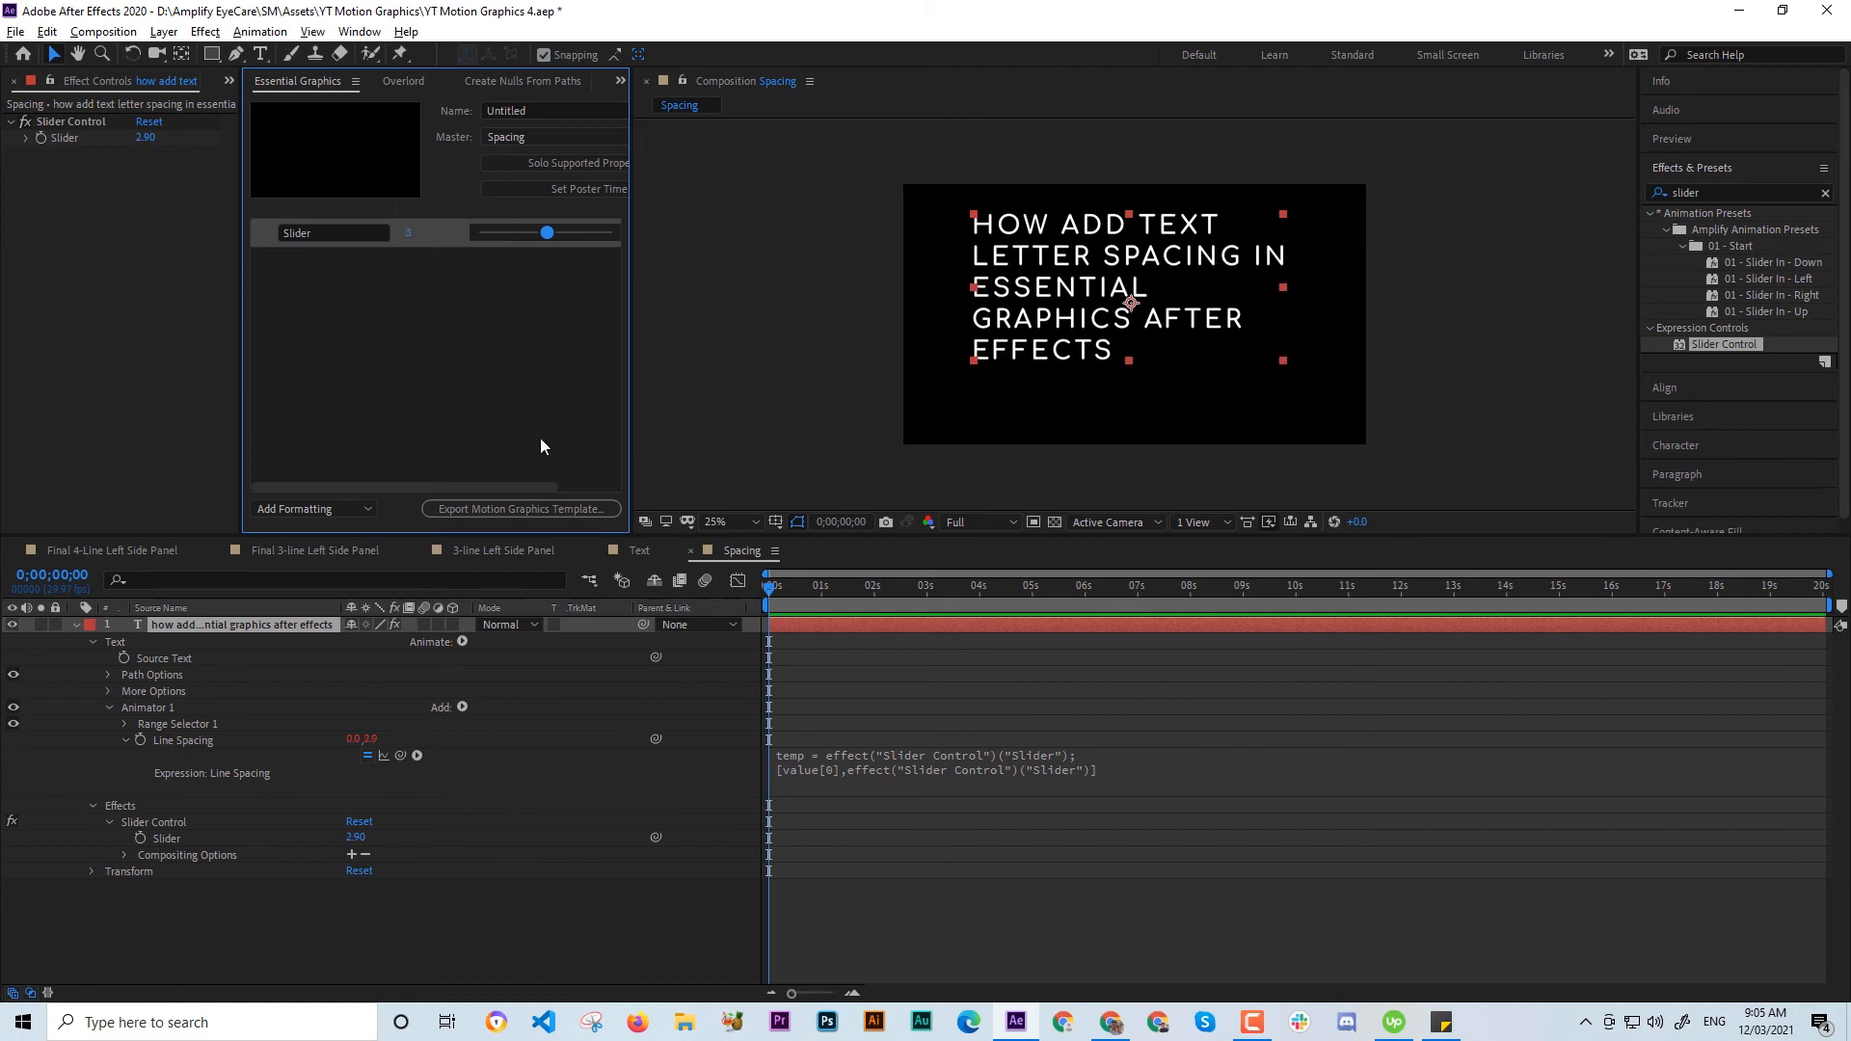
pyautogui.moveTo(529, 425)
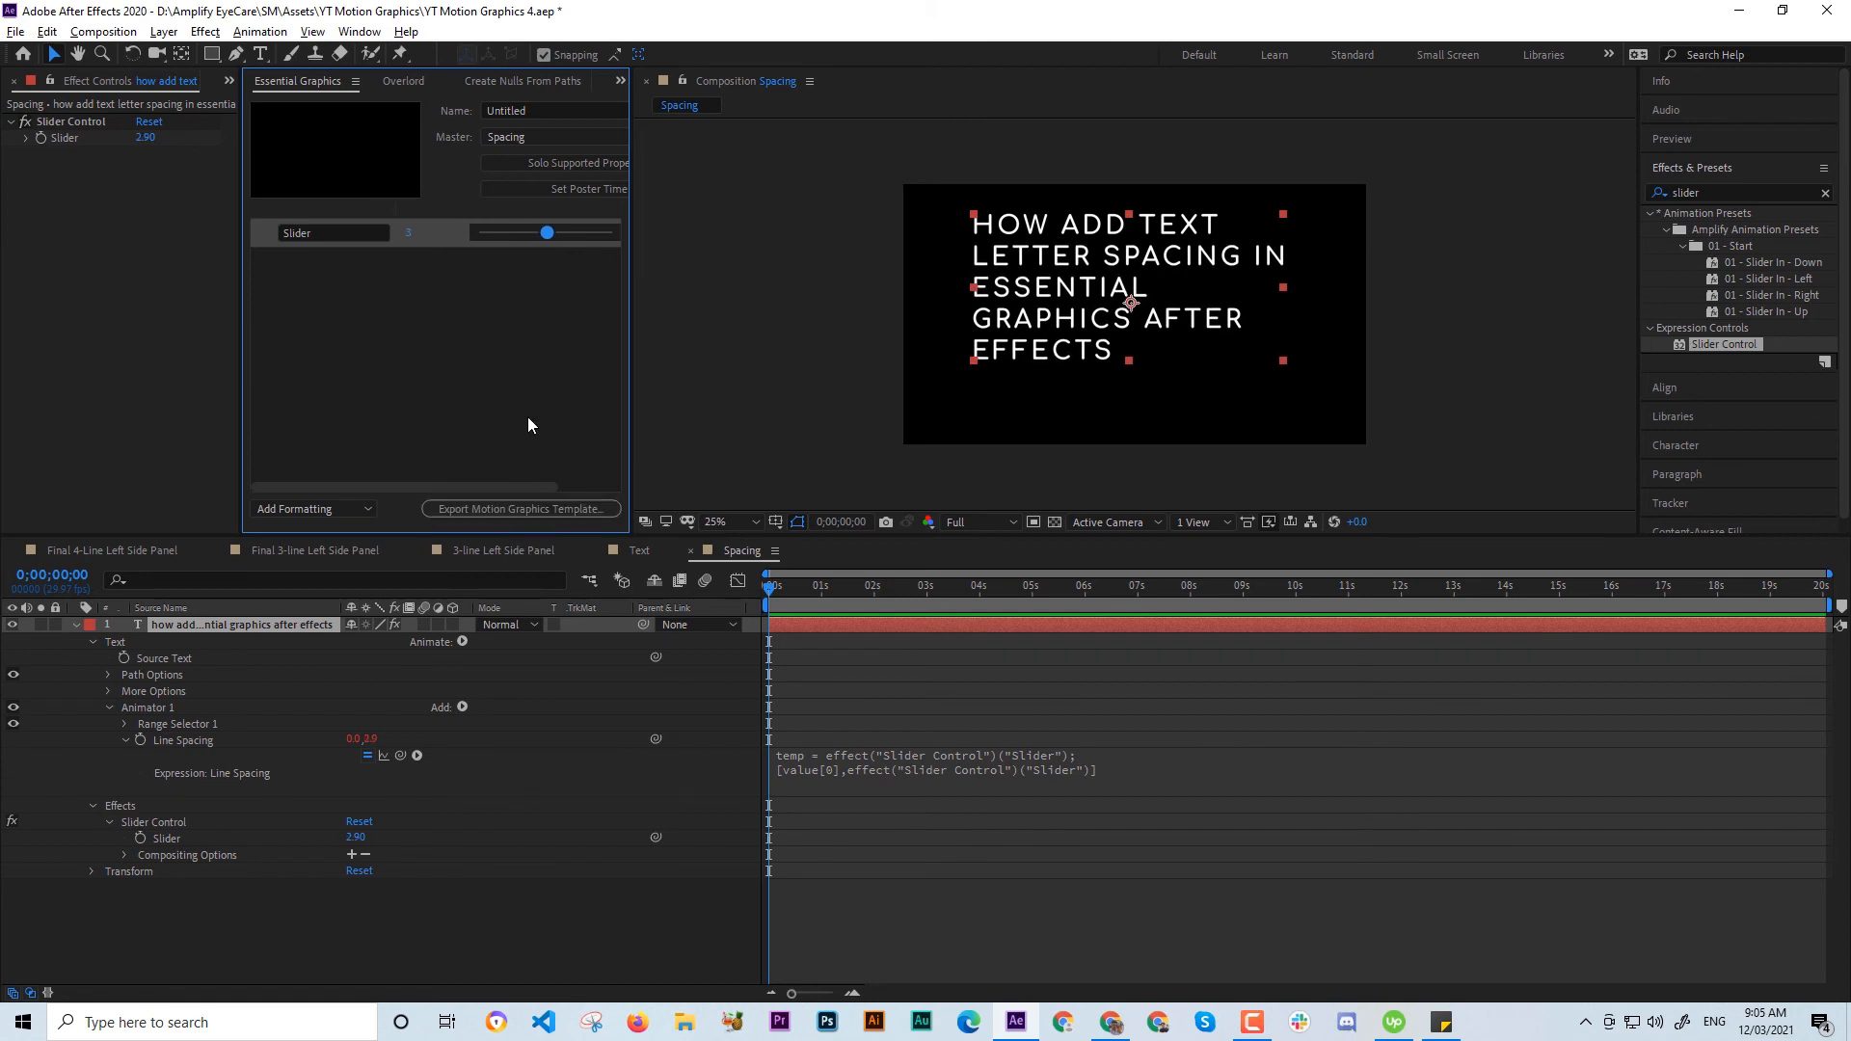
# Rename the Essential Graphics slider property to 'Spacing'.
pyautogui.doubleClick(296, 233)
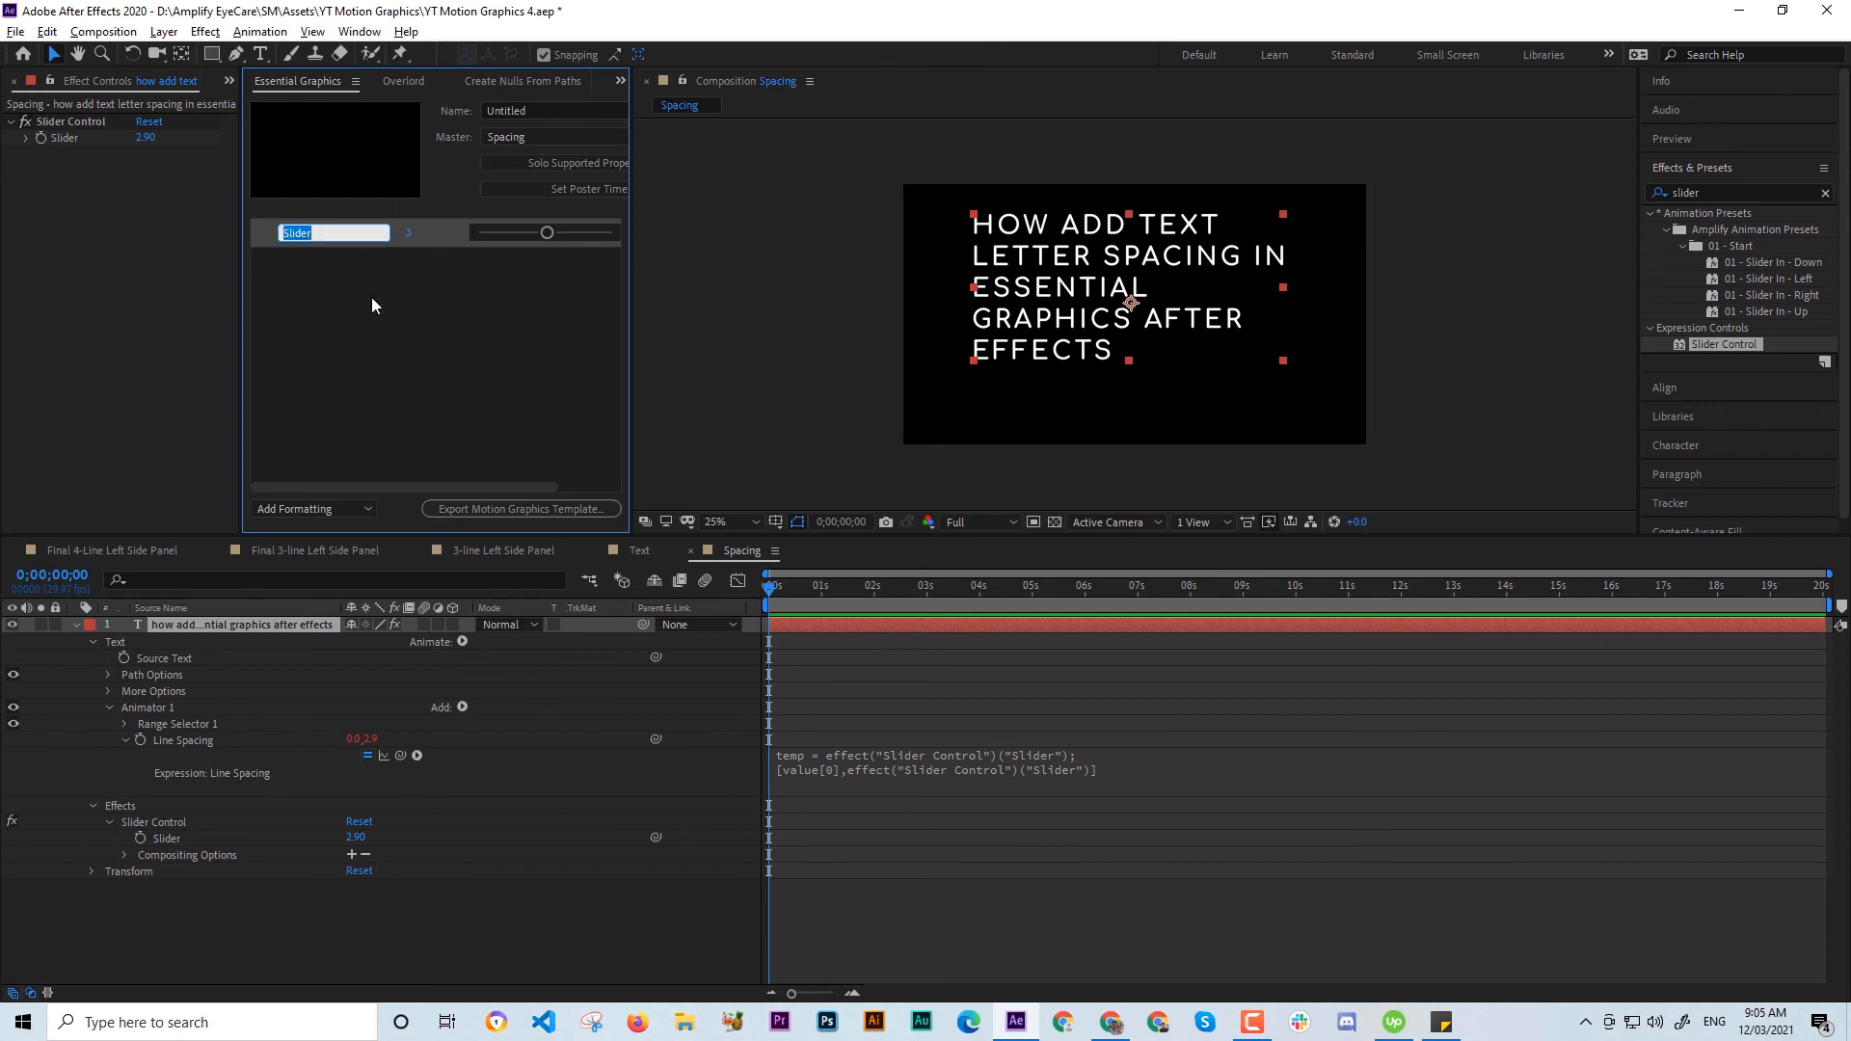
pyautogui.click(331, 232)
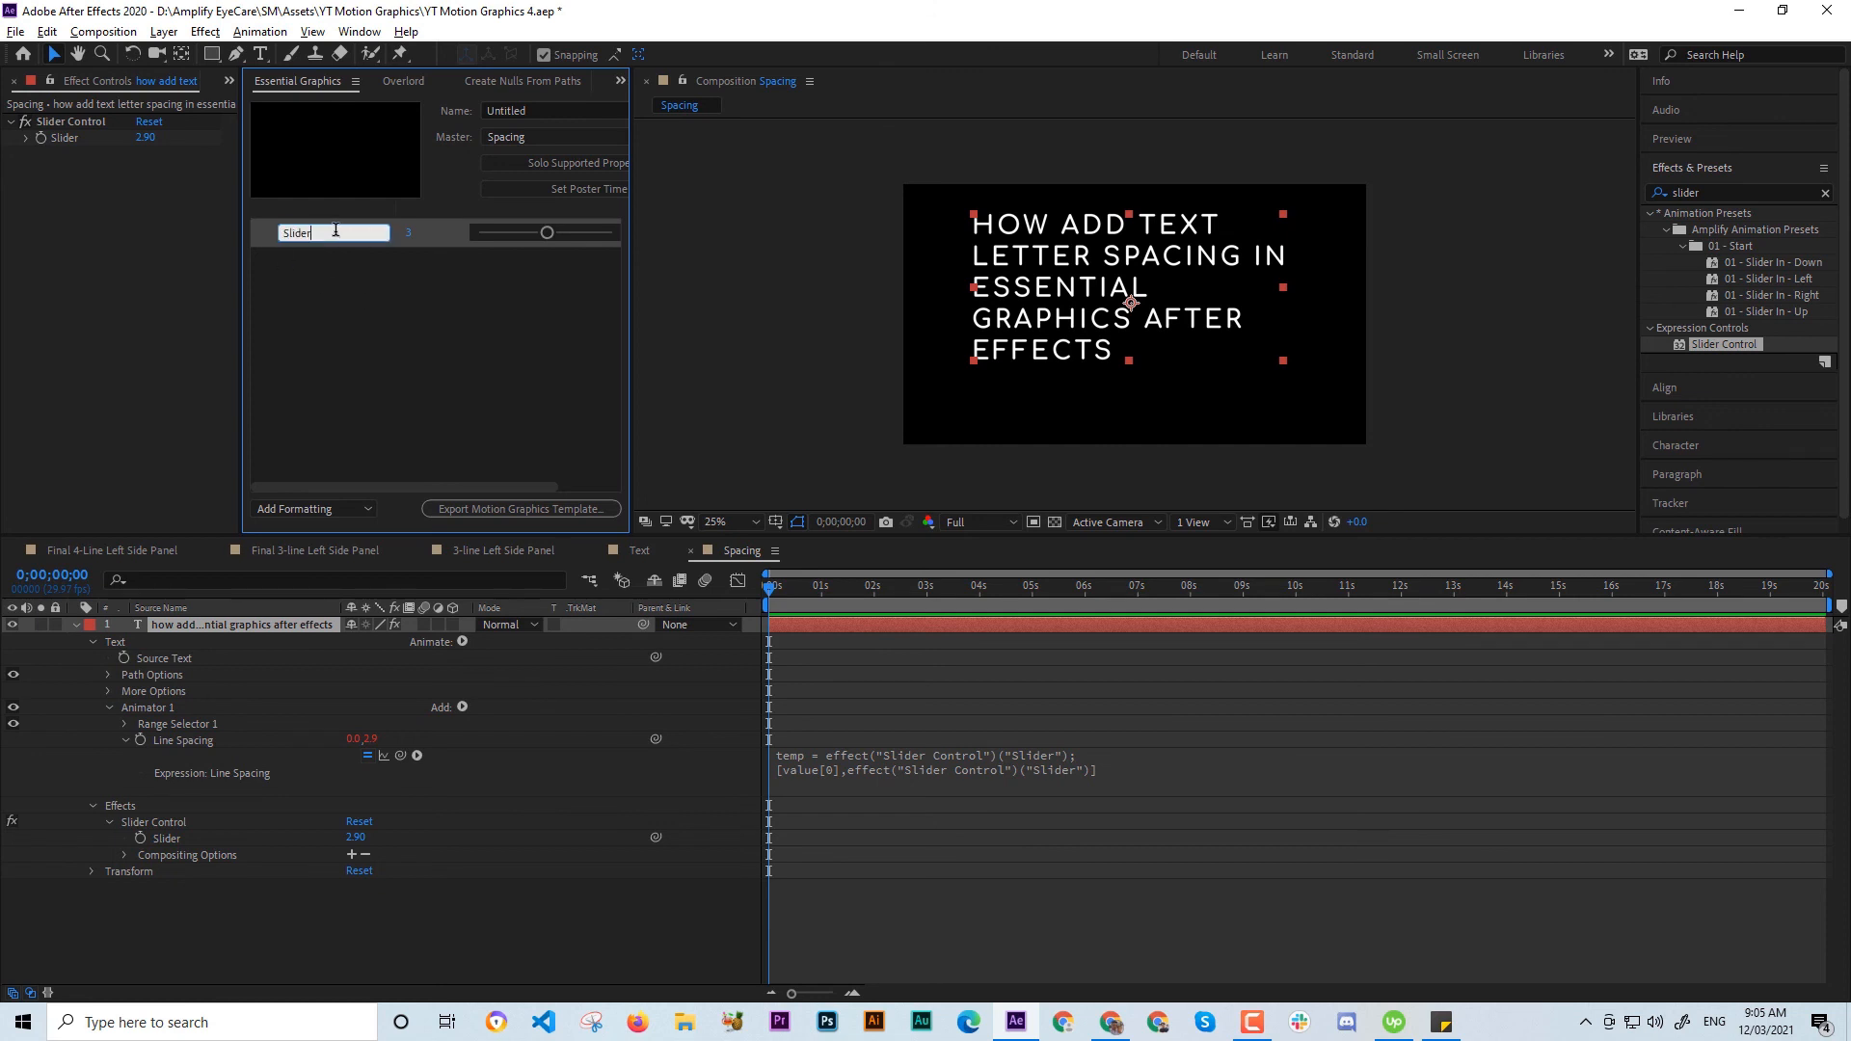
pyautogui.write('Spa')
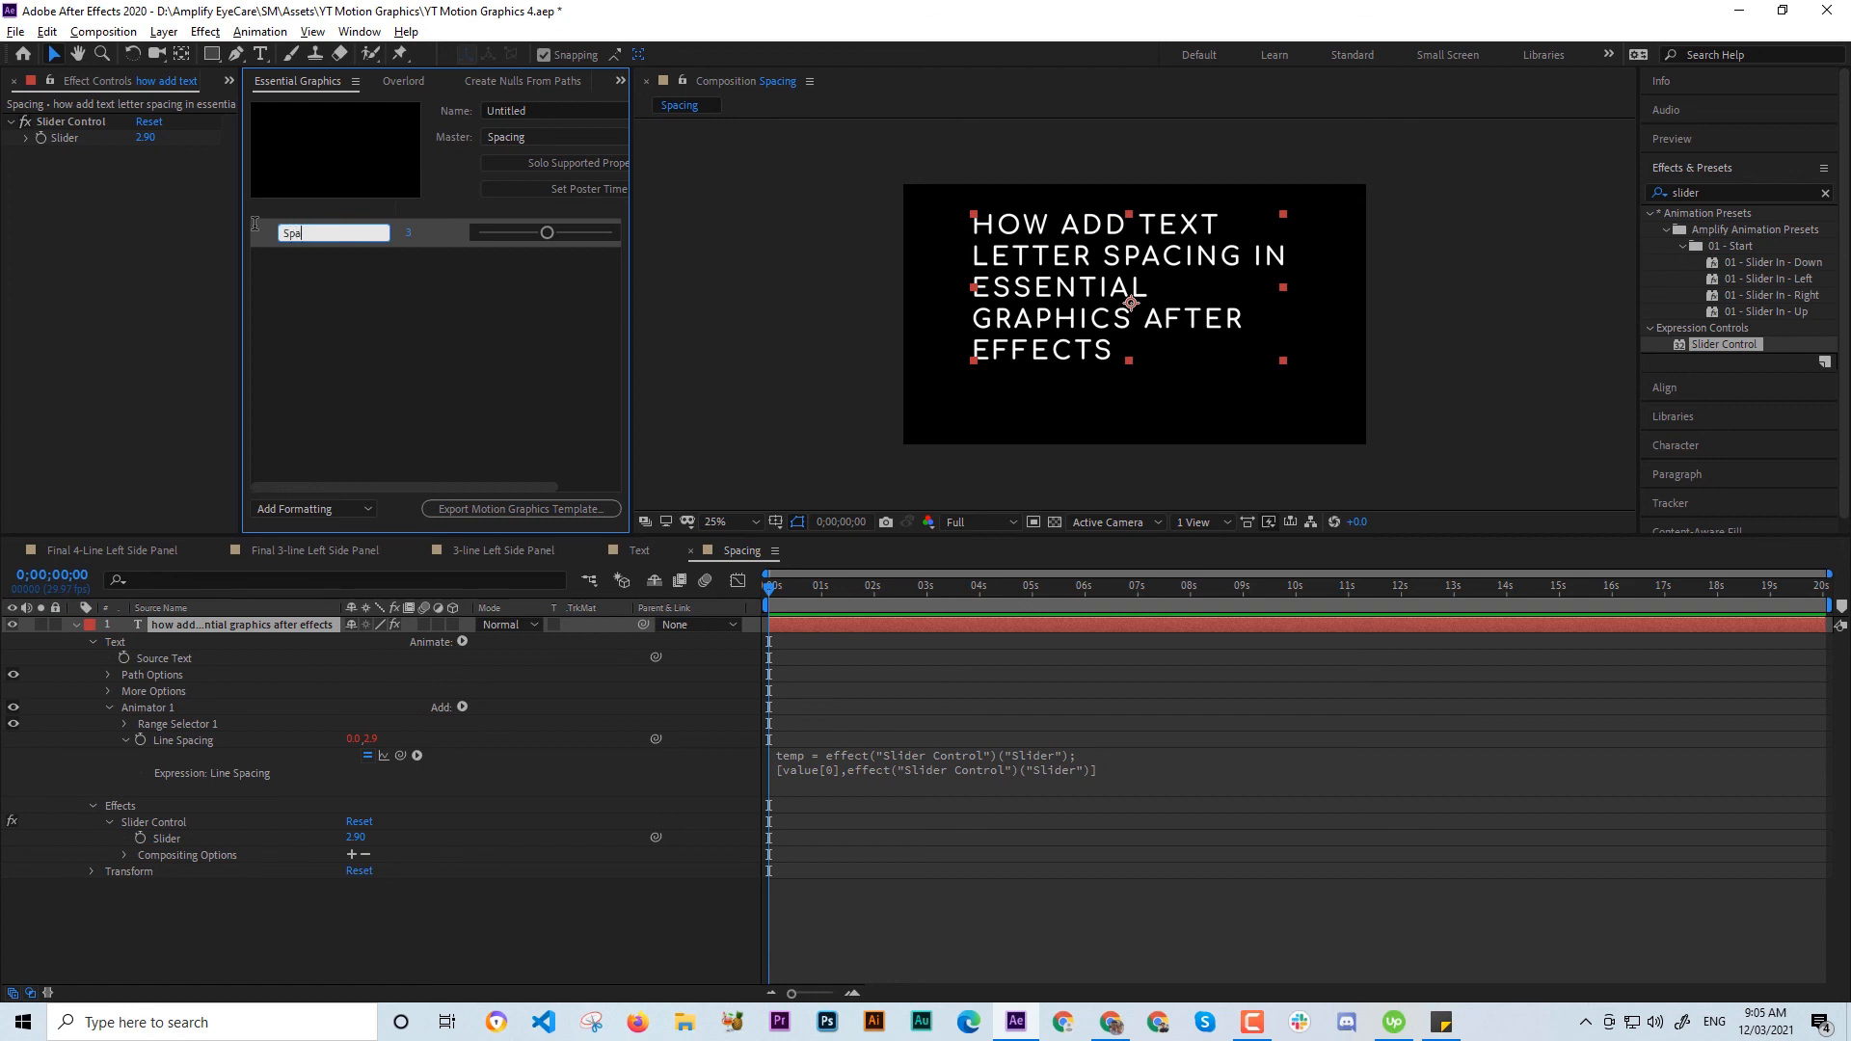
pyautogui.click(313, 378)
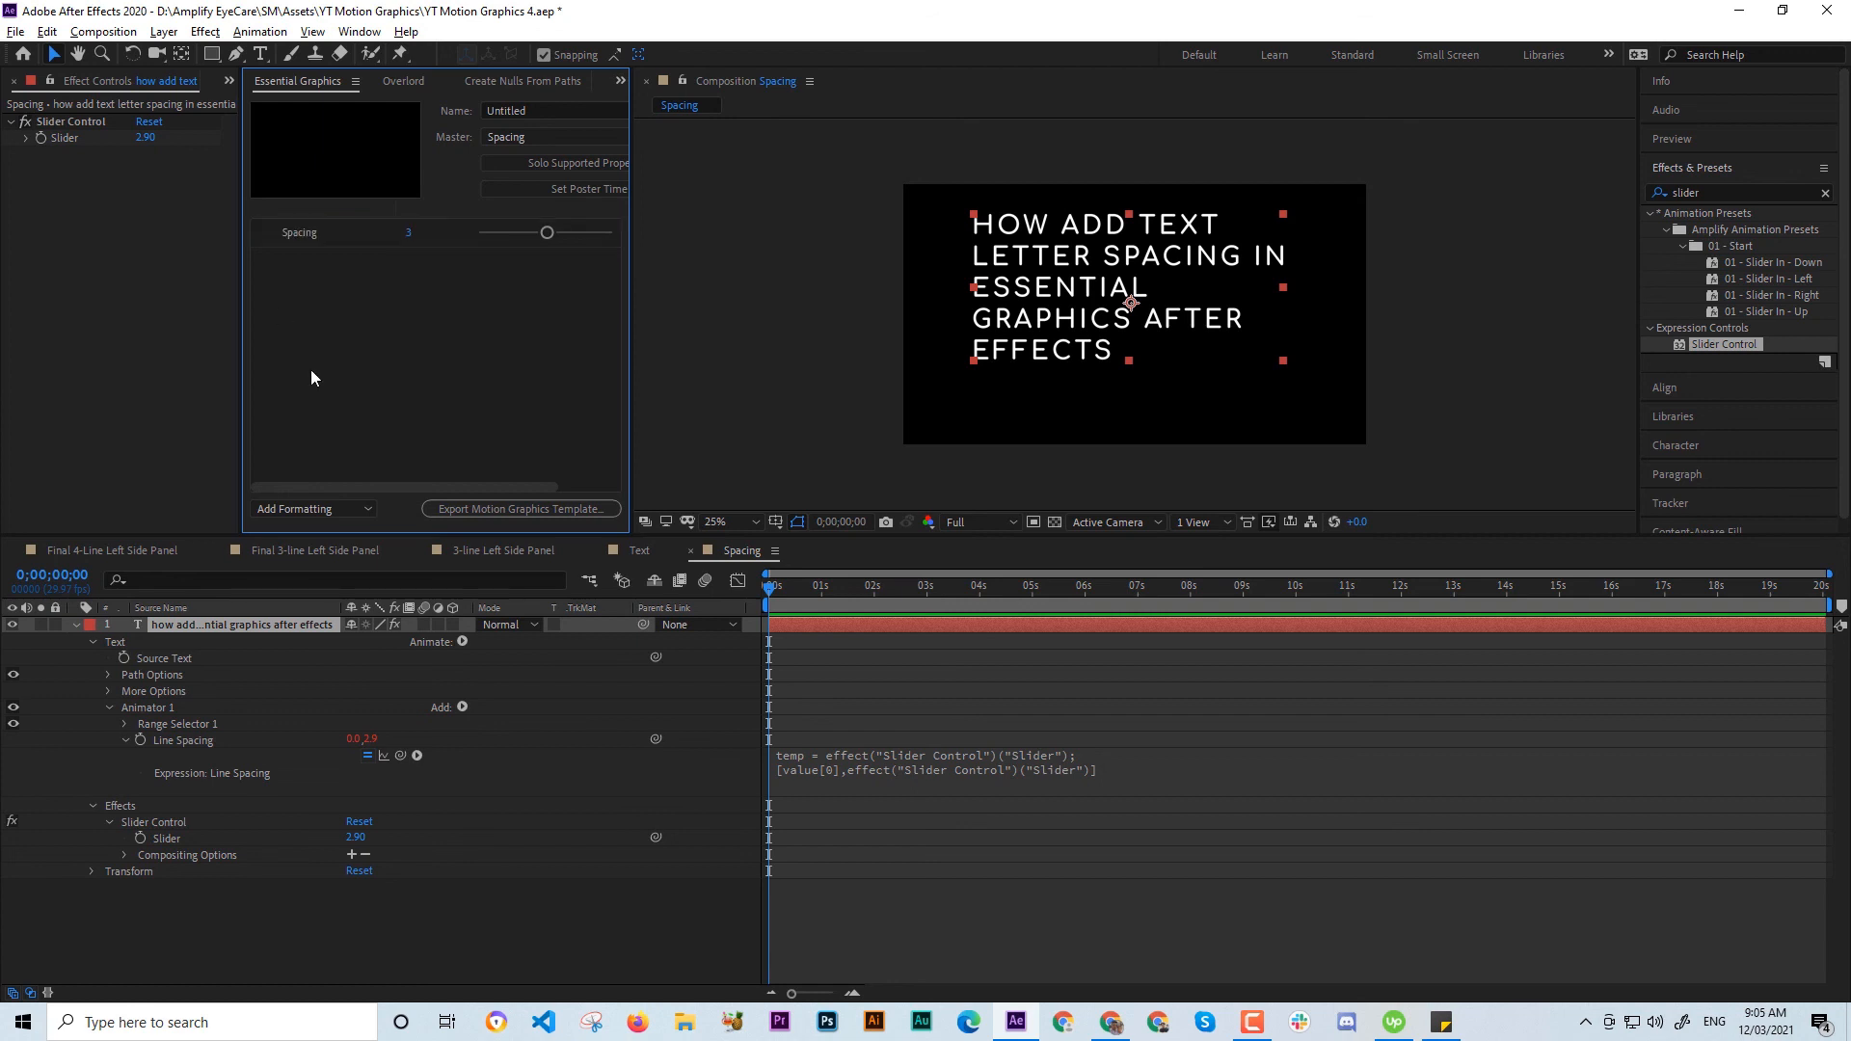